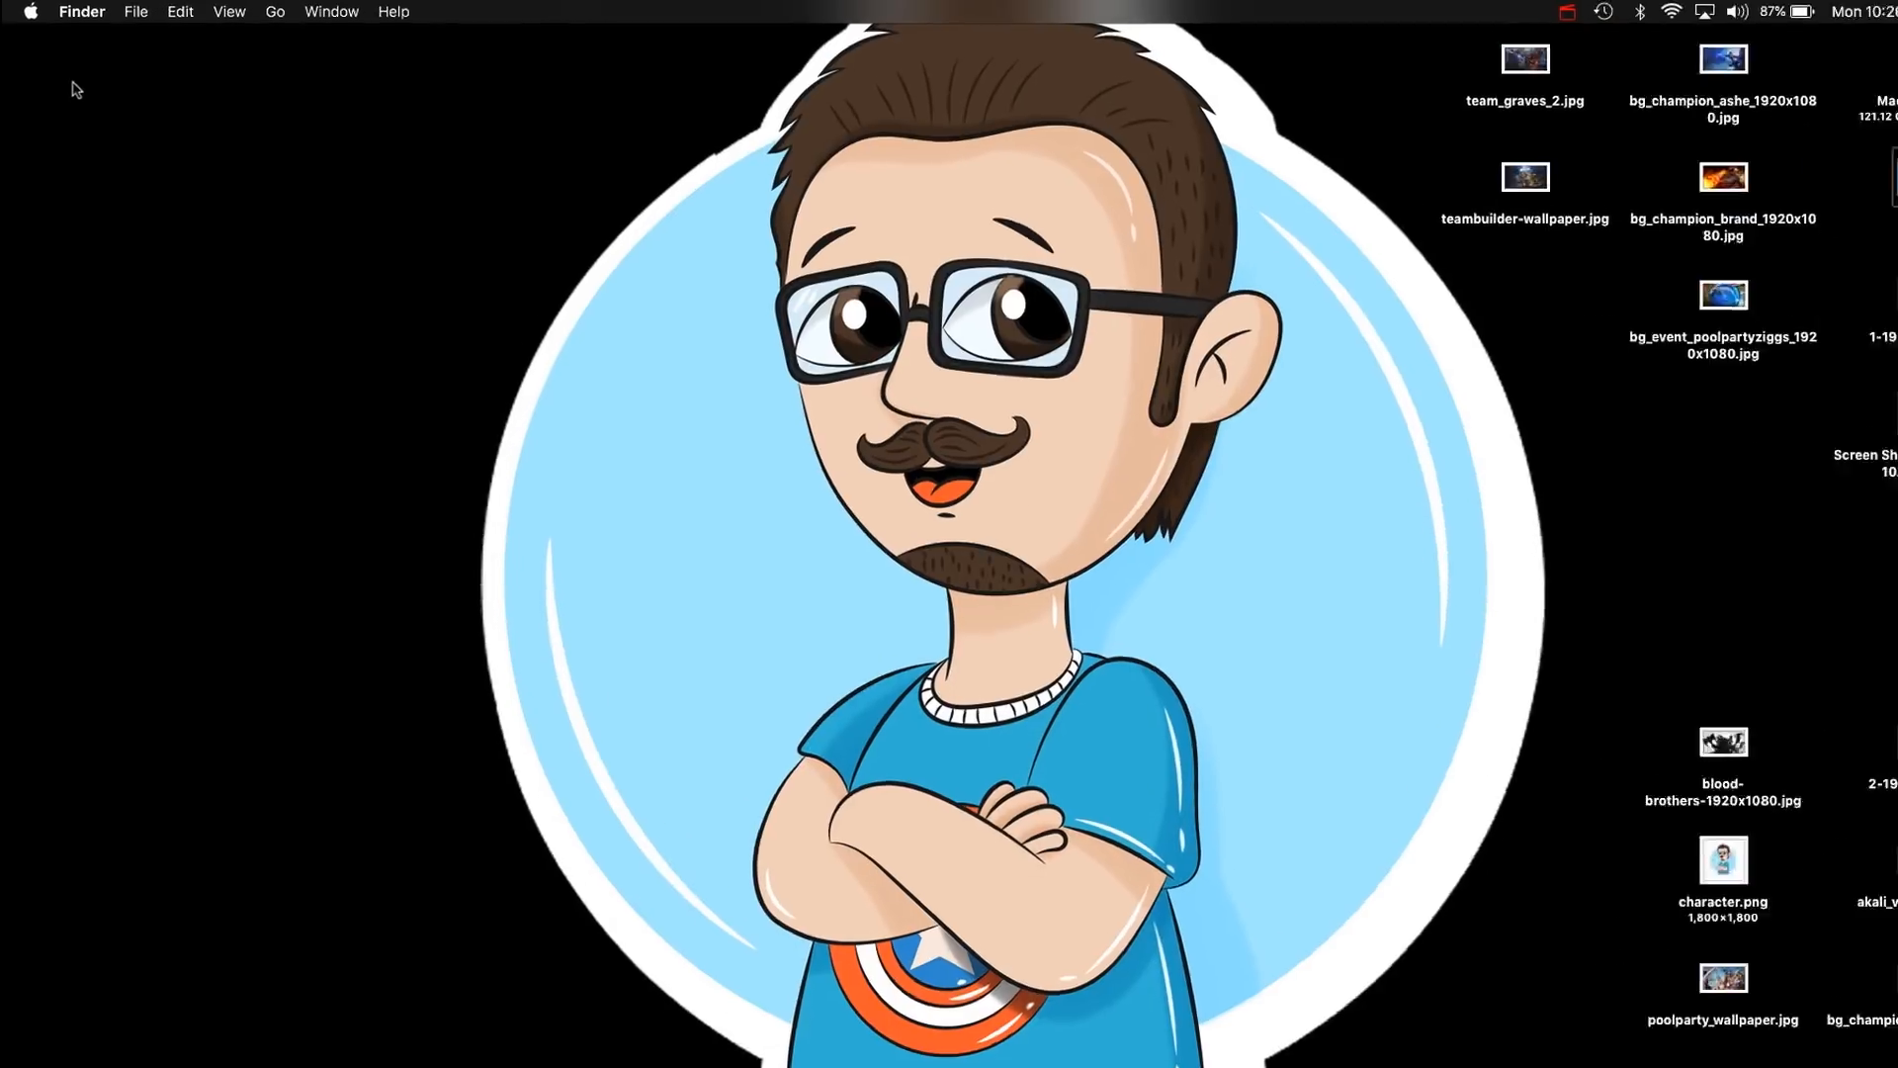
Open System Preferences' Software Update pane, showing macOS 10.14 is up to date.
{"action": "left_click", "coordinate": [33, 12]}
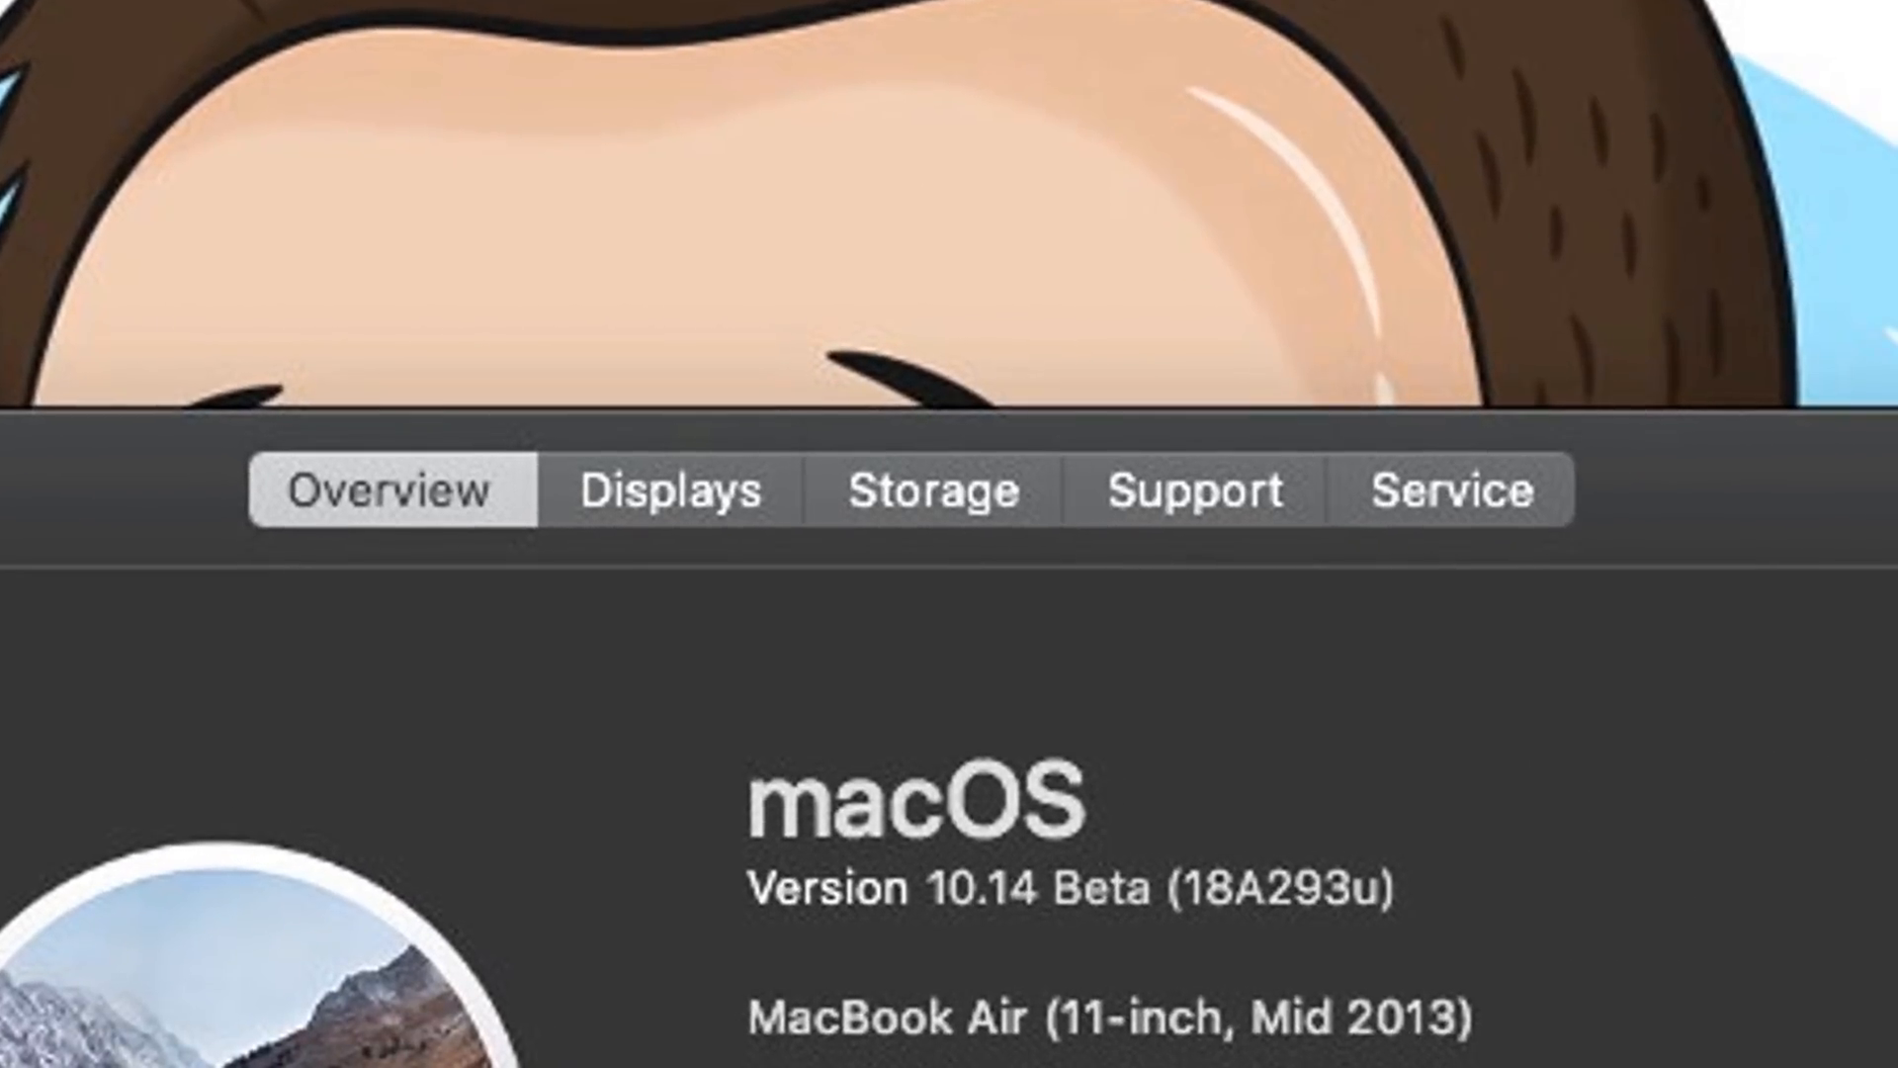
{"action": "mouse_move", "coordinate": [829, 964]}
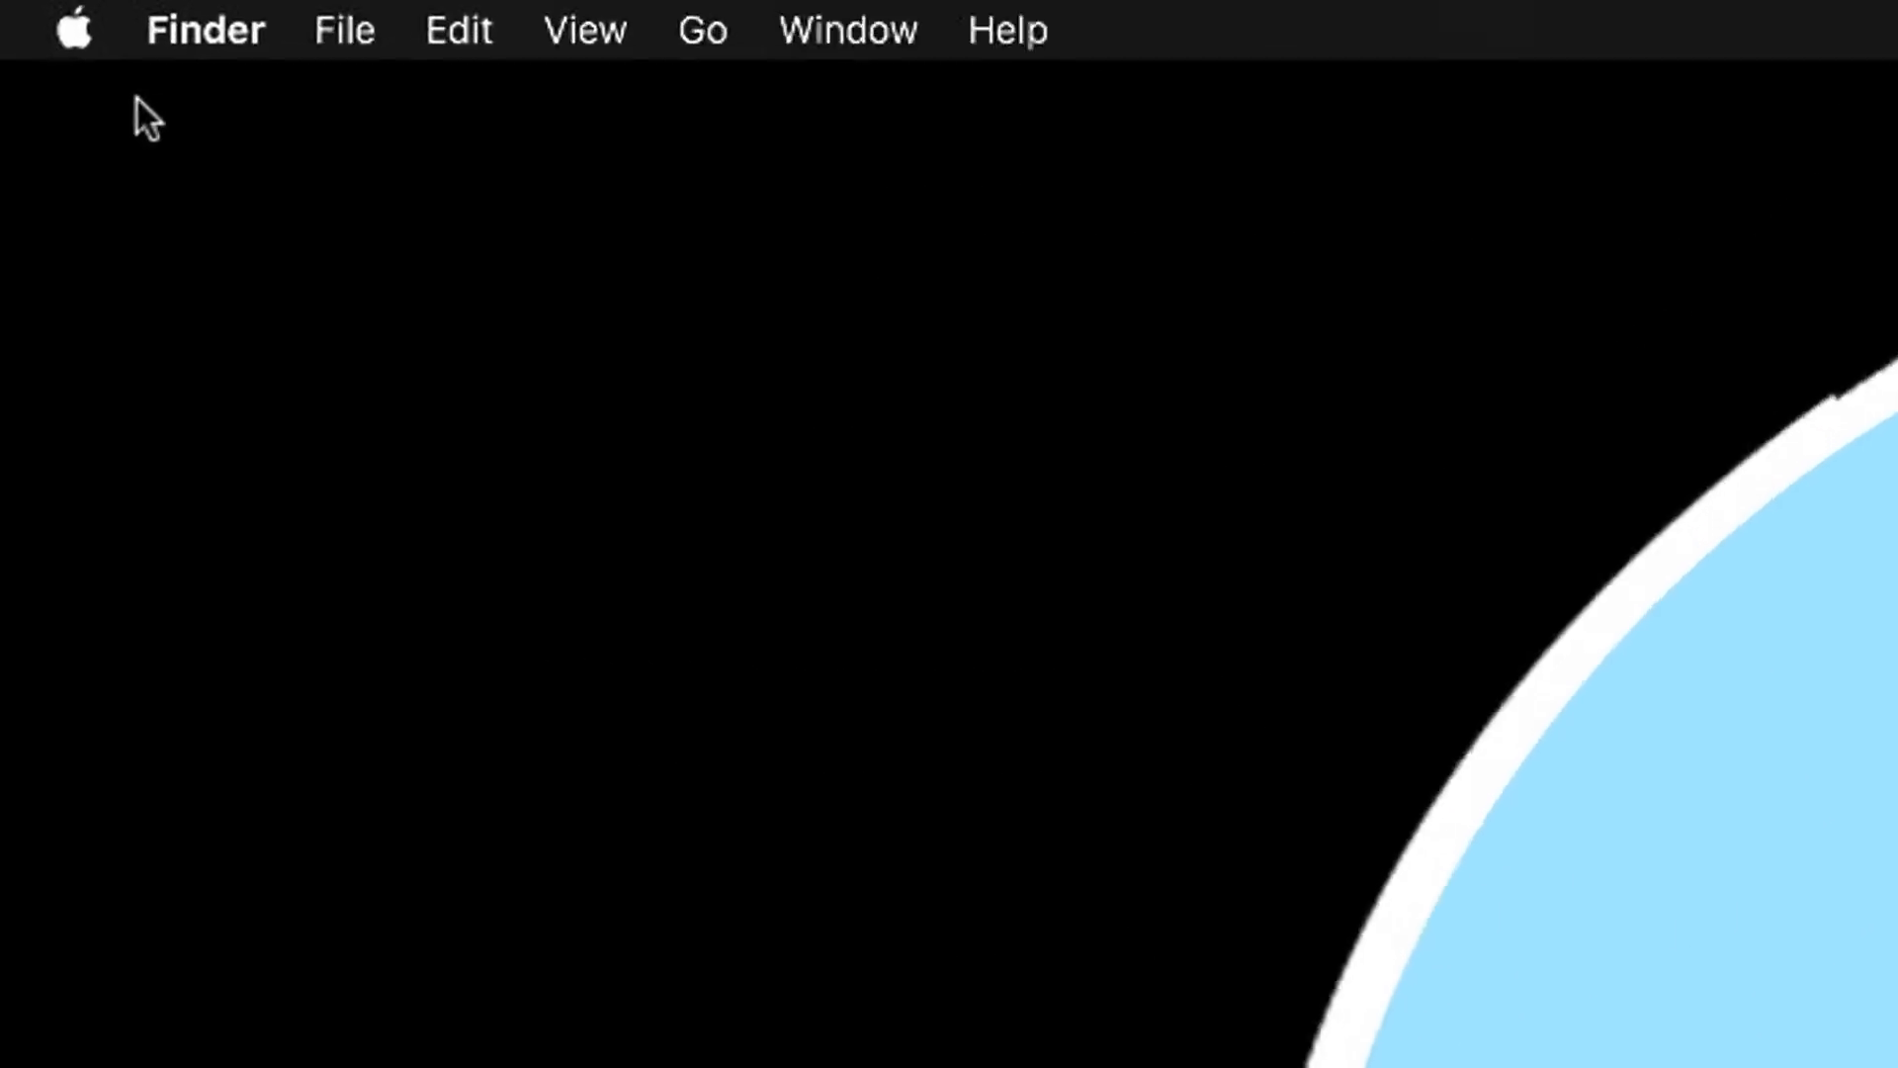
{"action": "left_click", "coordinate": [77, 30]}
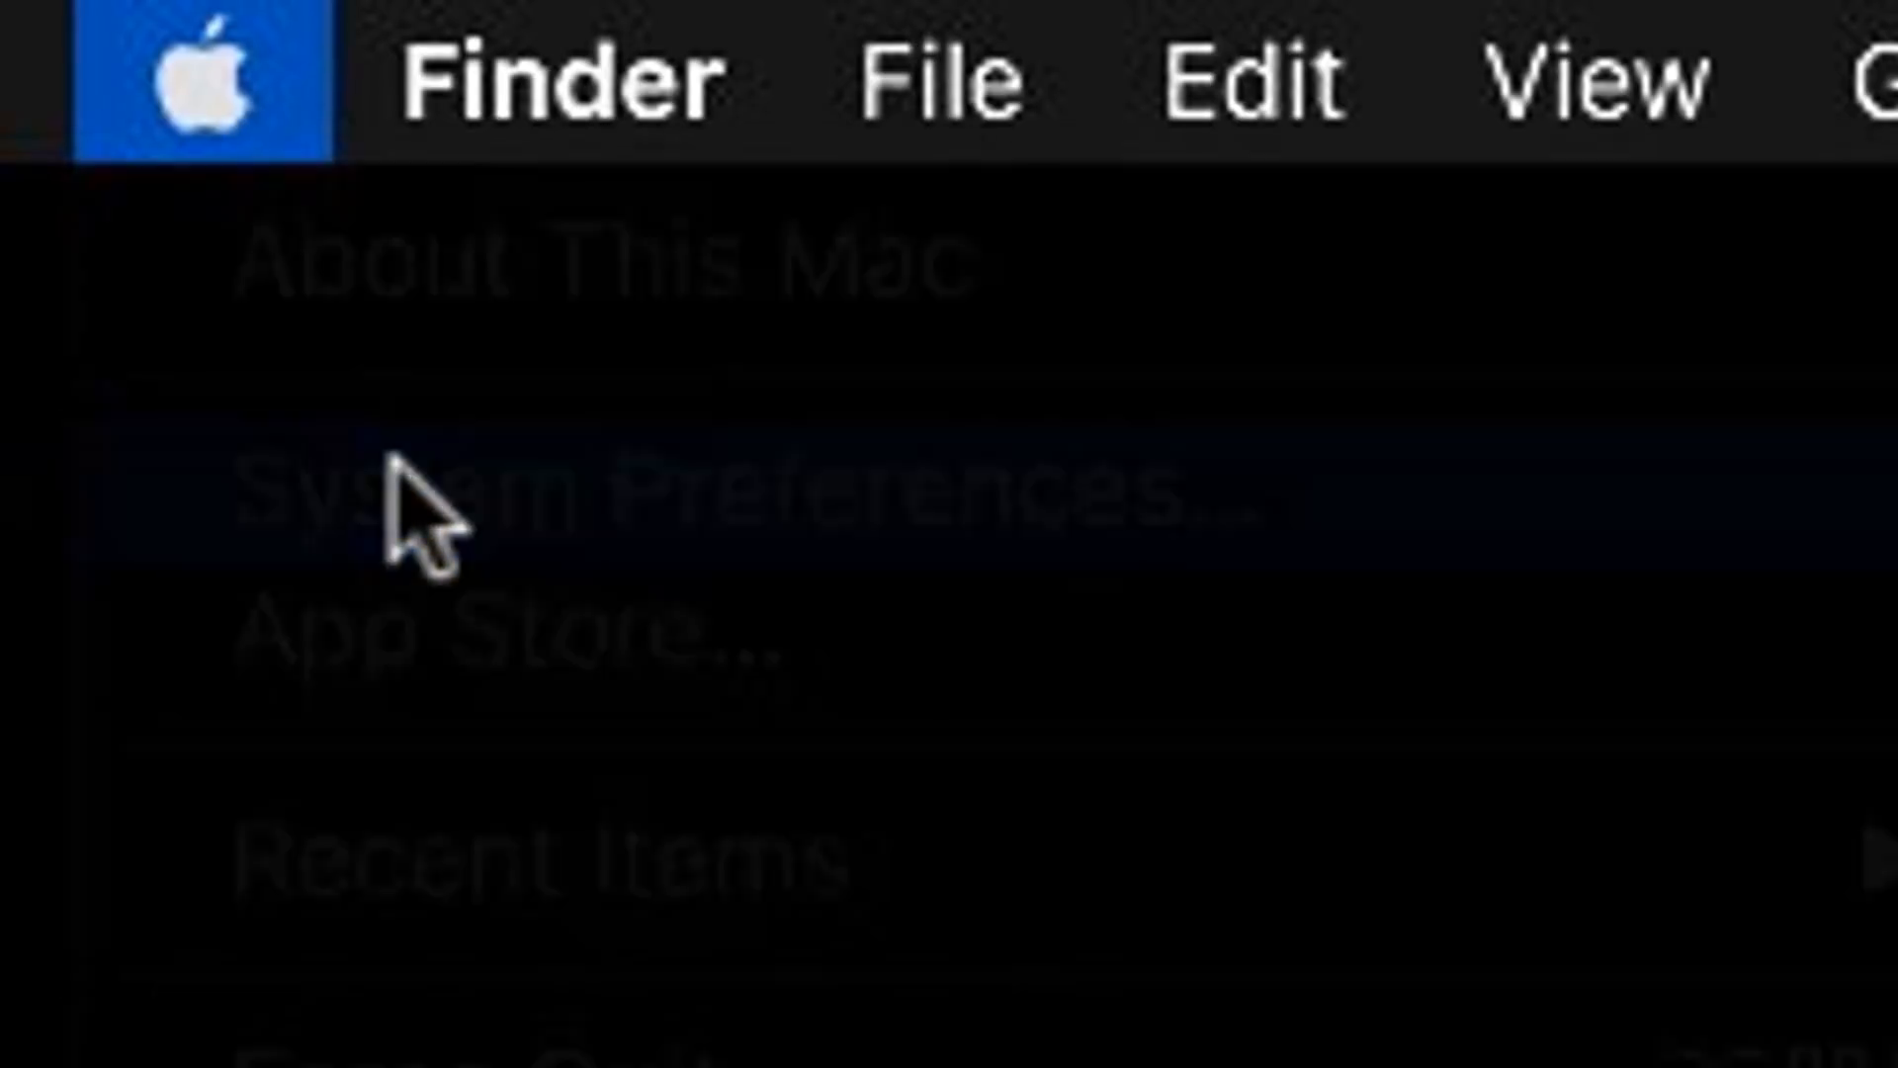
{"action": "left_click", "coordinate": [397, 496]}
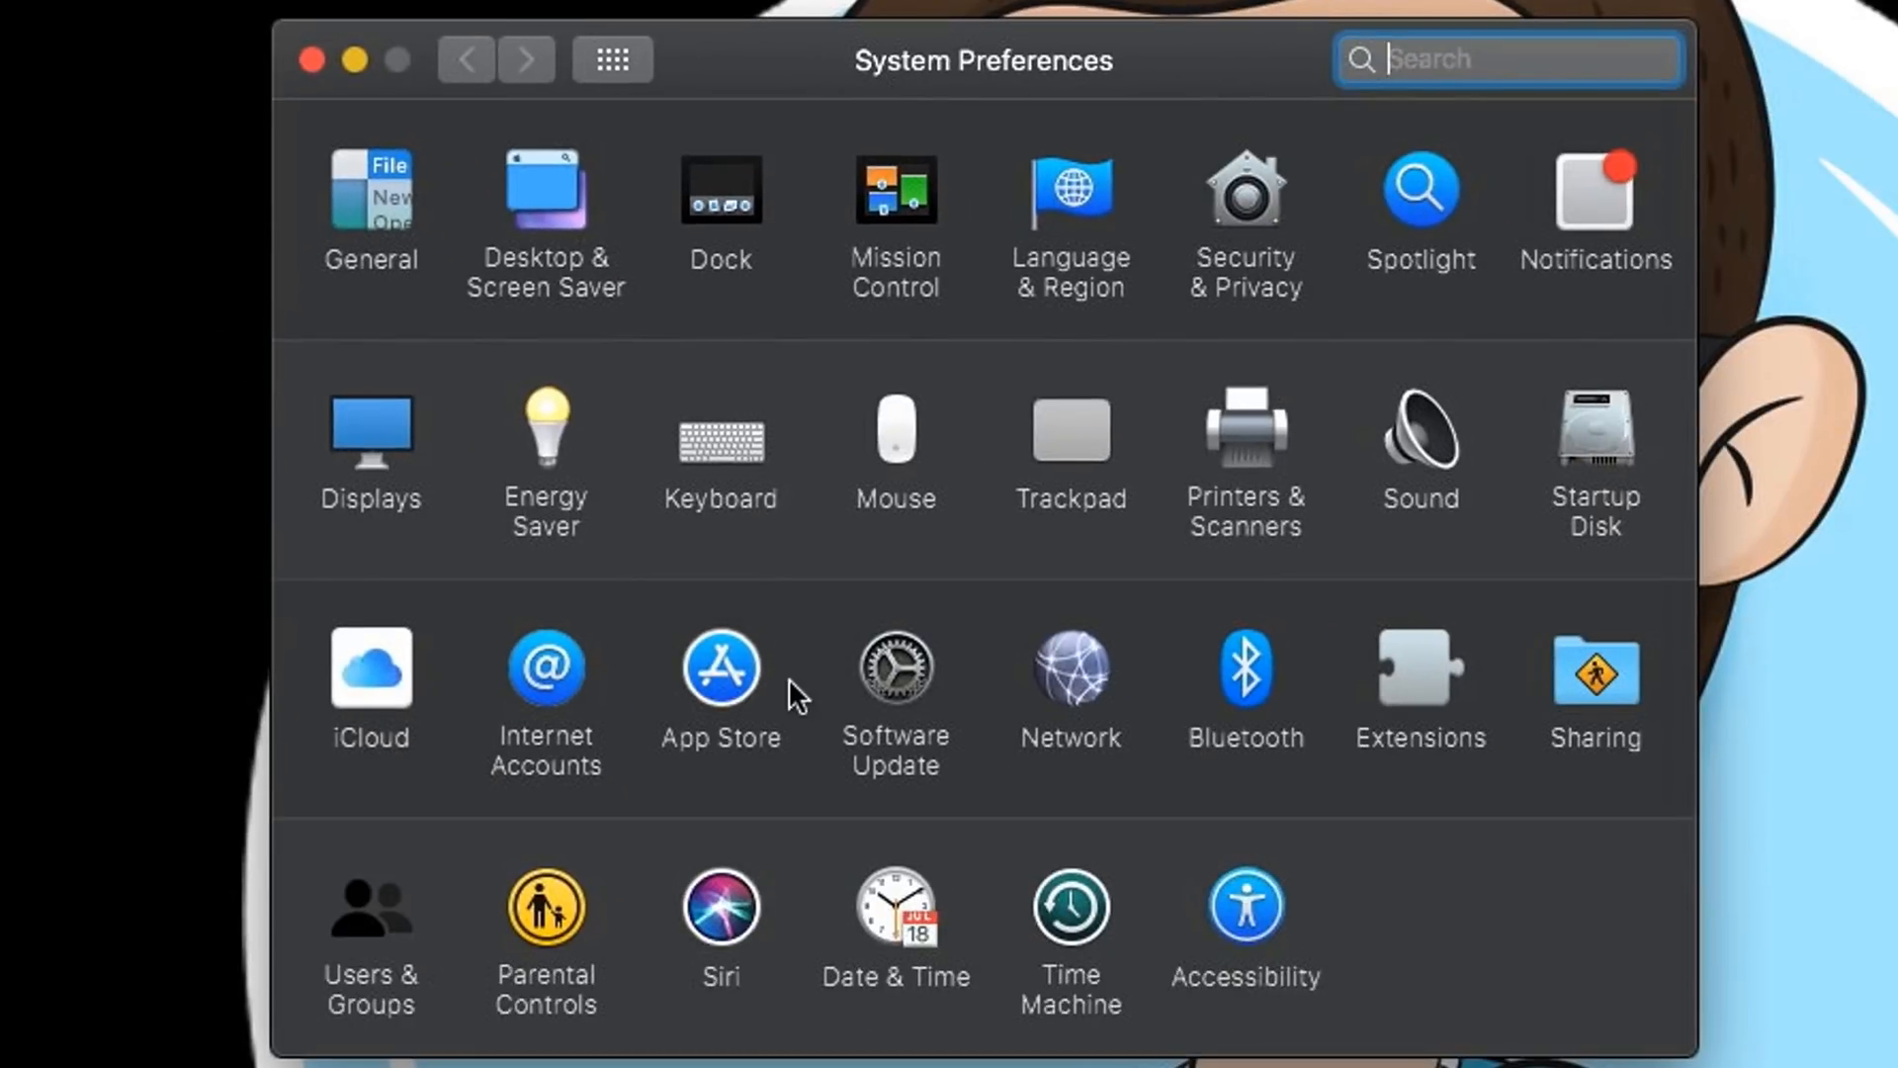
{"action": "mouse_move", "coordinate": [902, 687]}
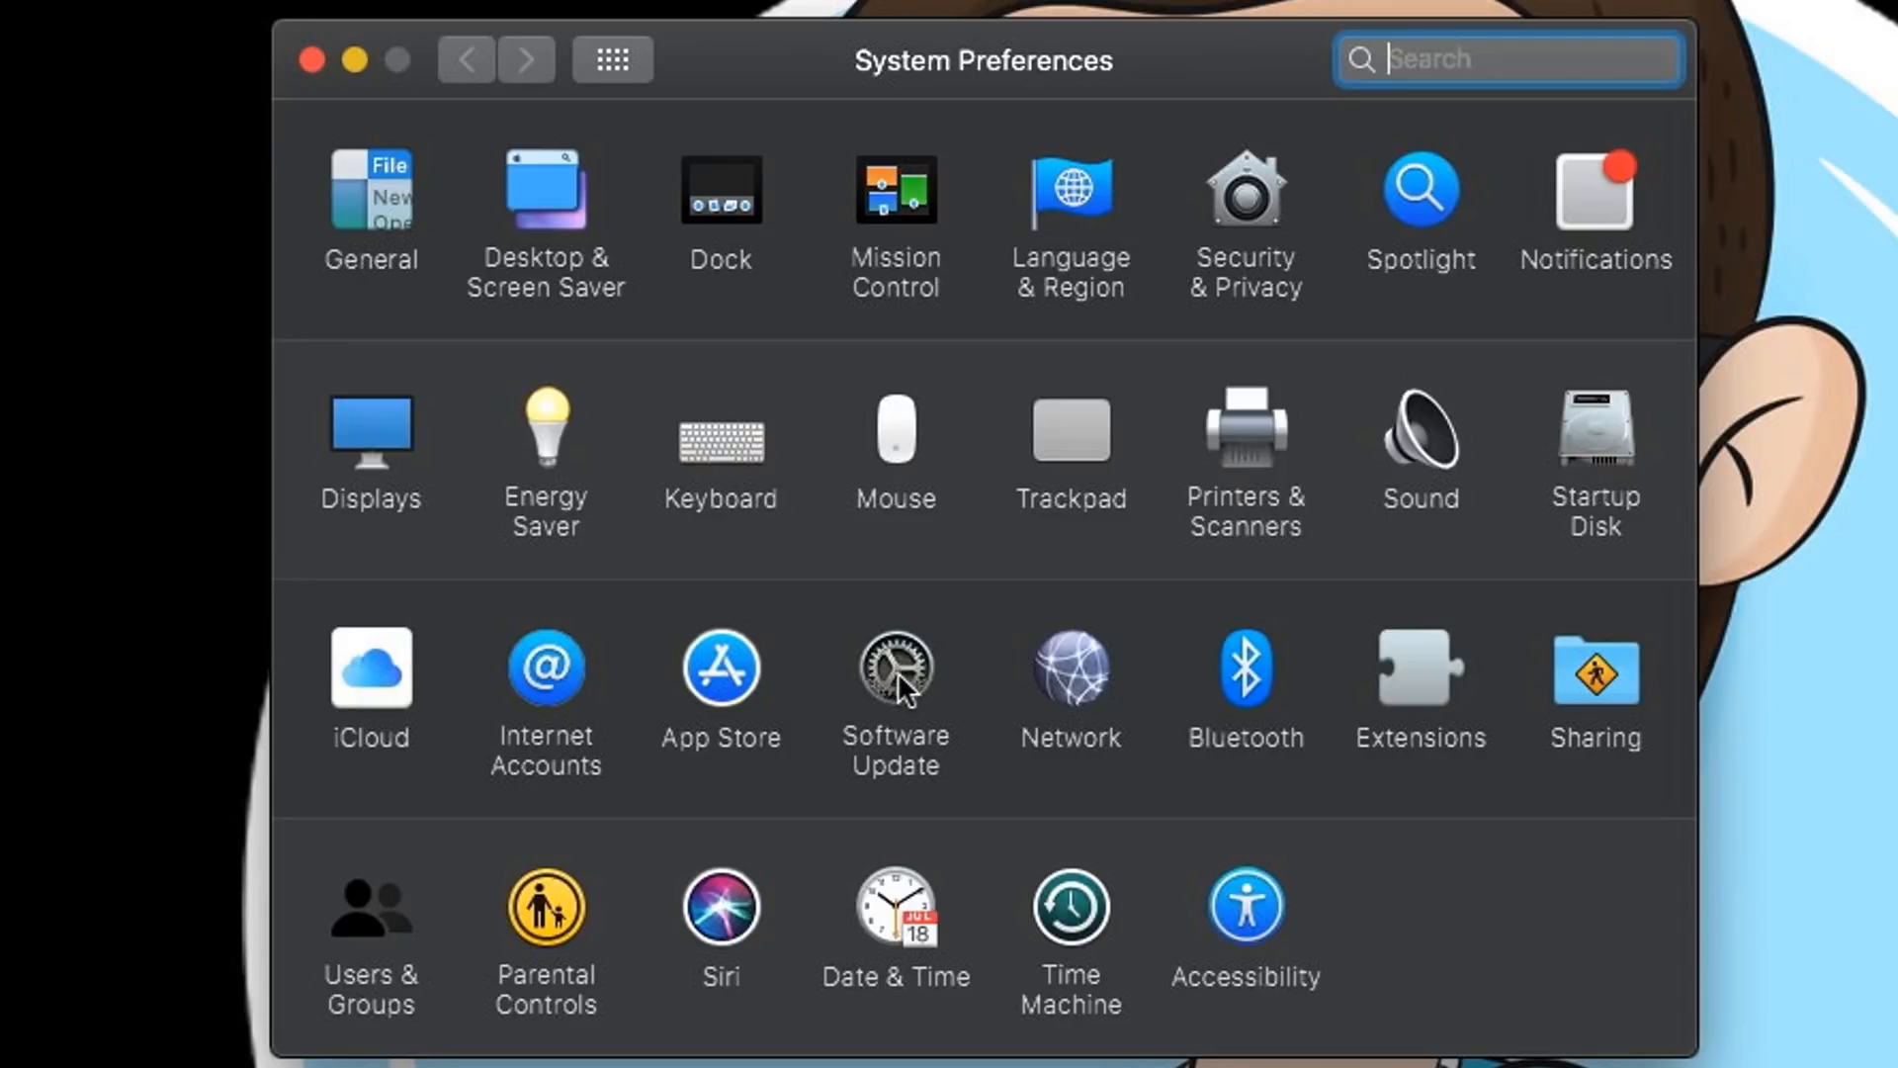
{"action": "left_click", "coordinate": [896, 671]}
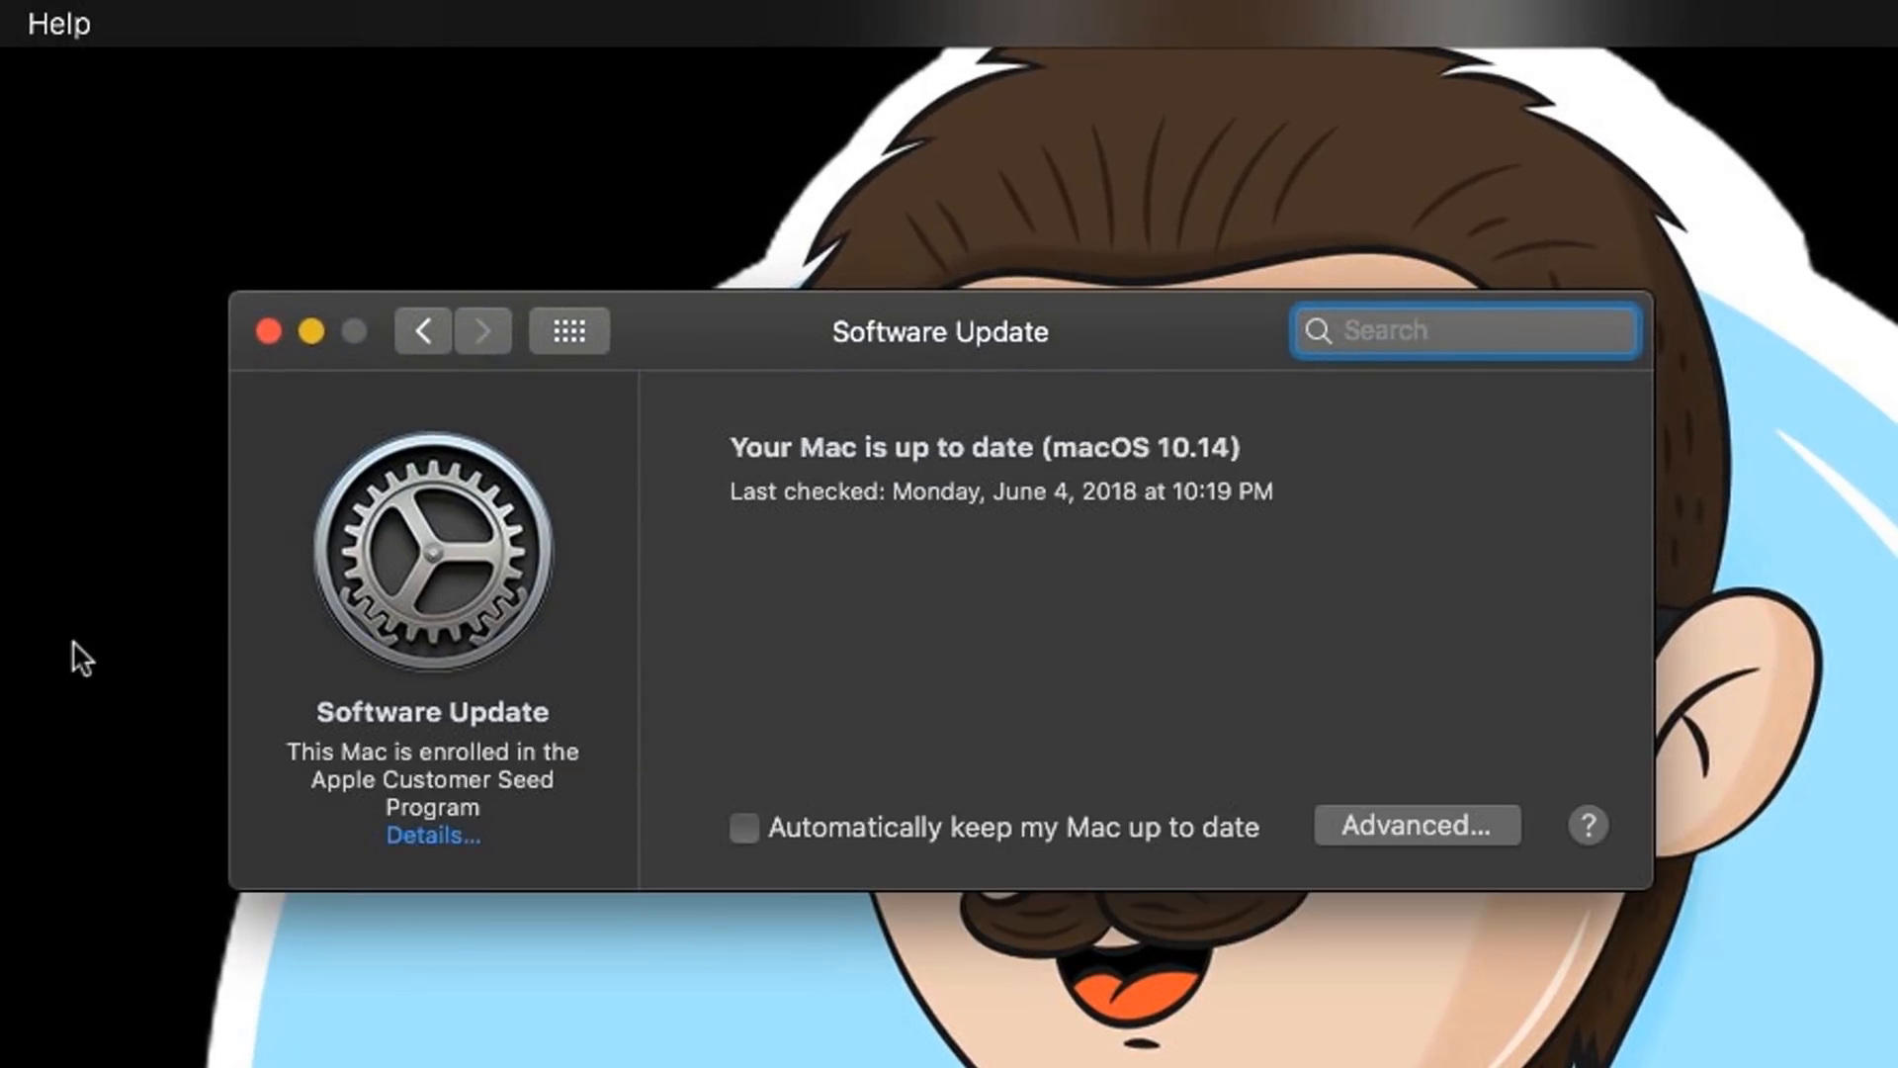
{"action": "left_click", "coordinate": [35, 26]}
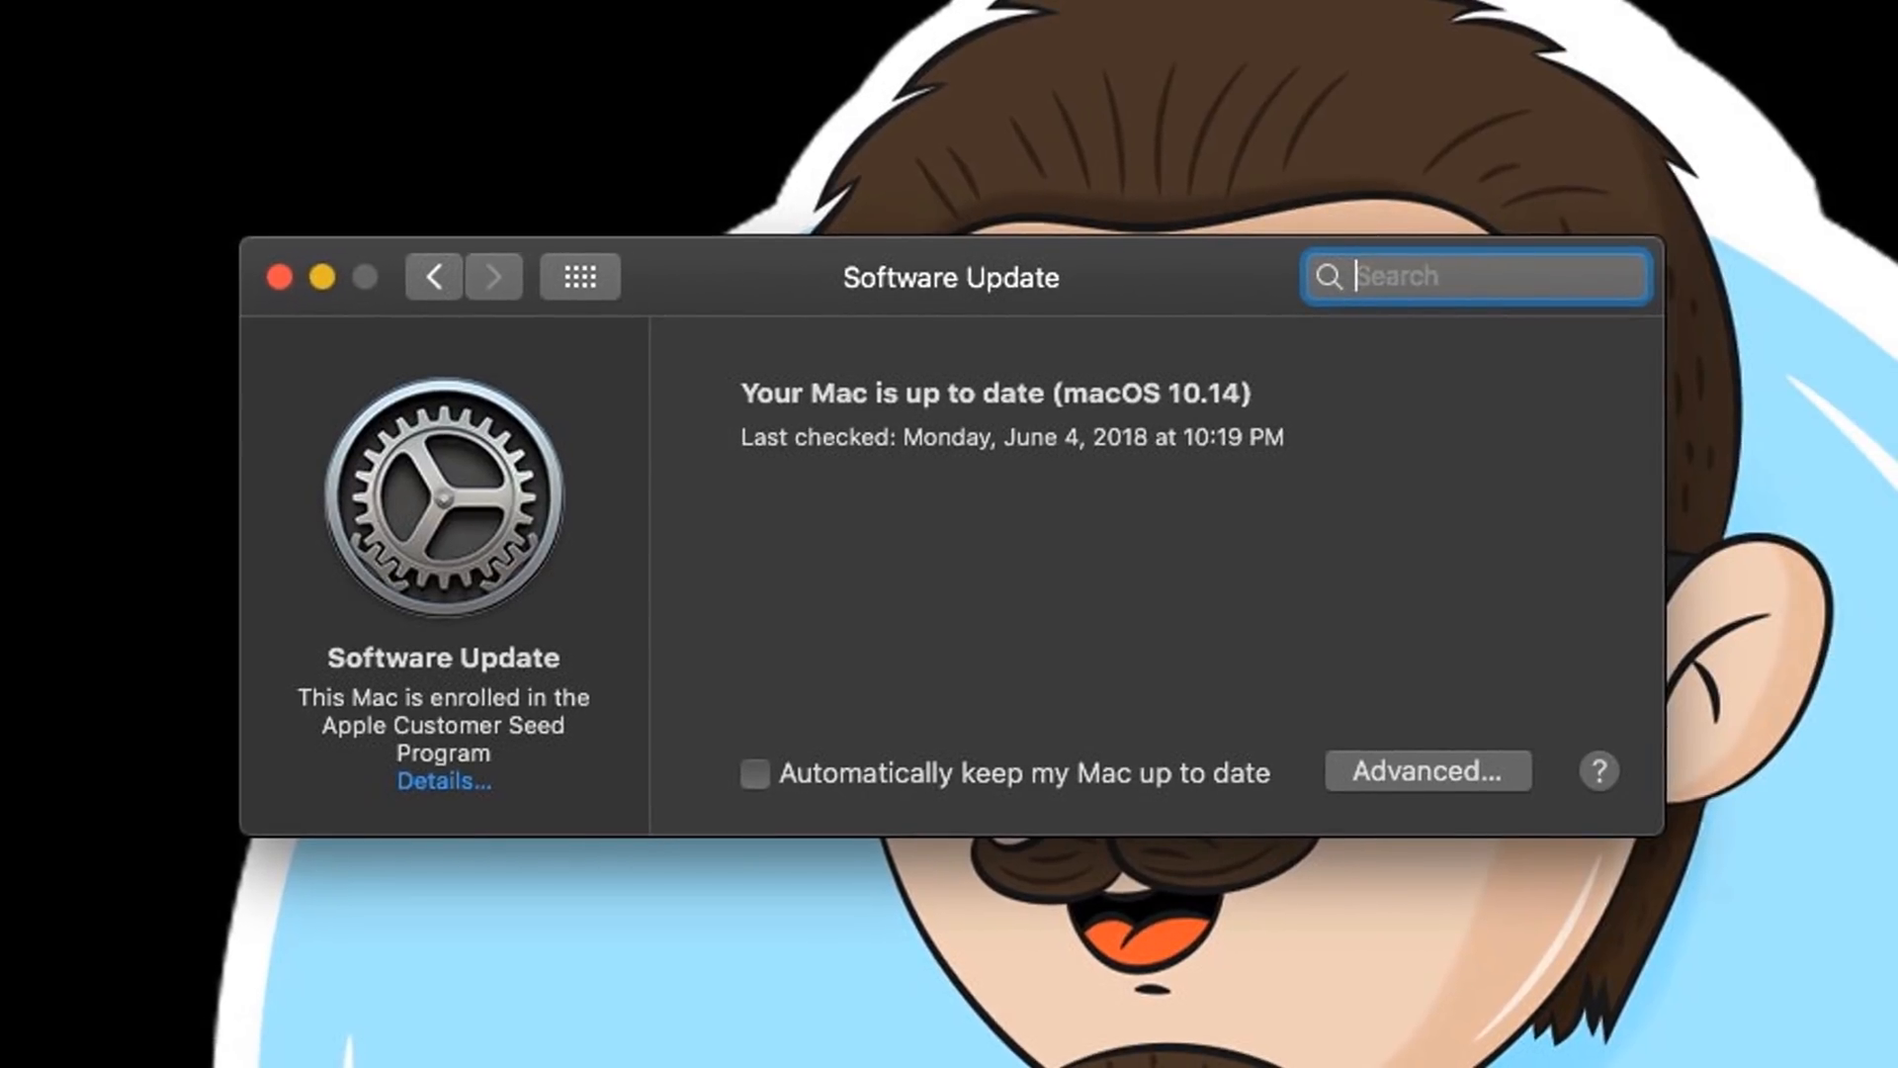
{"action": "mouse_move", "coordinate": [599, 296]}
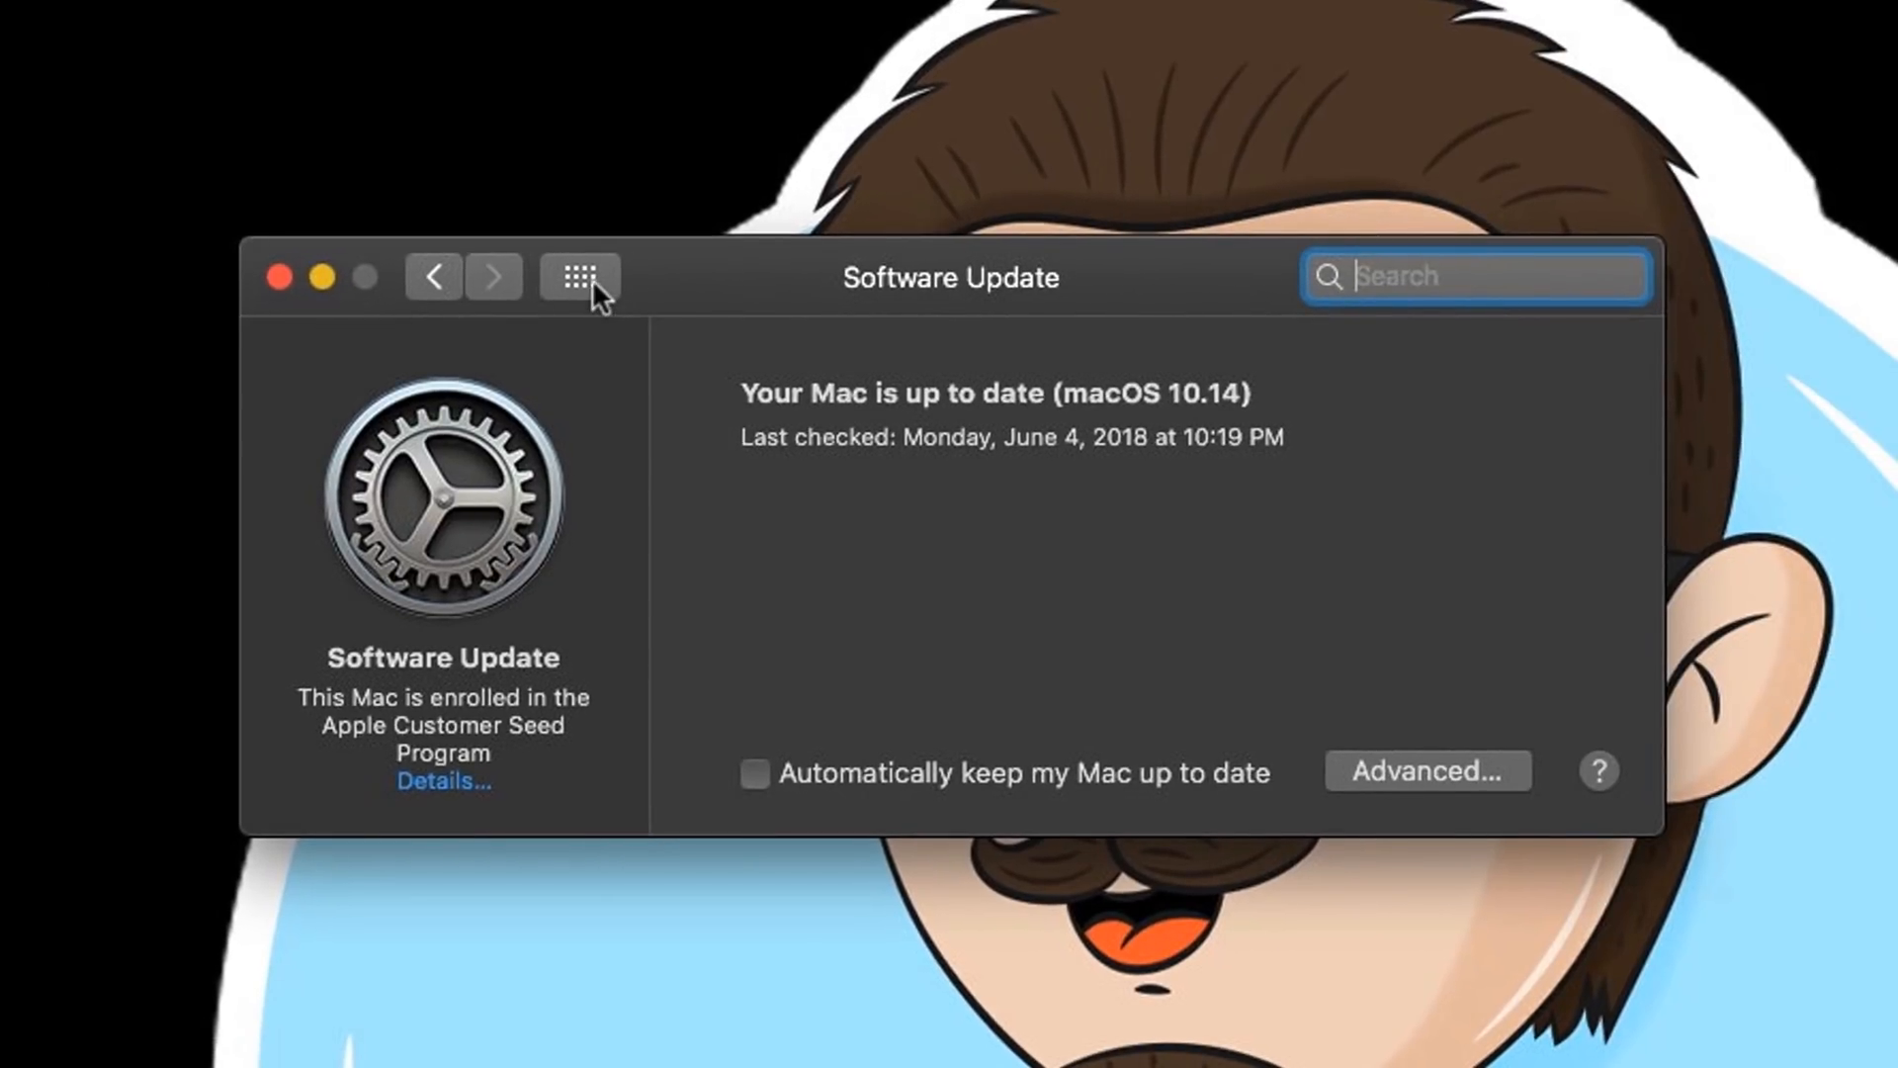
Go to the General pane and choose the Dark appearance.
{"action": "left_click", "coordinate": [577, 277]}
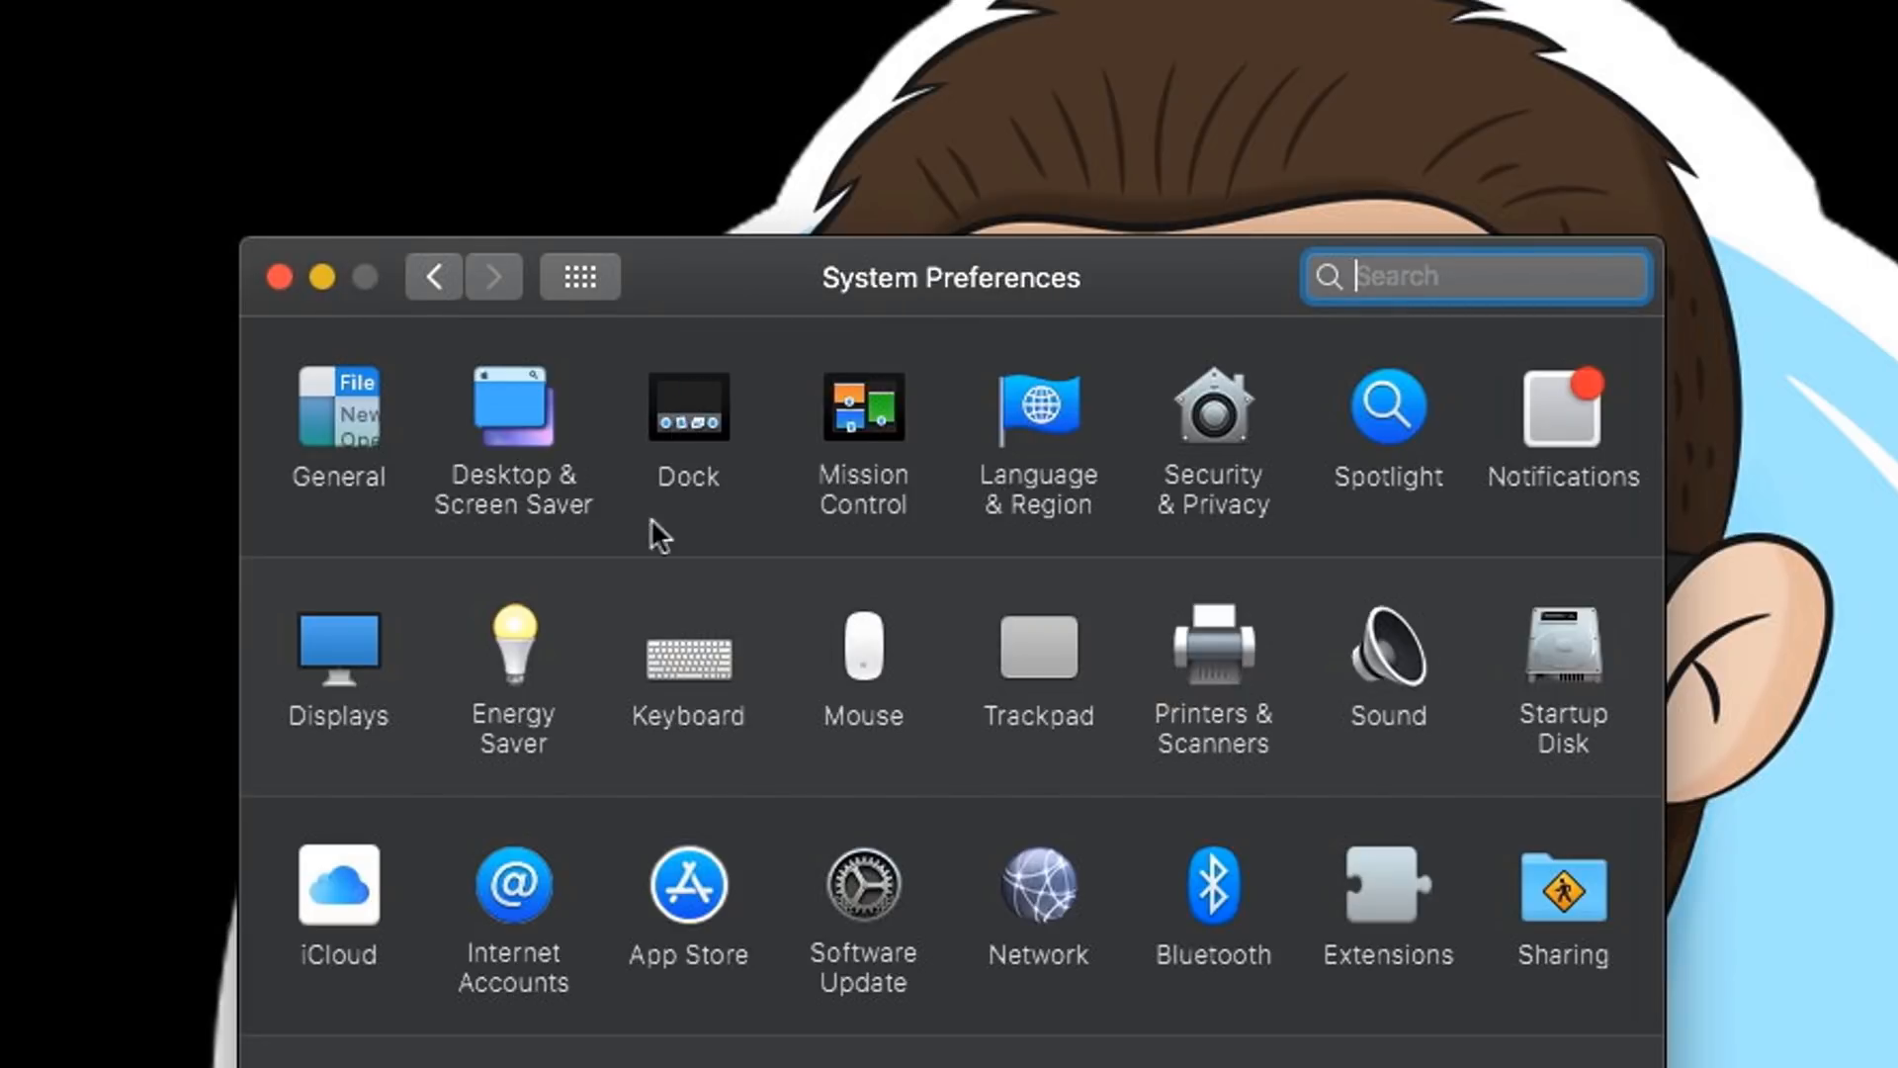
{"action": "left_click", "coordinate": [338, 405]}
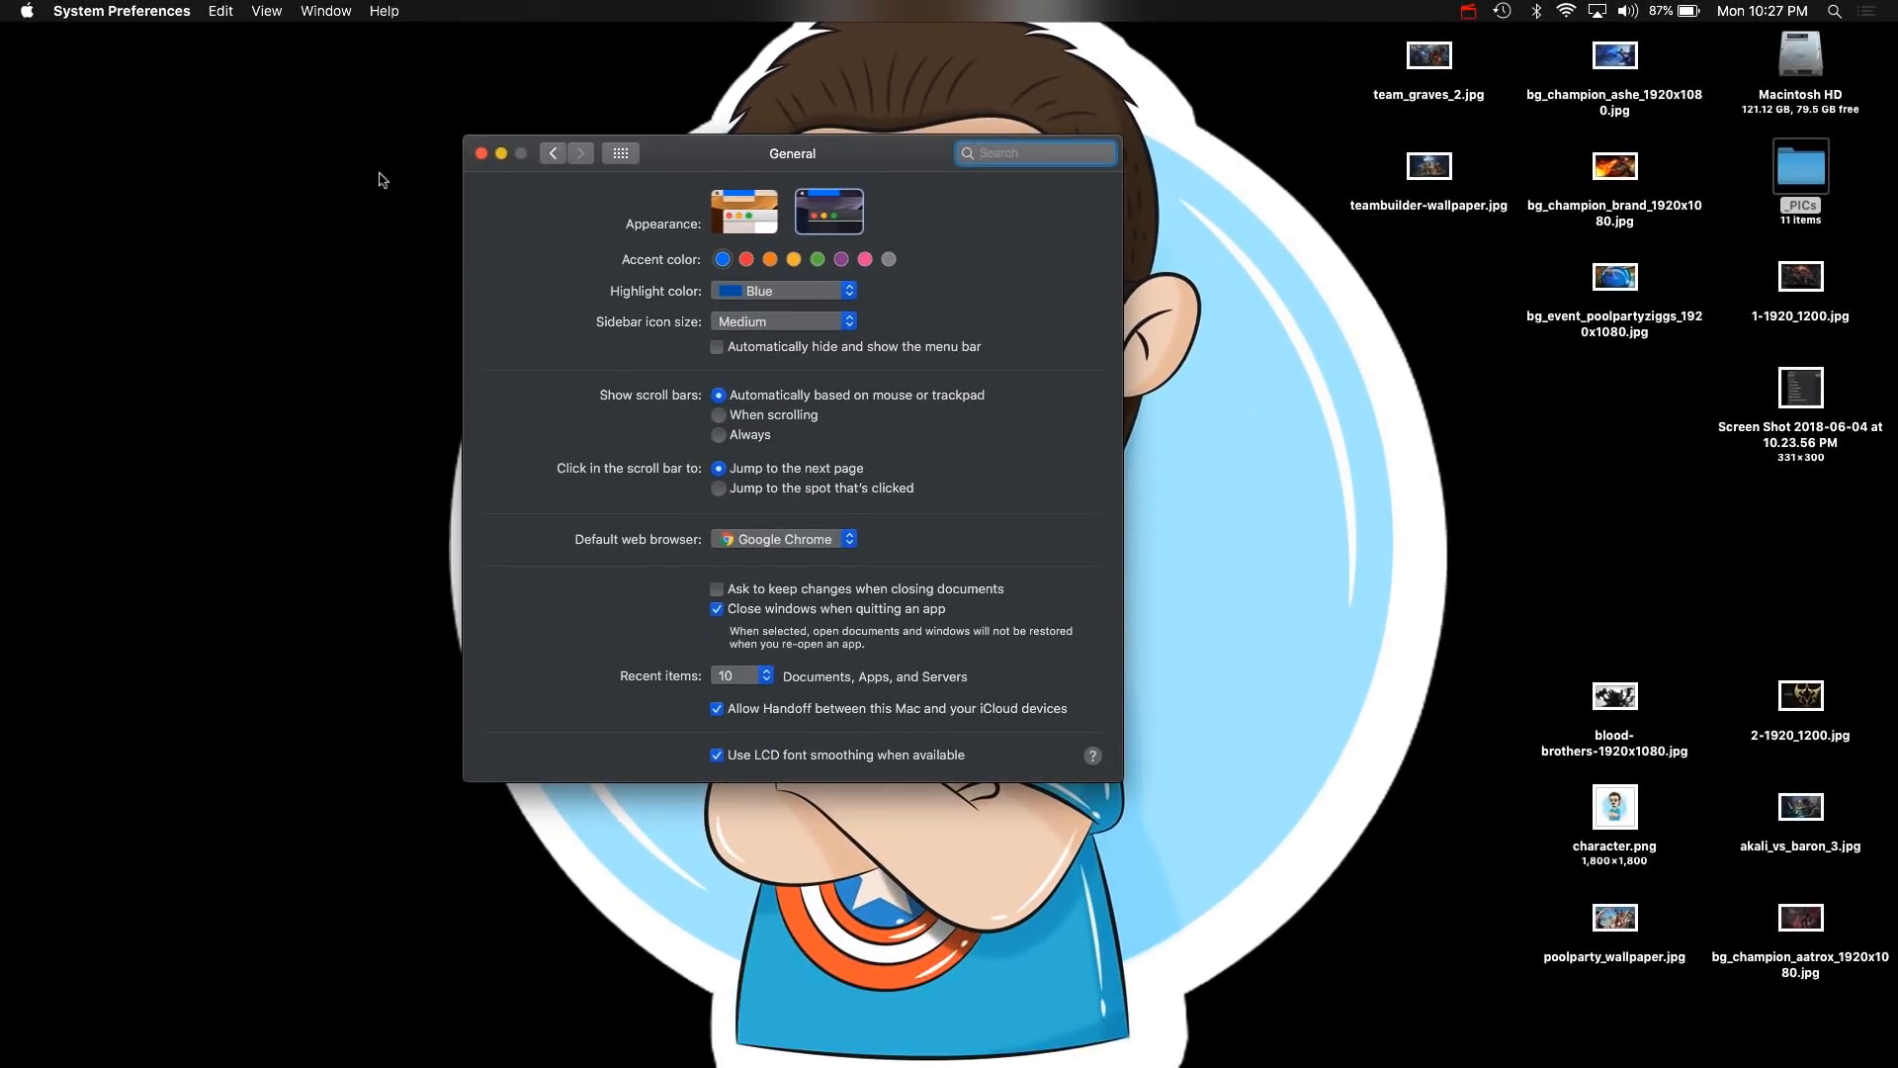
{"action": "left_click", "coordinate": [744, 211]}
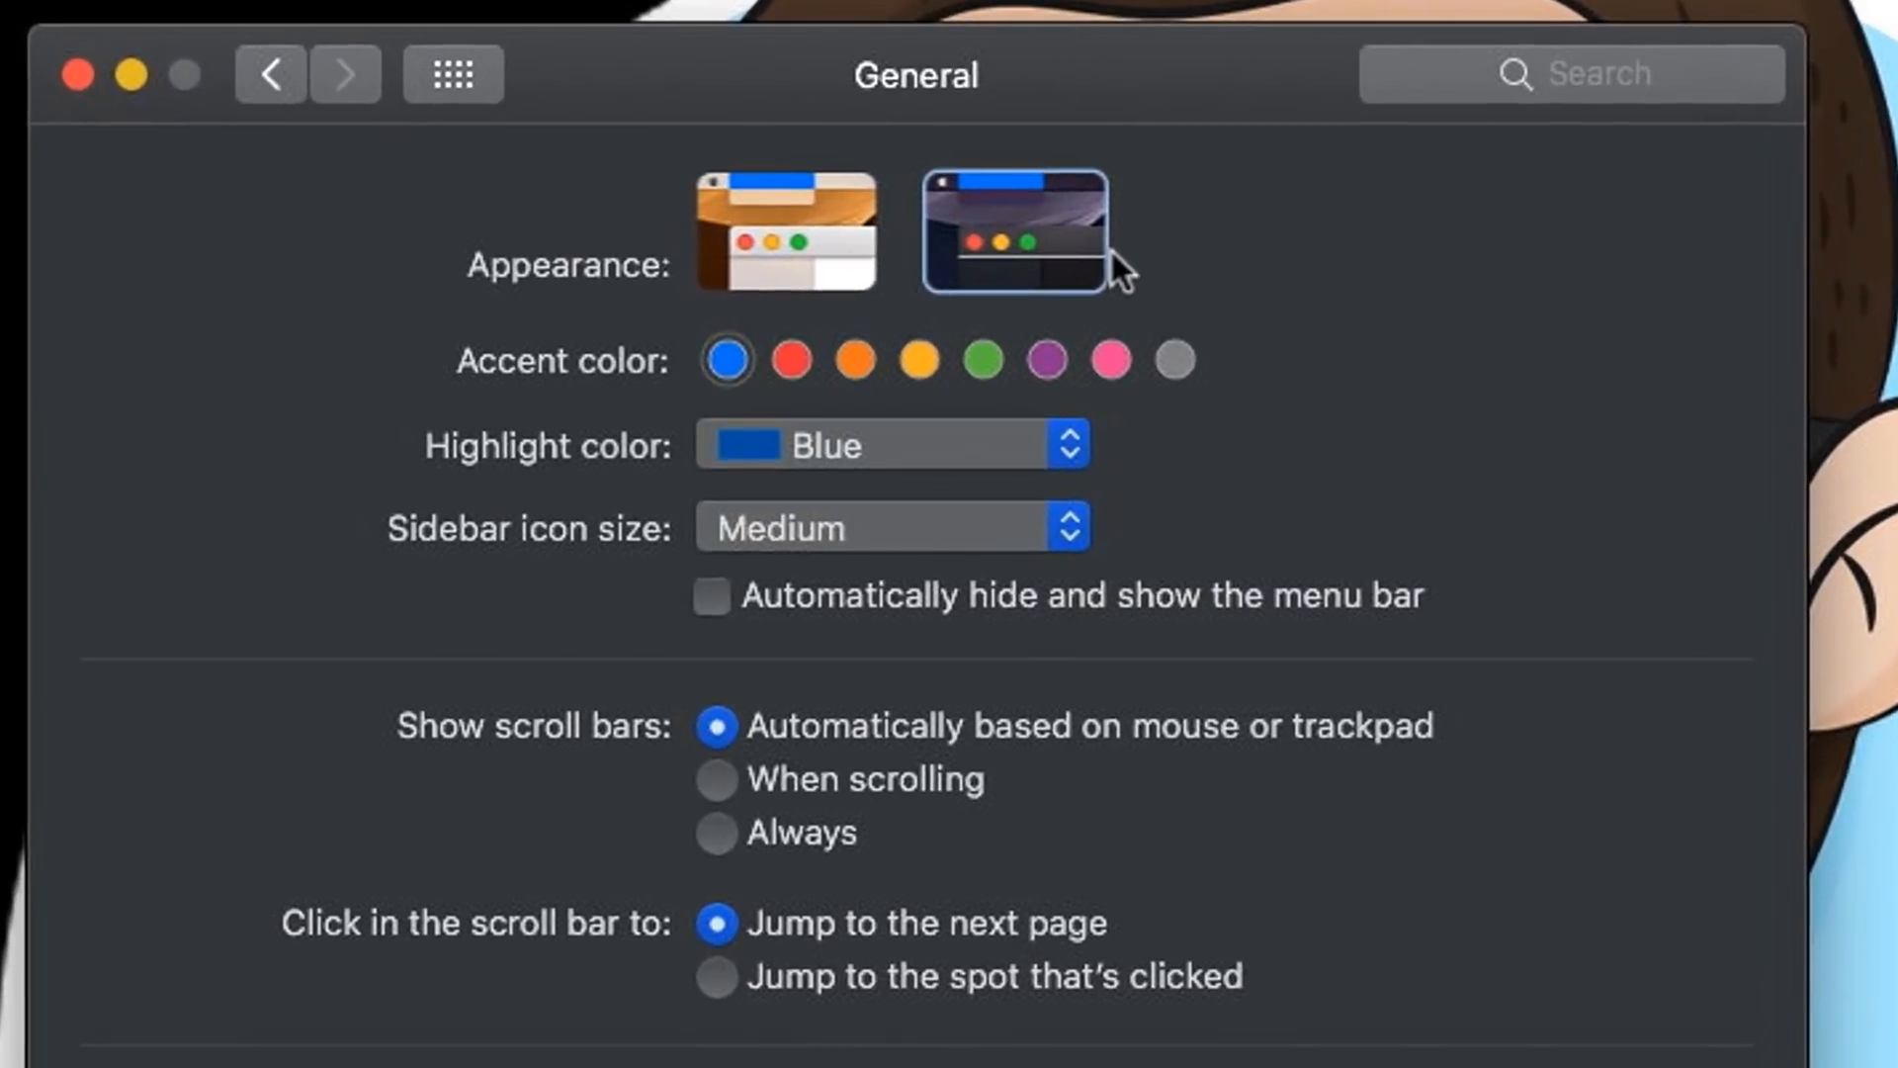
{"action": "mouse_move", "coordinate": [68, 139]}
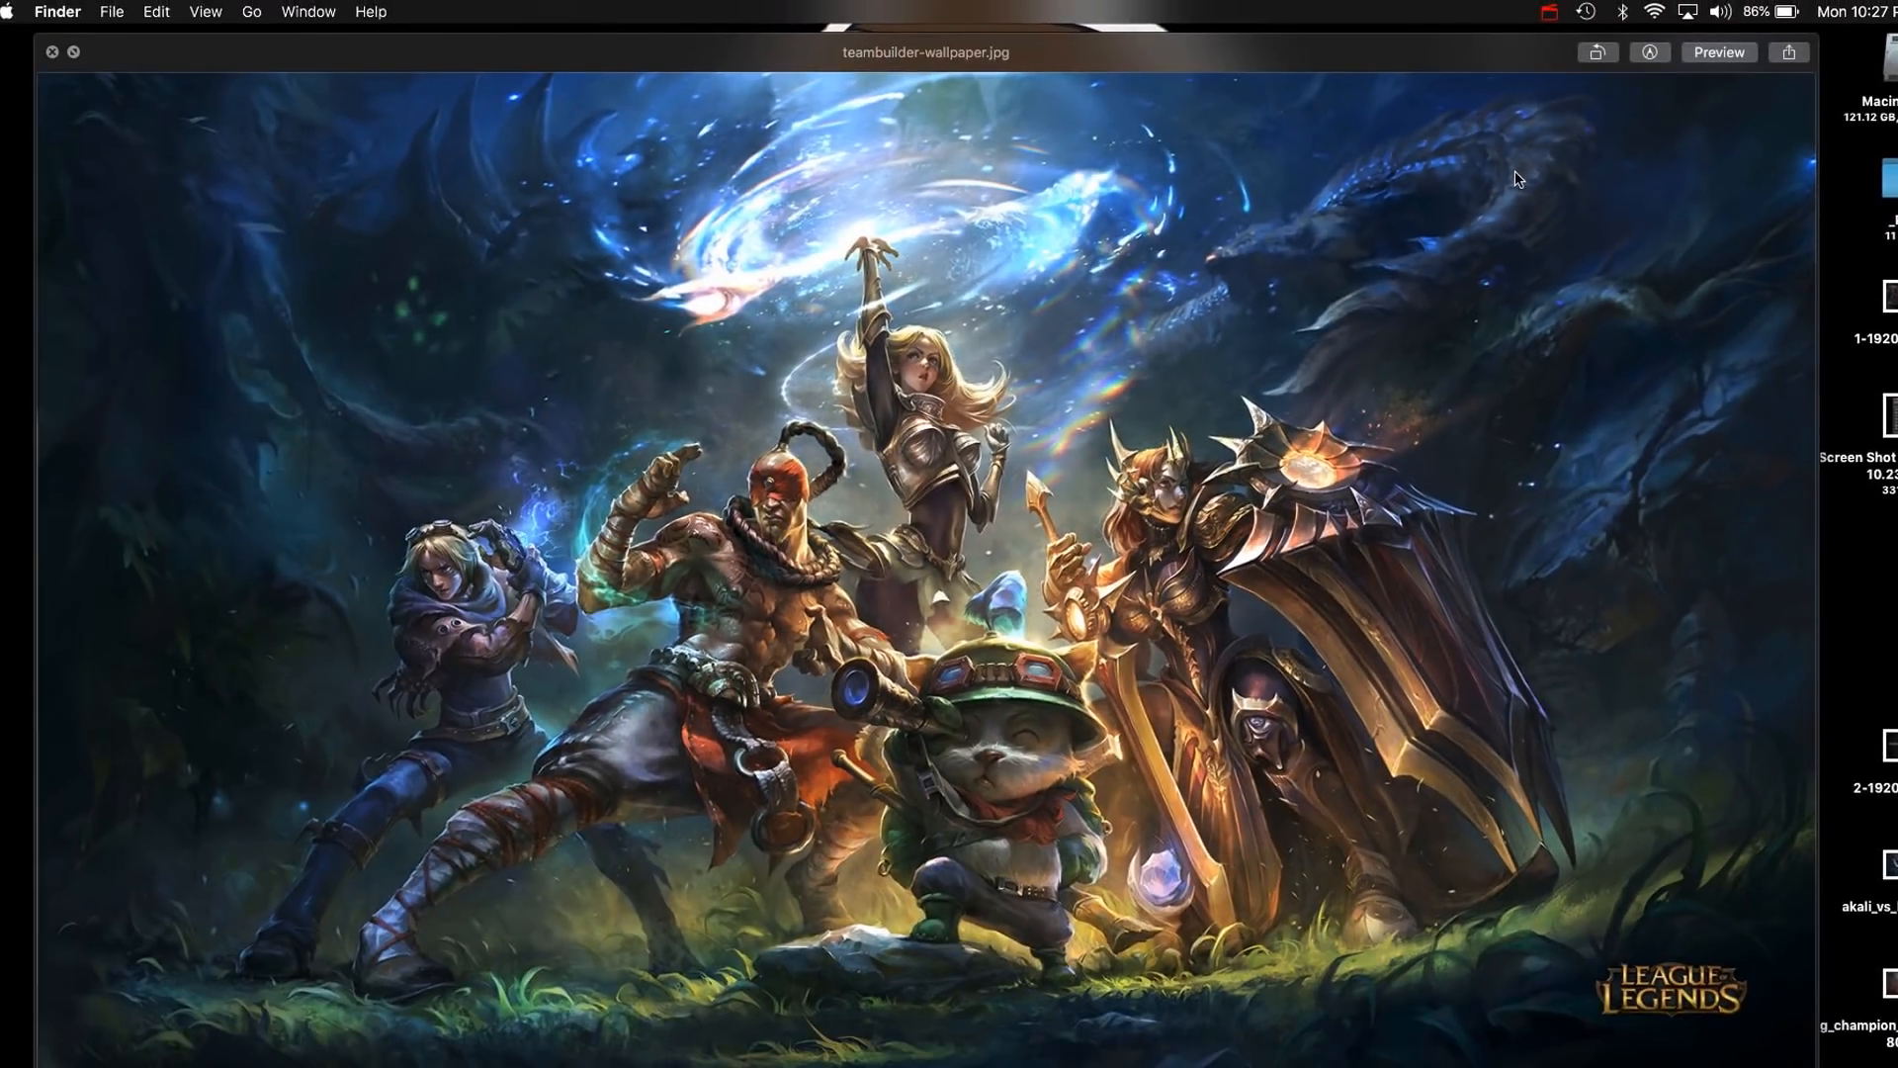
{"action": "mouse_move", "coordinate": [1437, 200]}
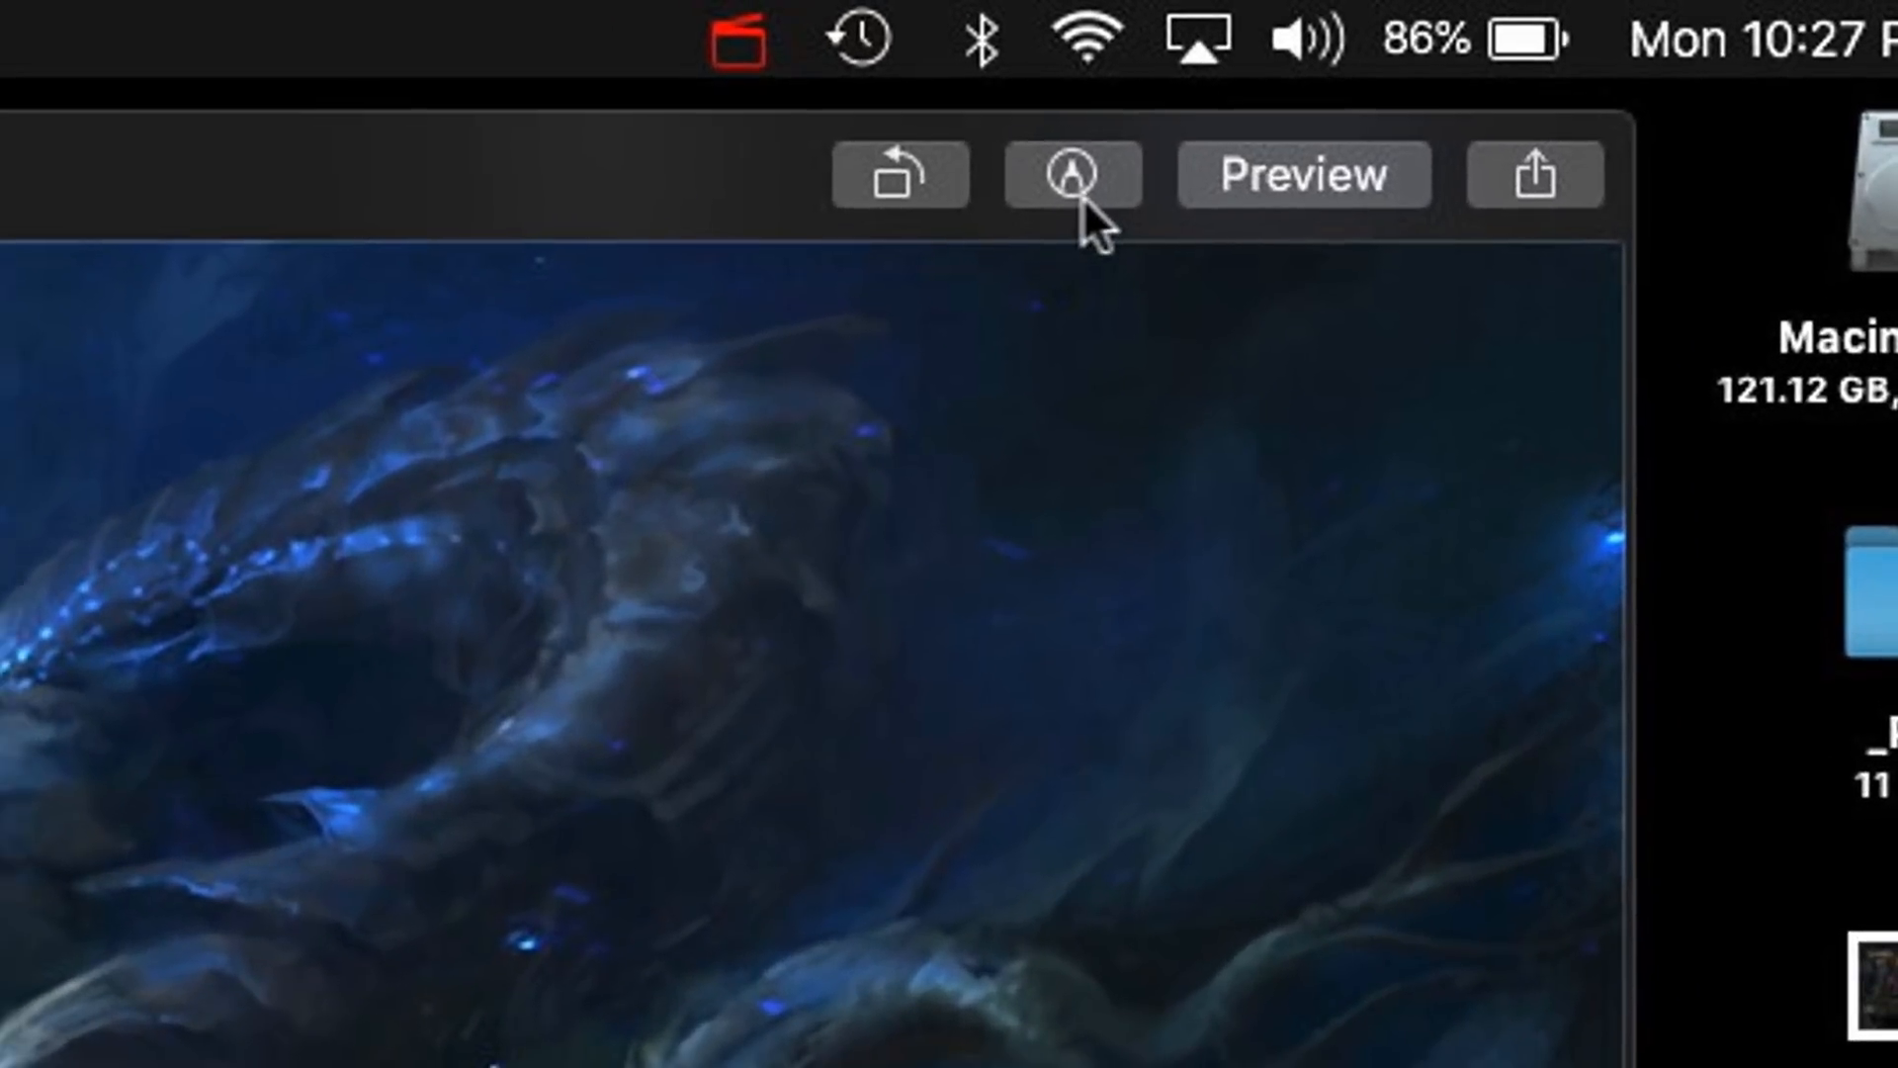
Close the Quick Look preview of teambuilder-wallpaper.jpg.
{"action": "left_click", "coordinate": [1070, 175]}
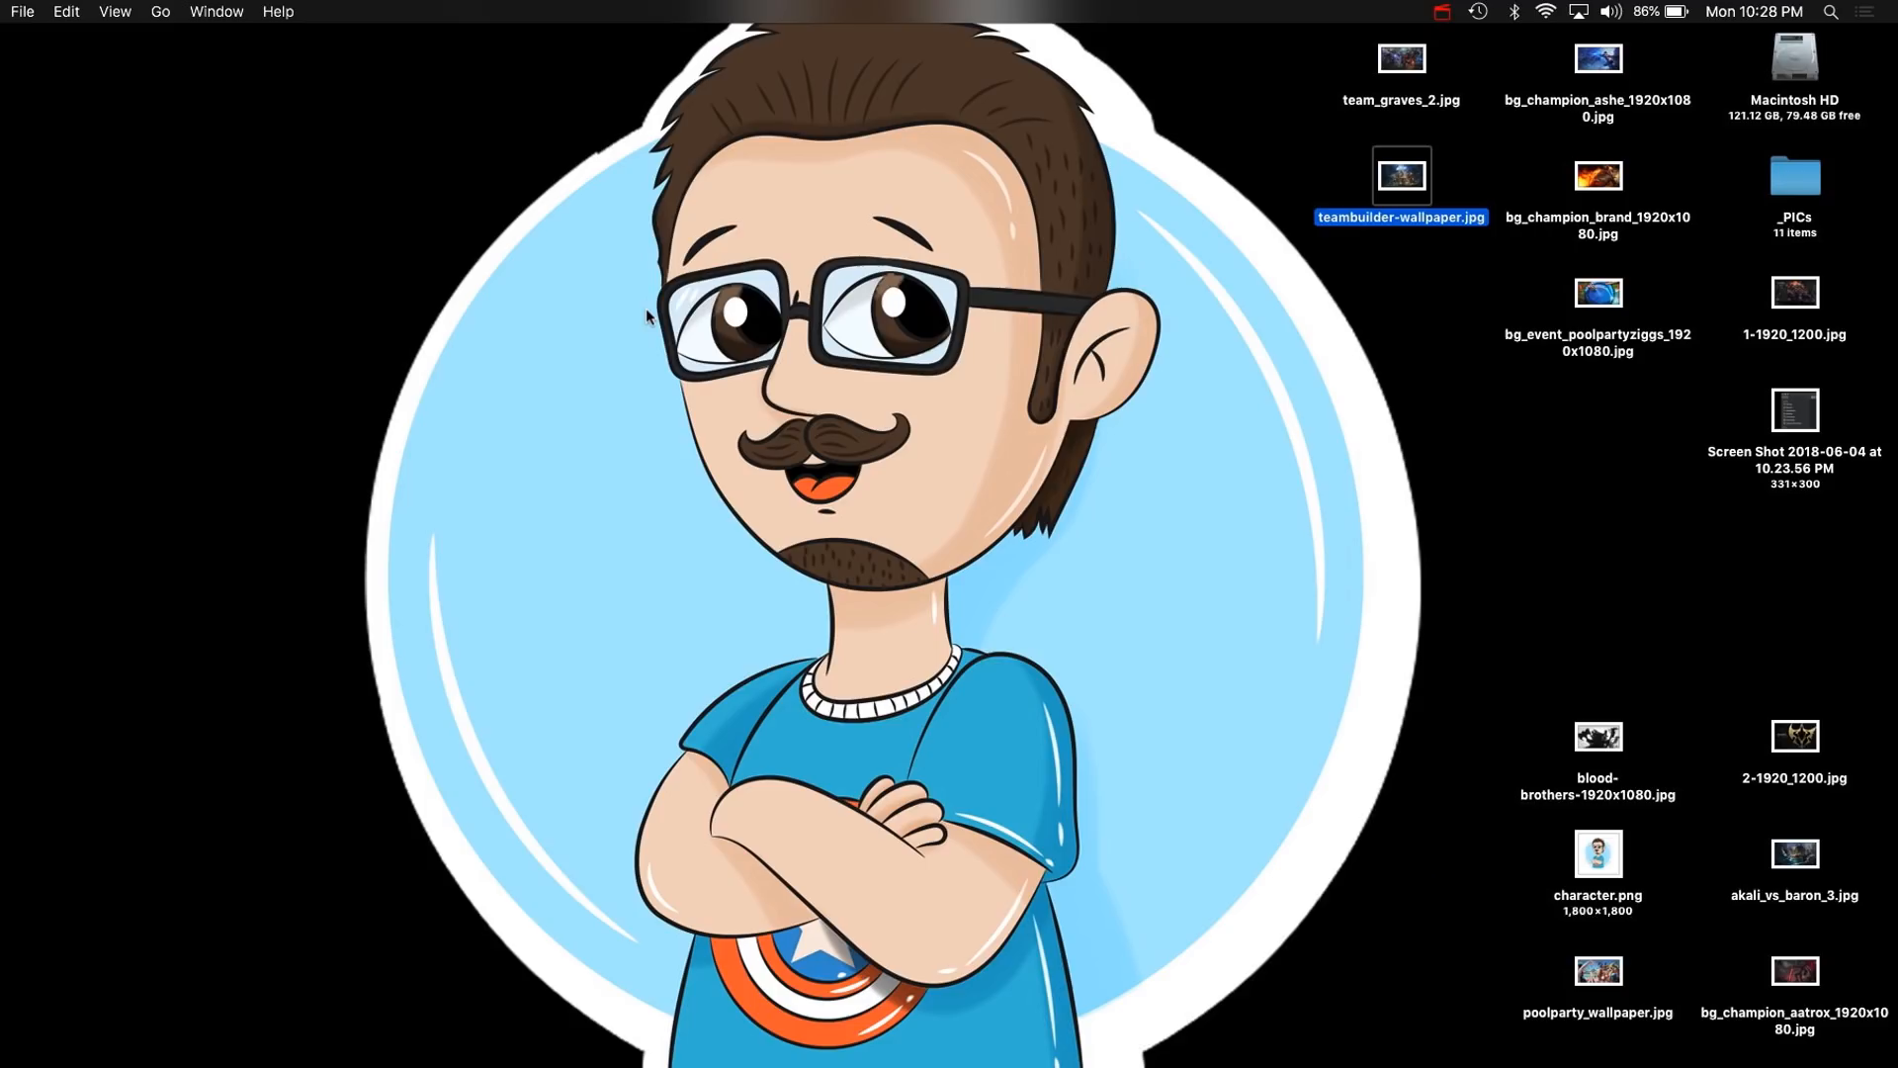
{"action": "mouse_move", "coordinate": [726, 350]}
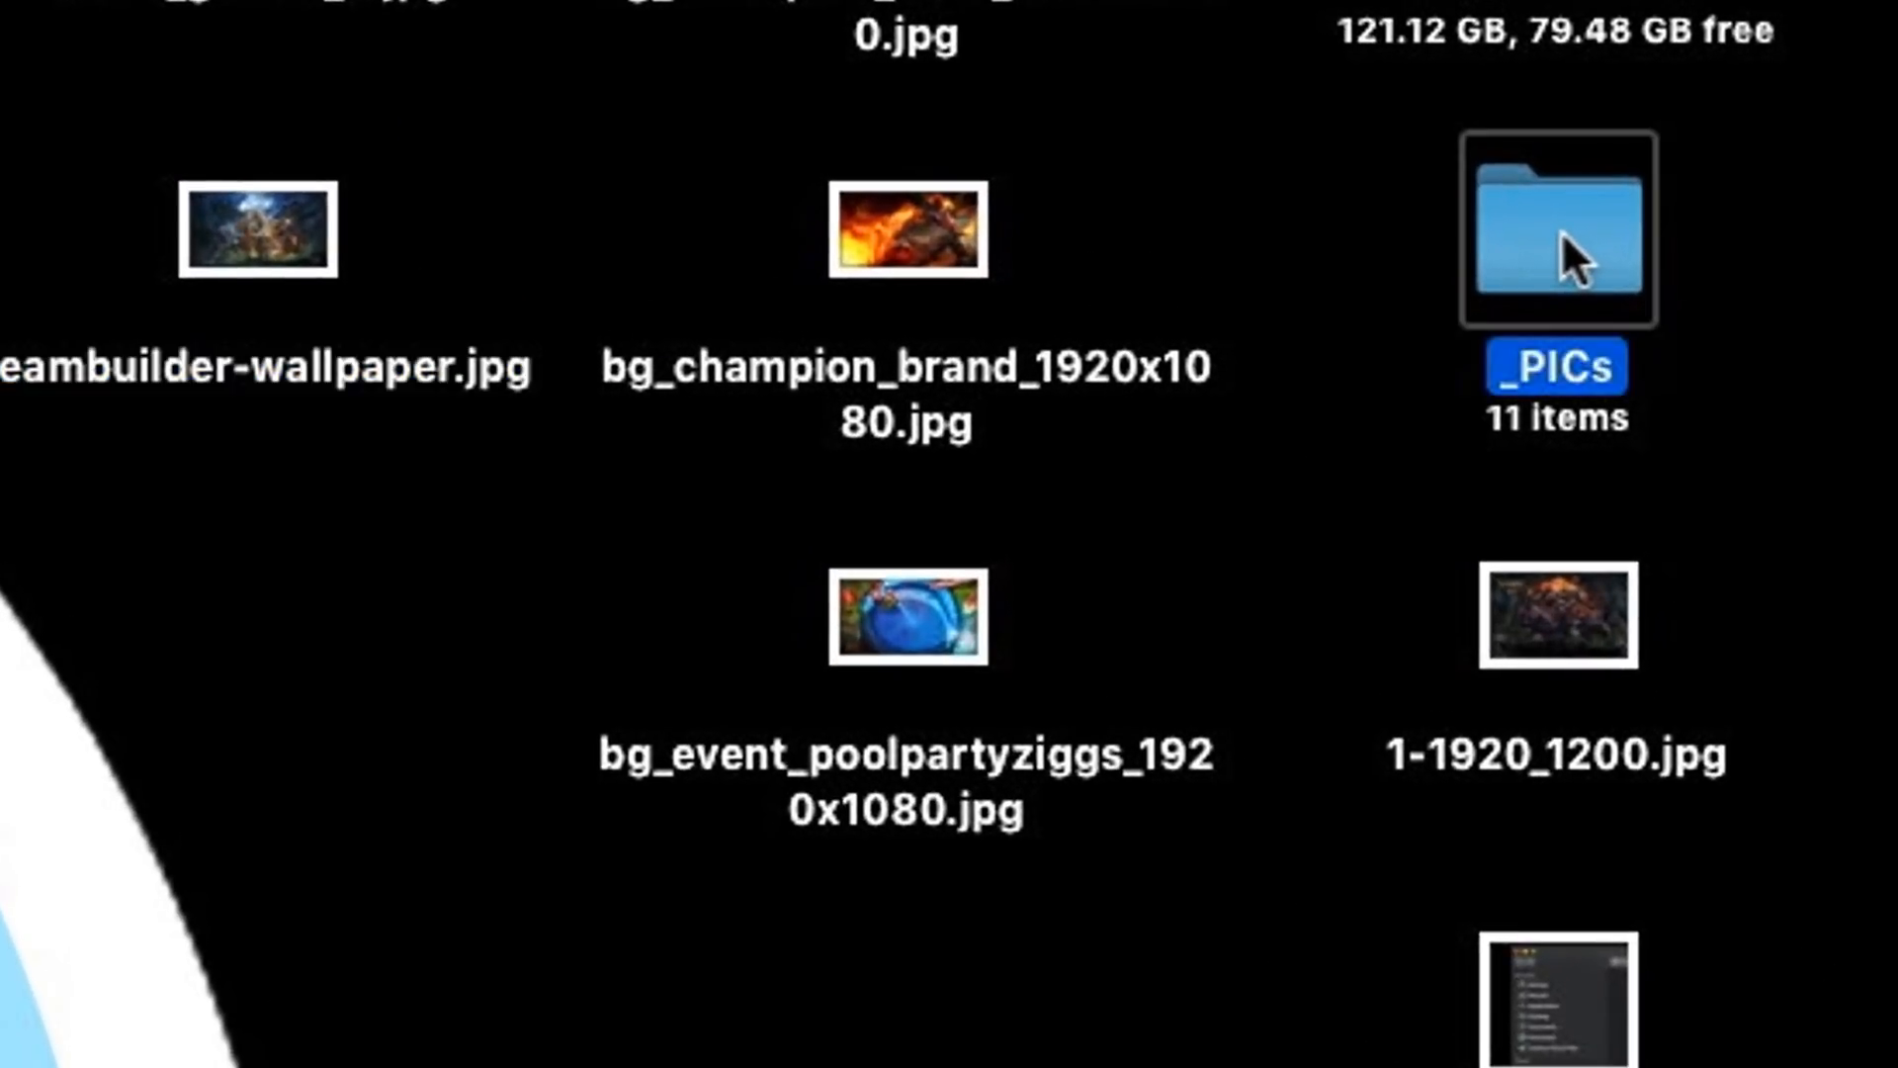
Open _PICs in Gallery view and list extra quick actions for 1-1920_1200.jpg.
{"action": "double_click", "coordinate": [1553, 233]}
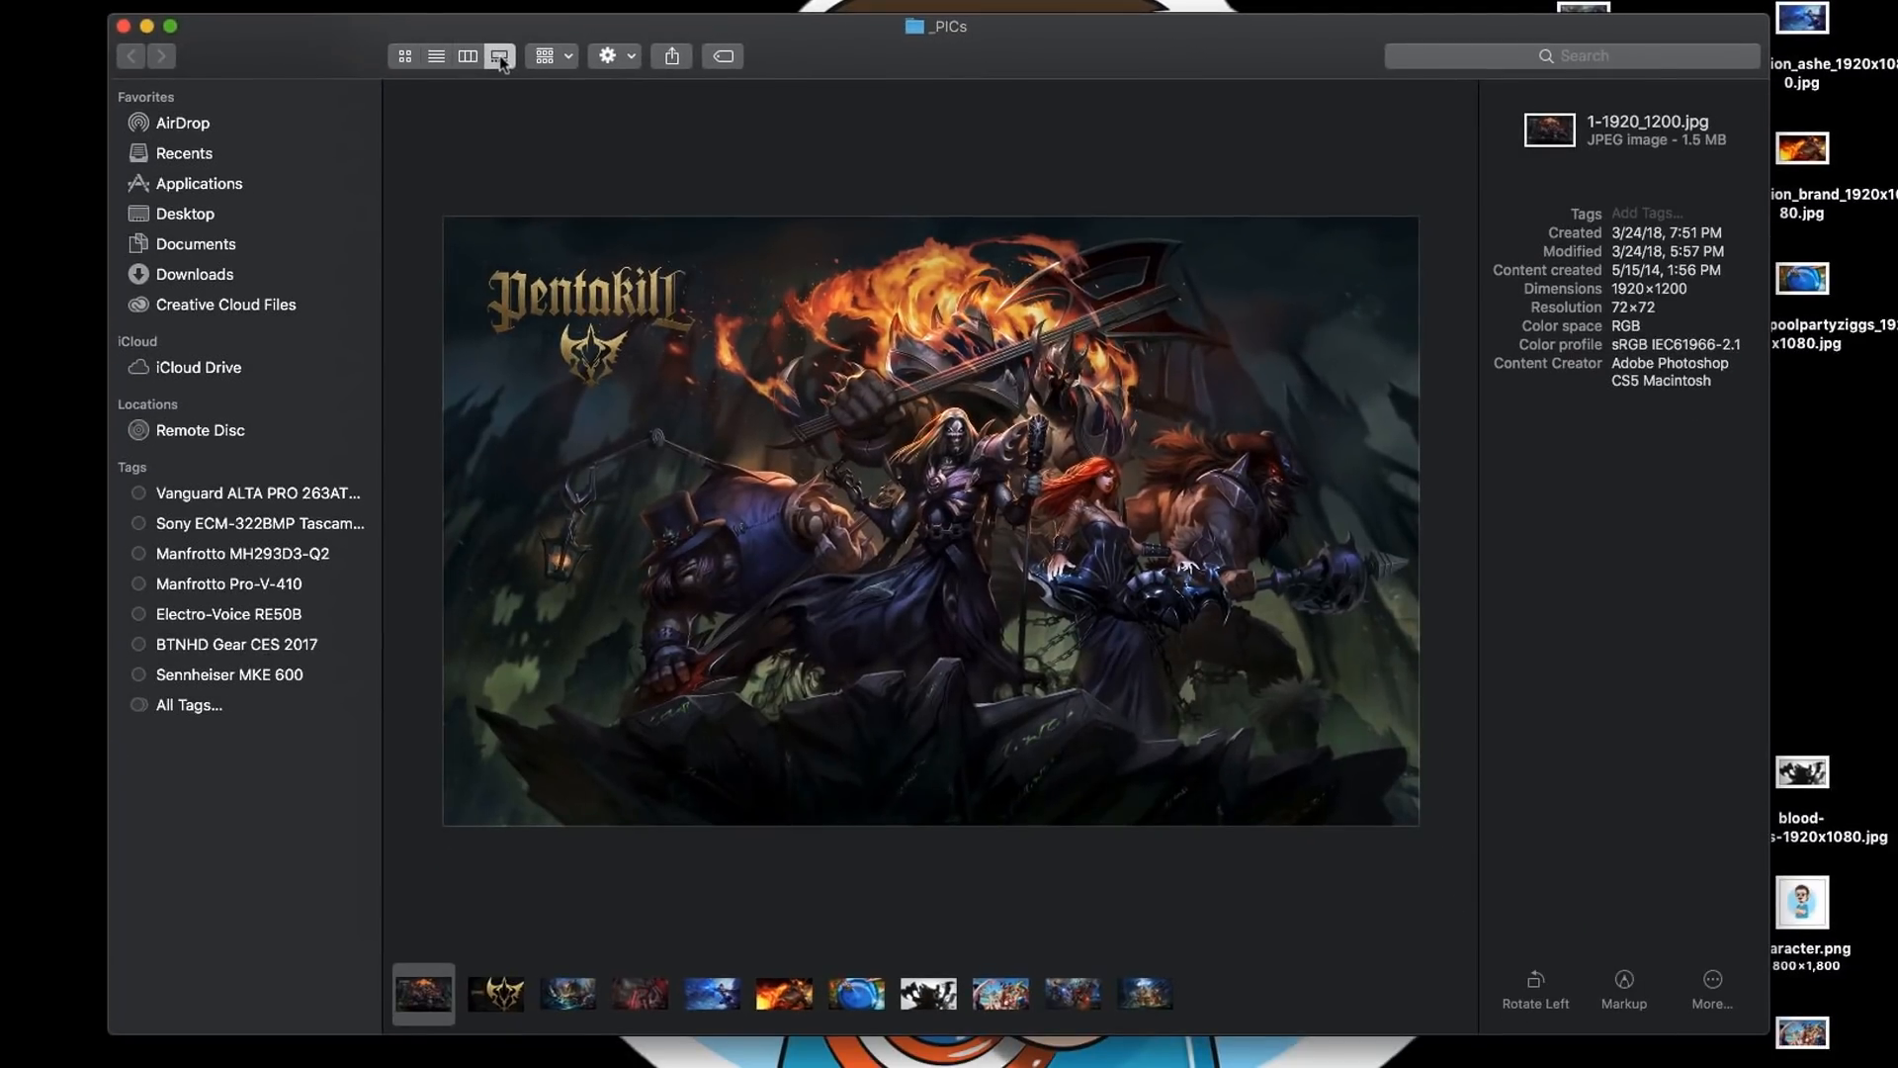
{"action": "mouse_move", "coordinate": [915, 155]}
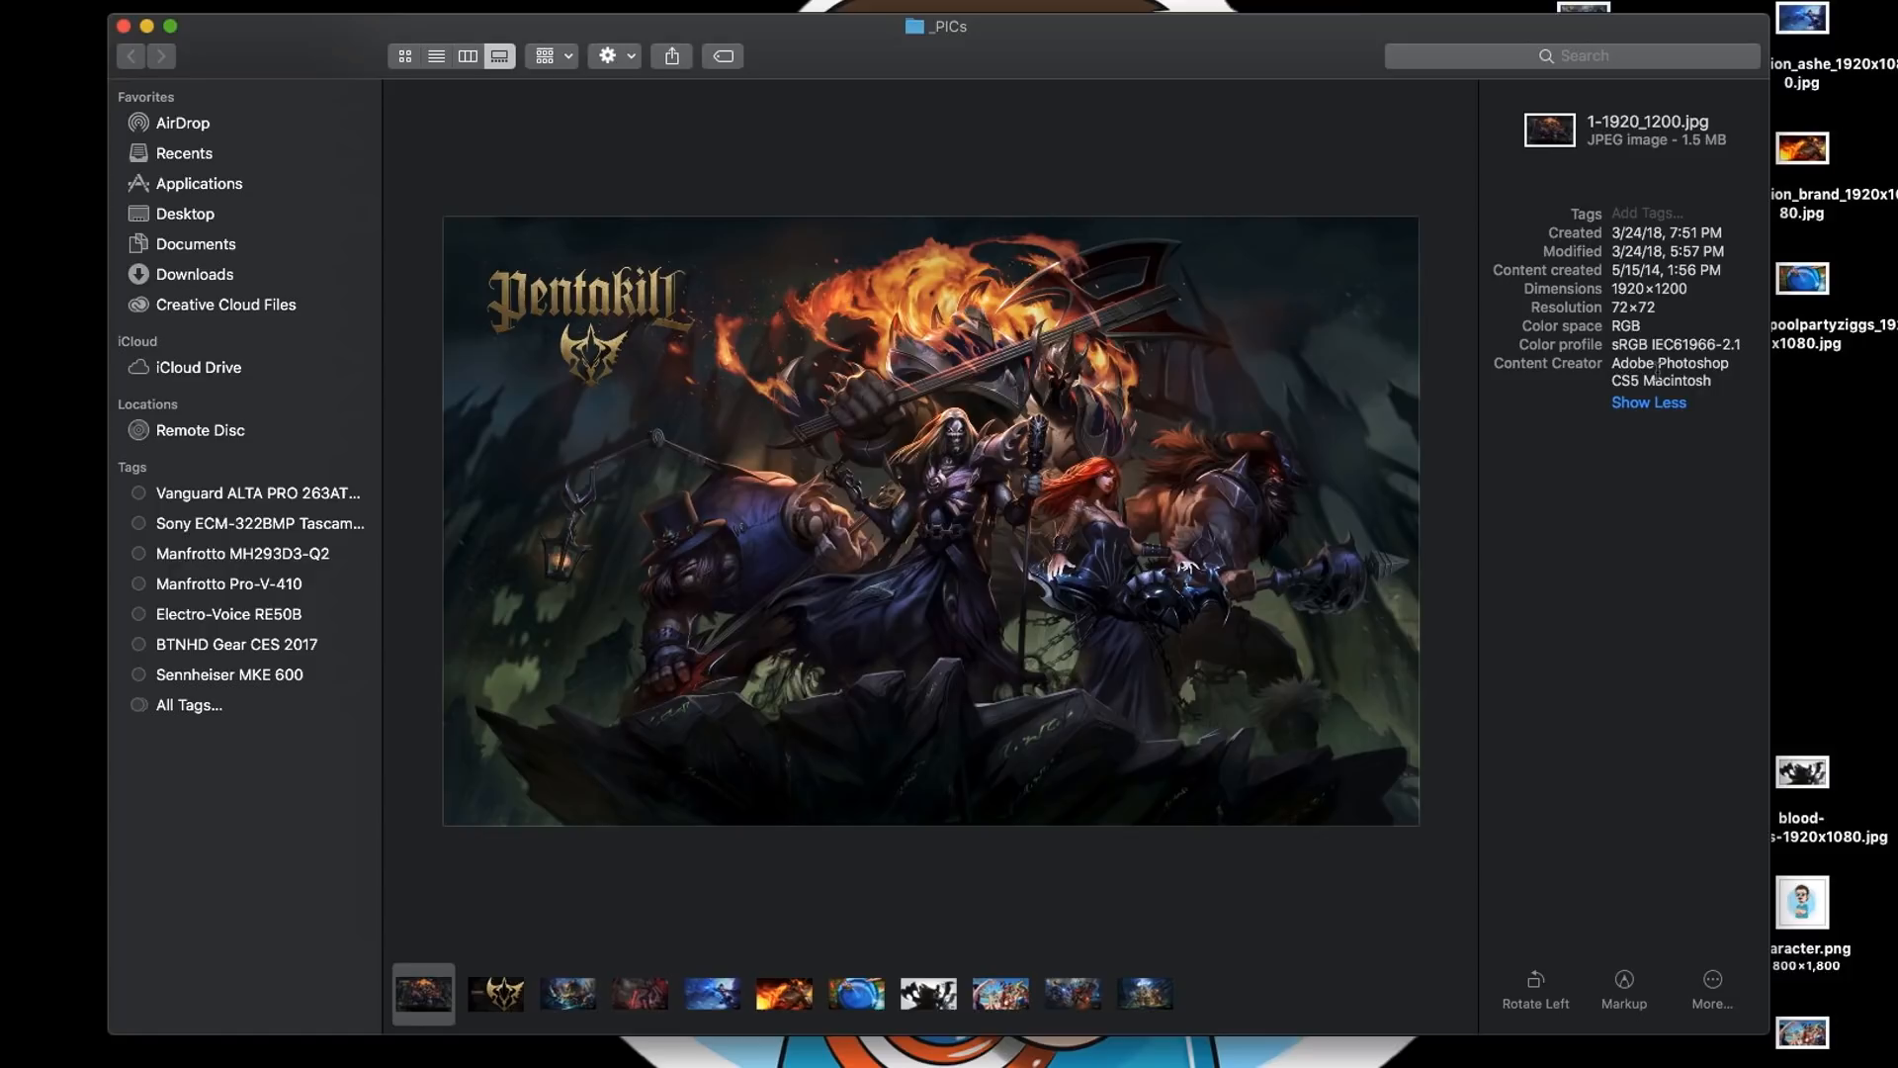
{"action": "left_click", "coordinate": [1648, 403]}
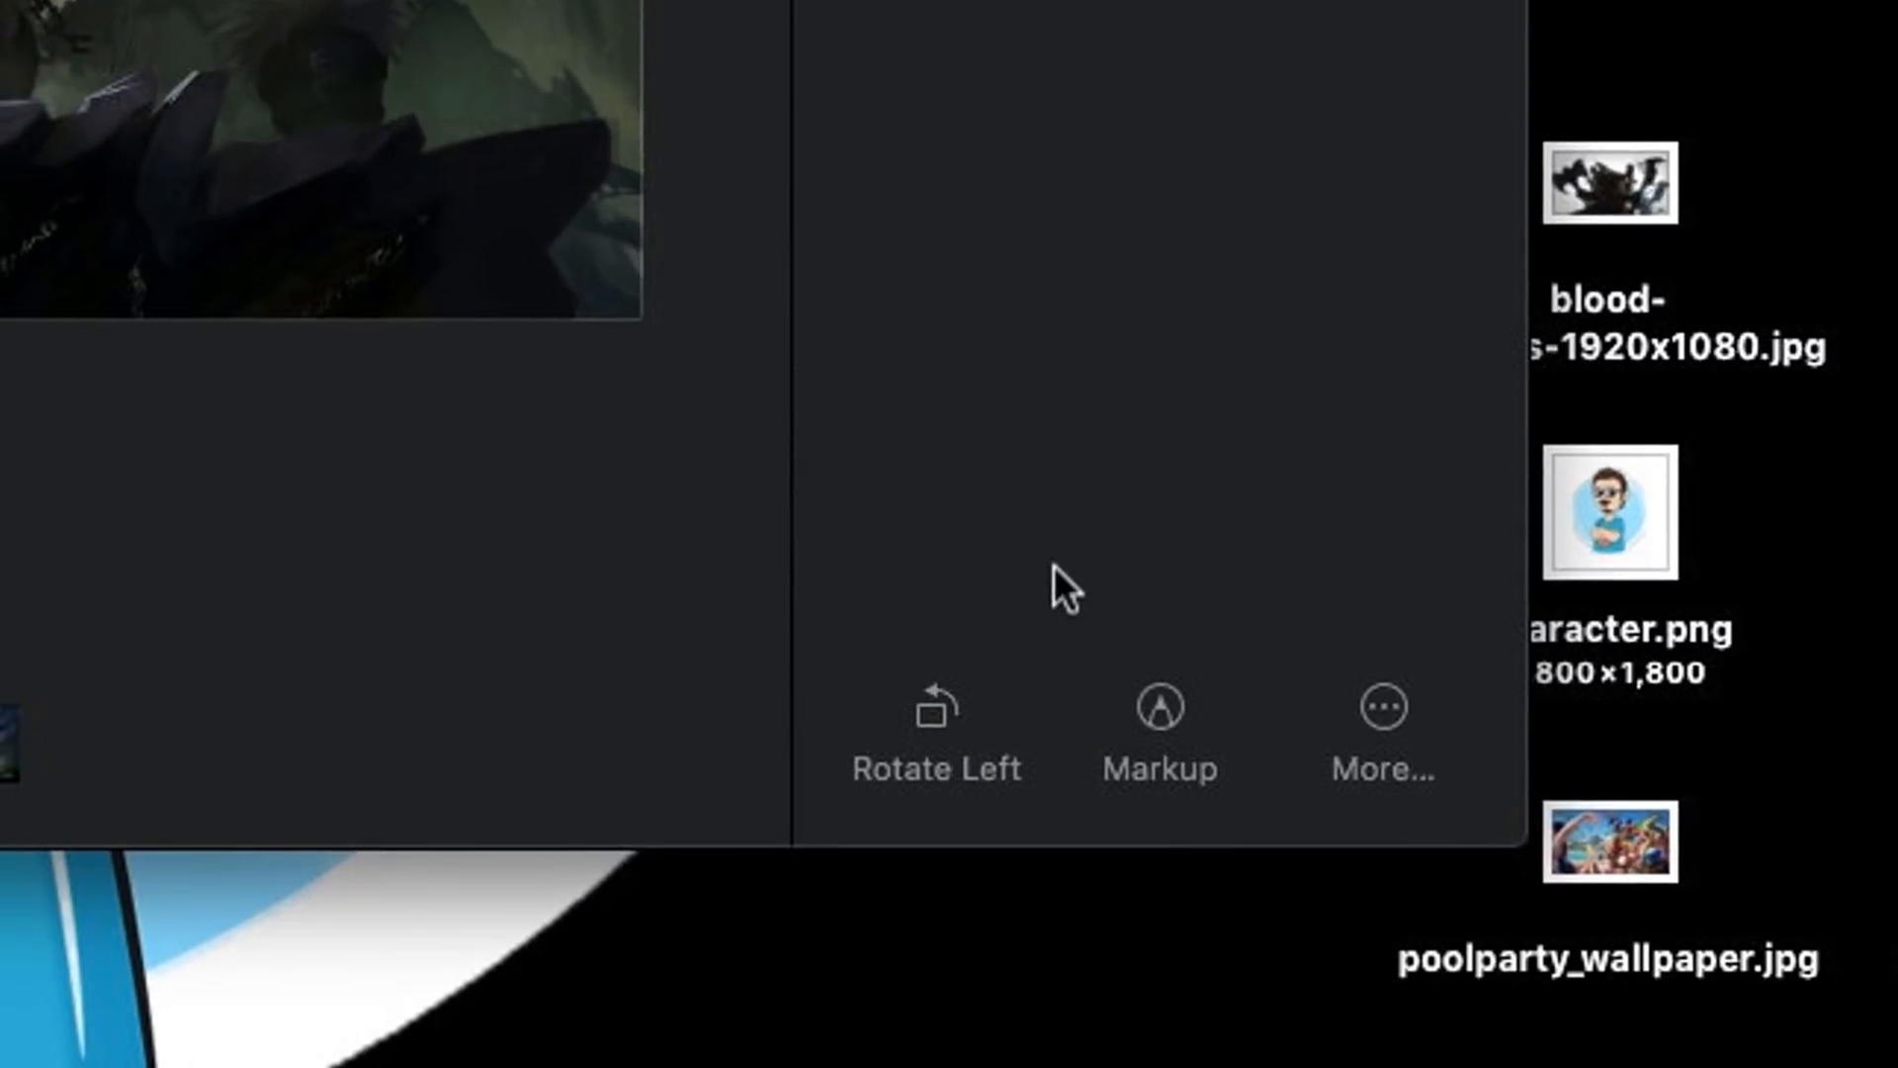
{"action": "mouse_move", "coordinate": [1251, 646]}
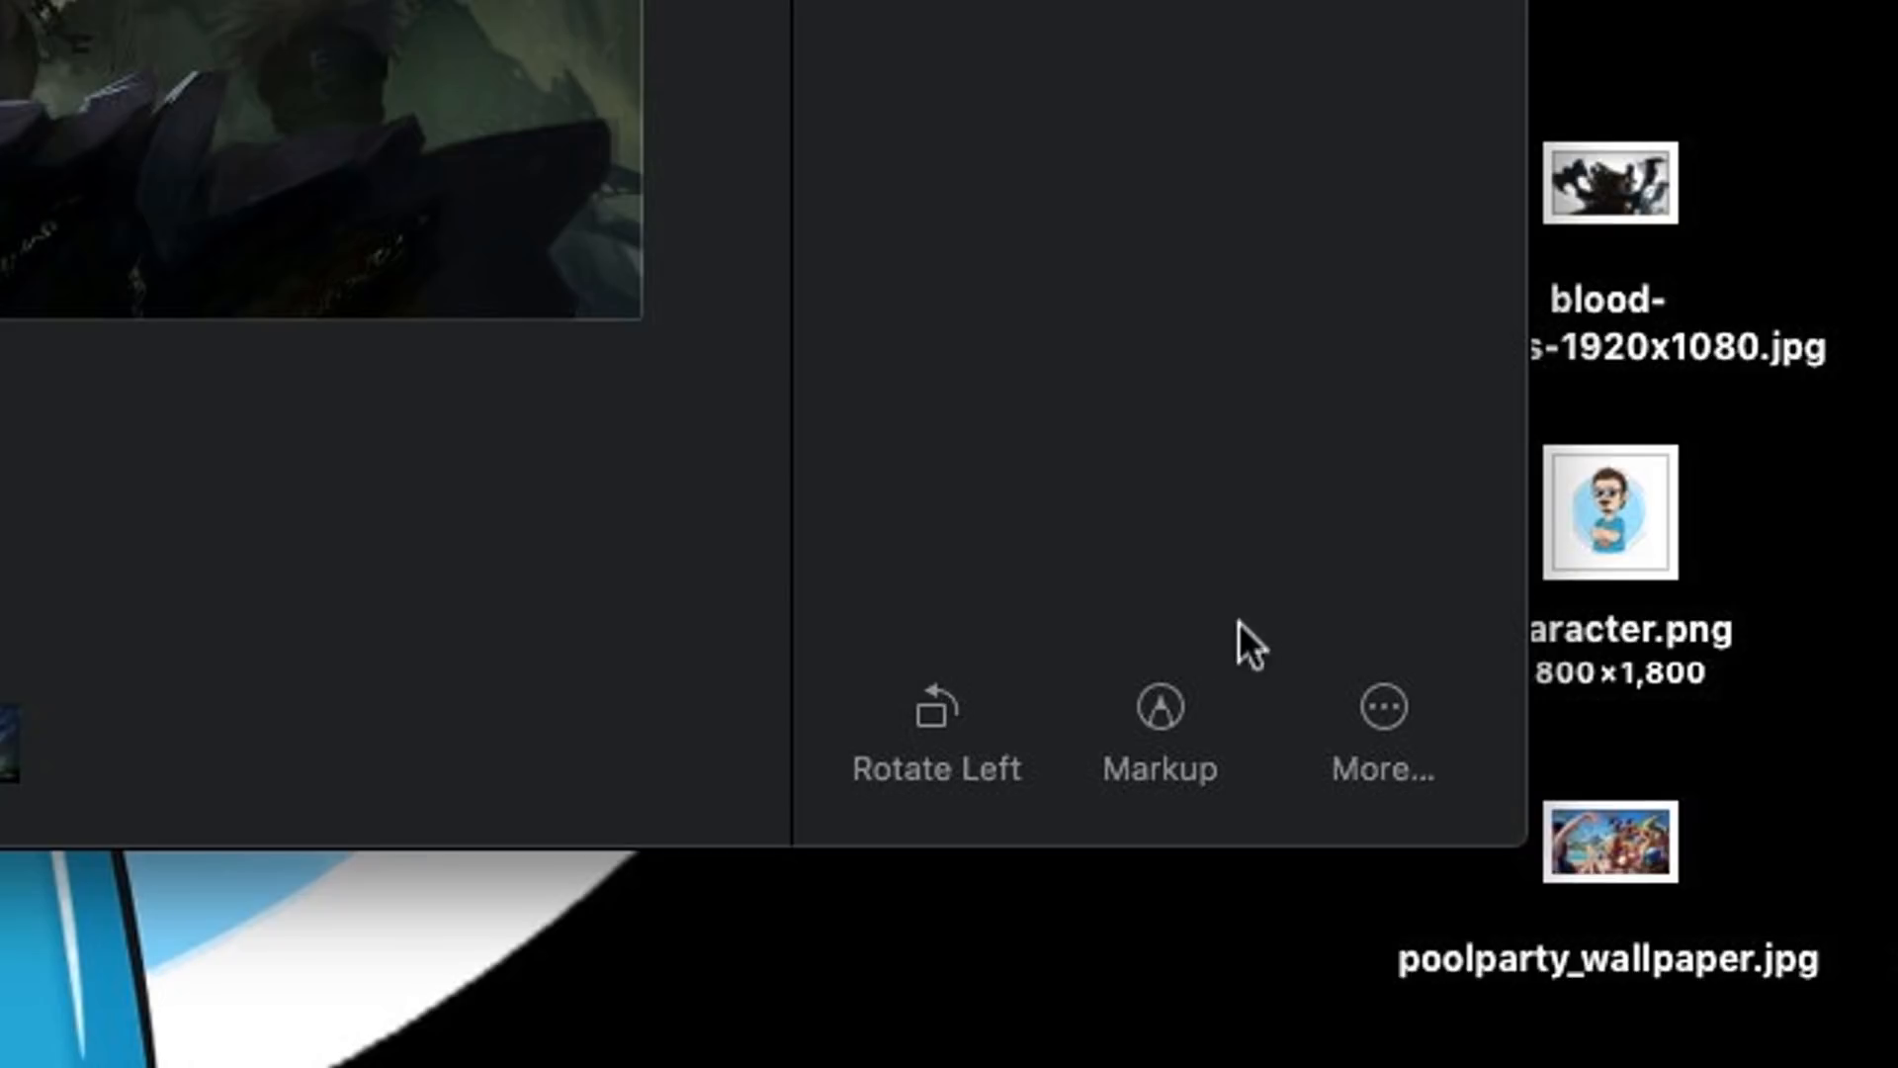
{"action": "left_click", "coordinate": [1382, 706]}
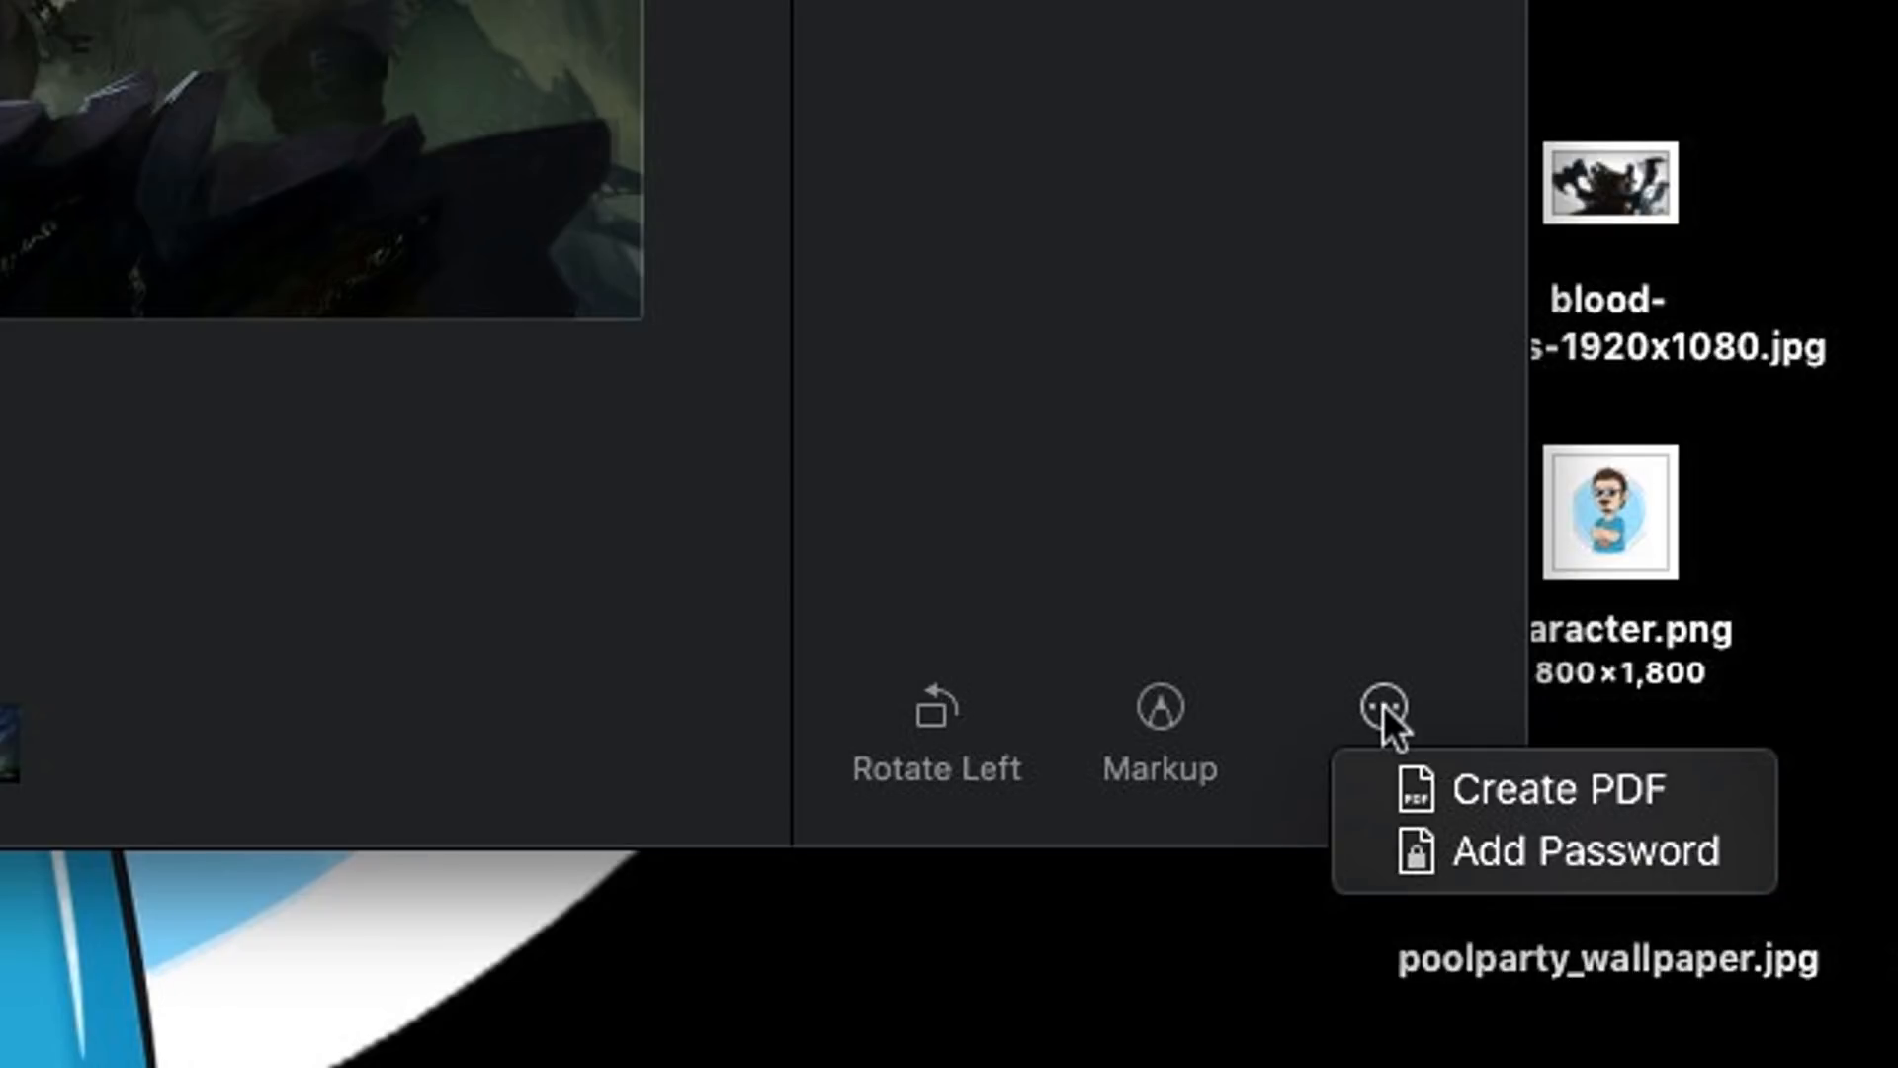
{"action": "mouse_move", "coordinate": [1561, 815]}
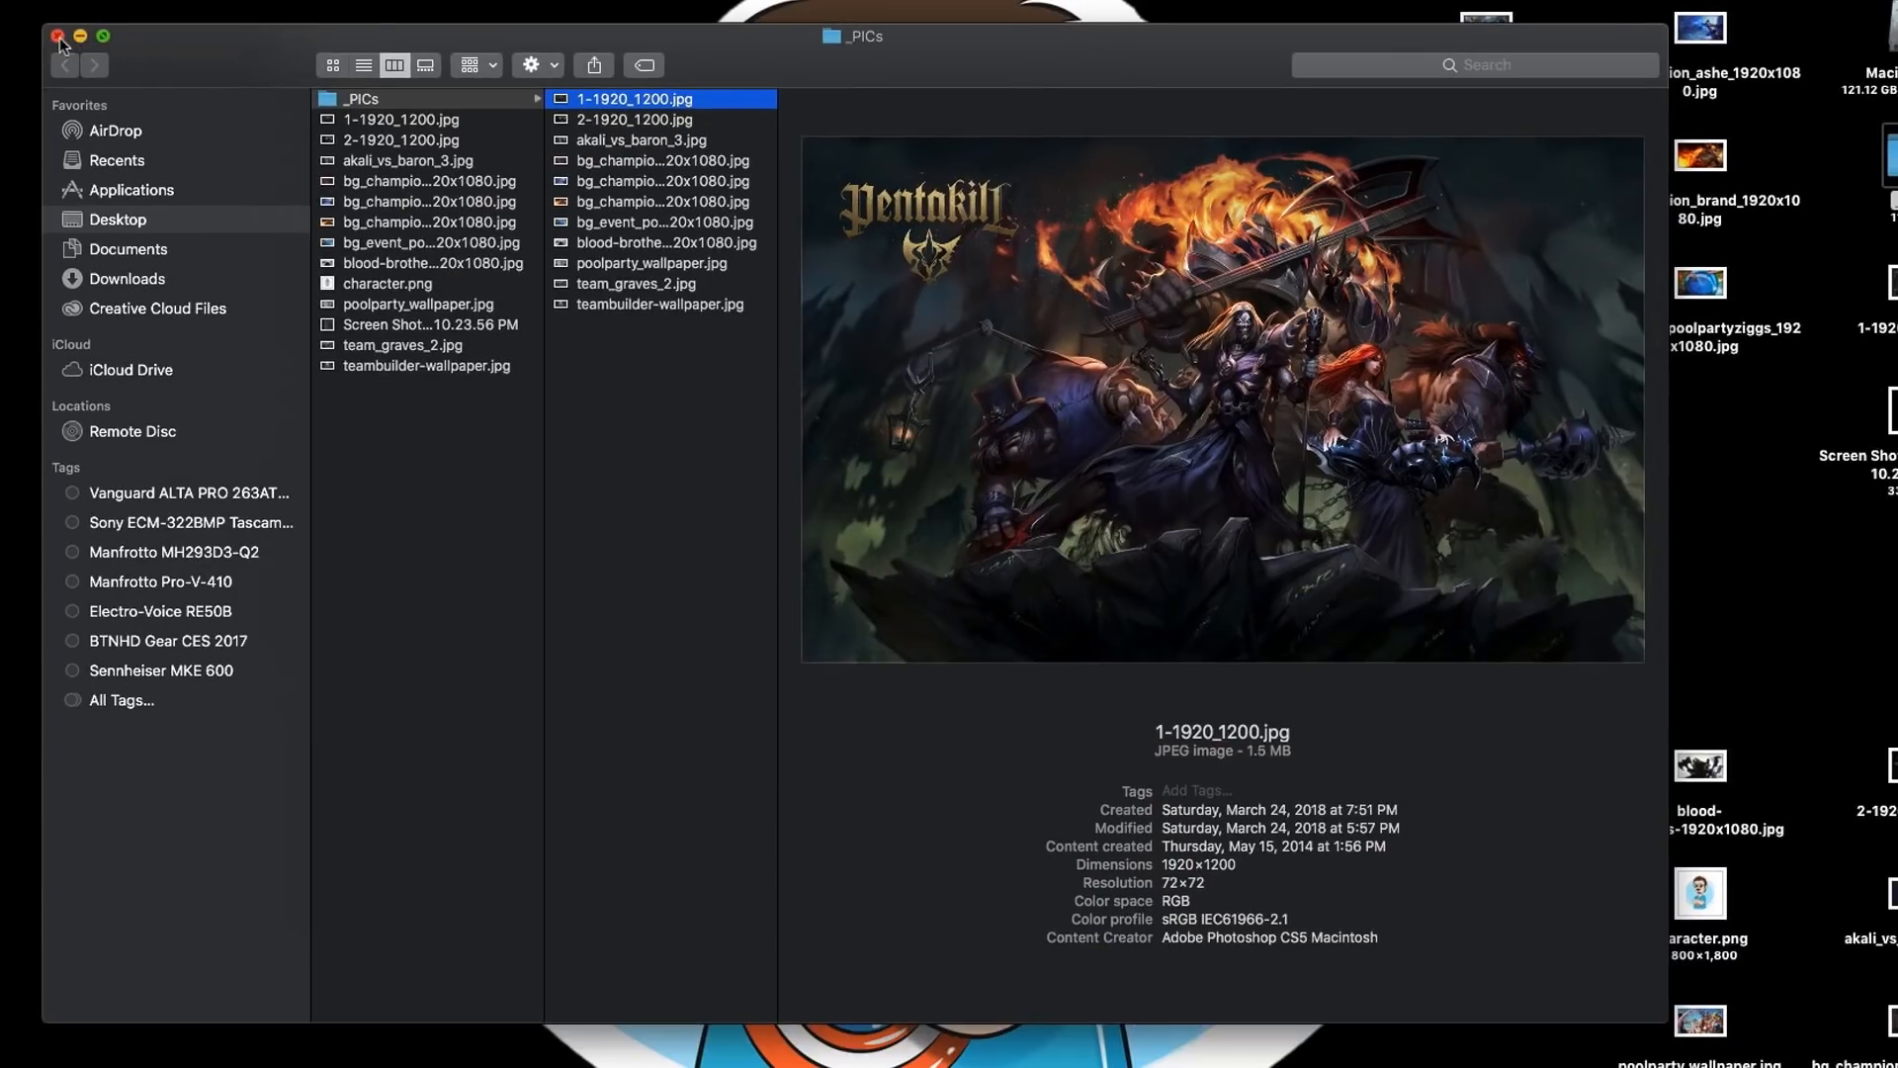
Close the _PICs window and turn on View > Use Stacks for the desktop.
{"action": "left_click", "coordinate": [57, 33]}
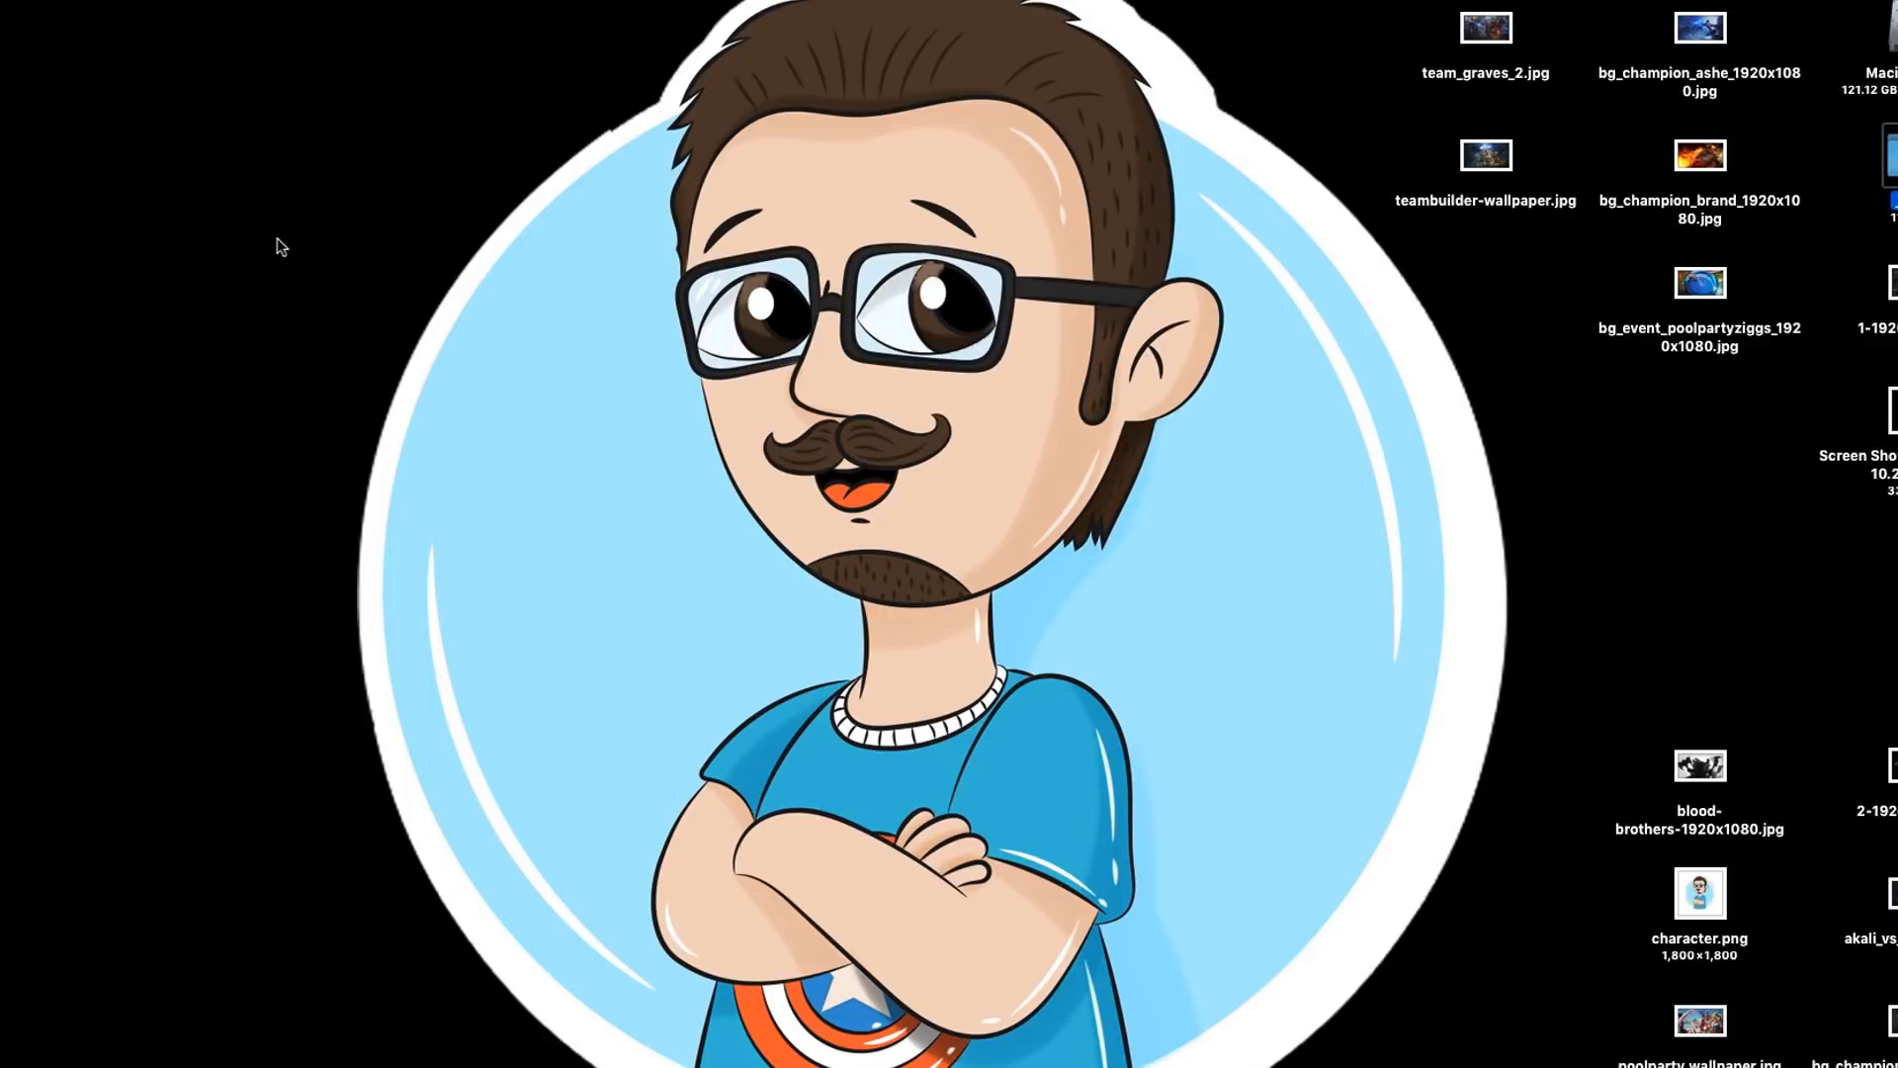
{"action": "mouse_move", "coordinate": [770, 384]}
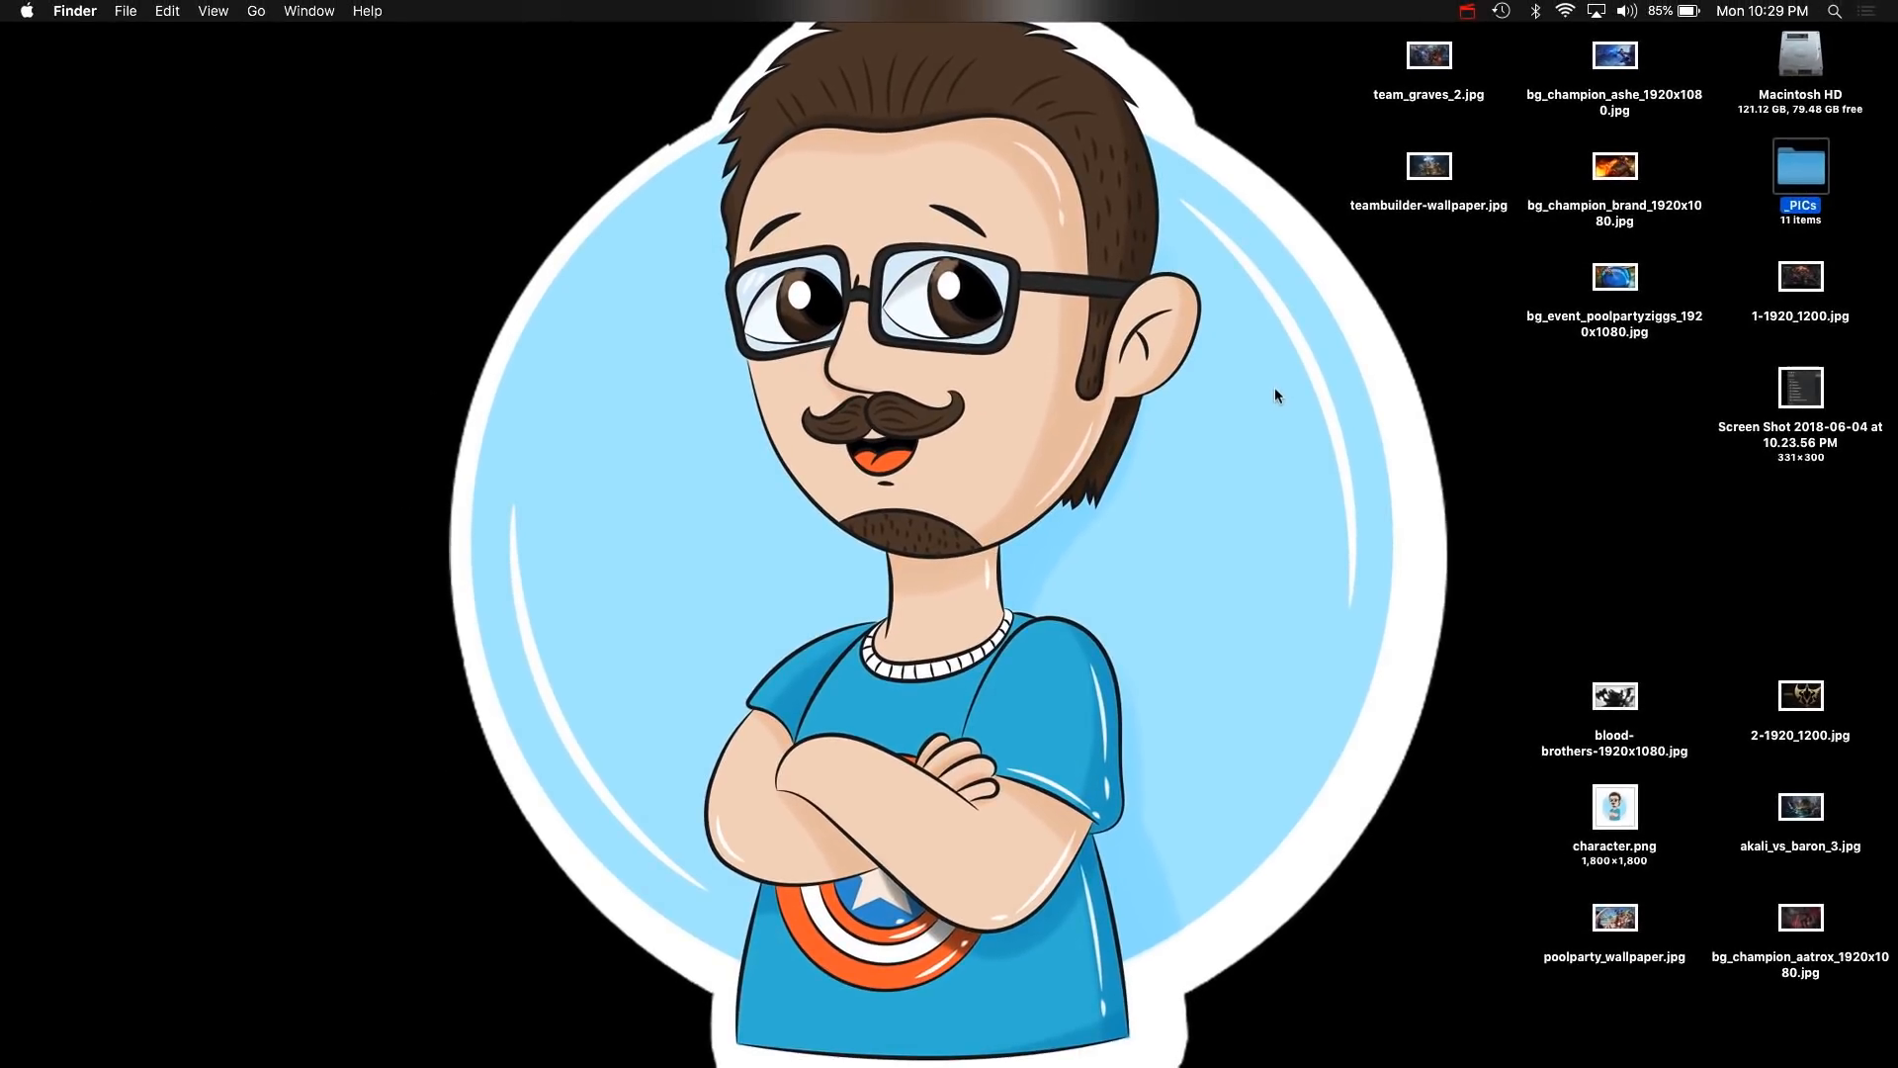
{"action": "mouse_move", "coordinate": [1597, 382]}
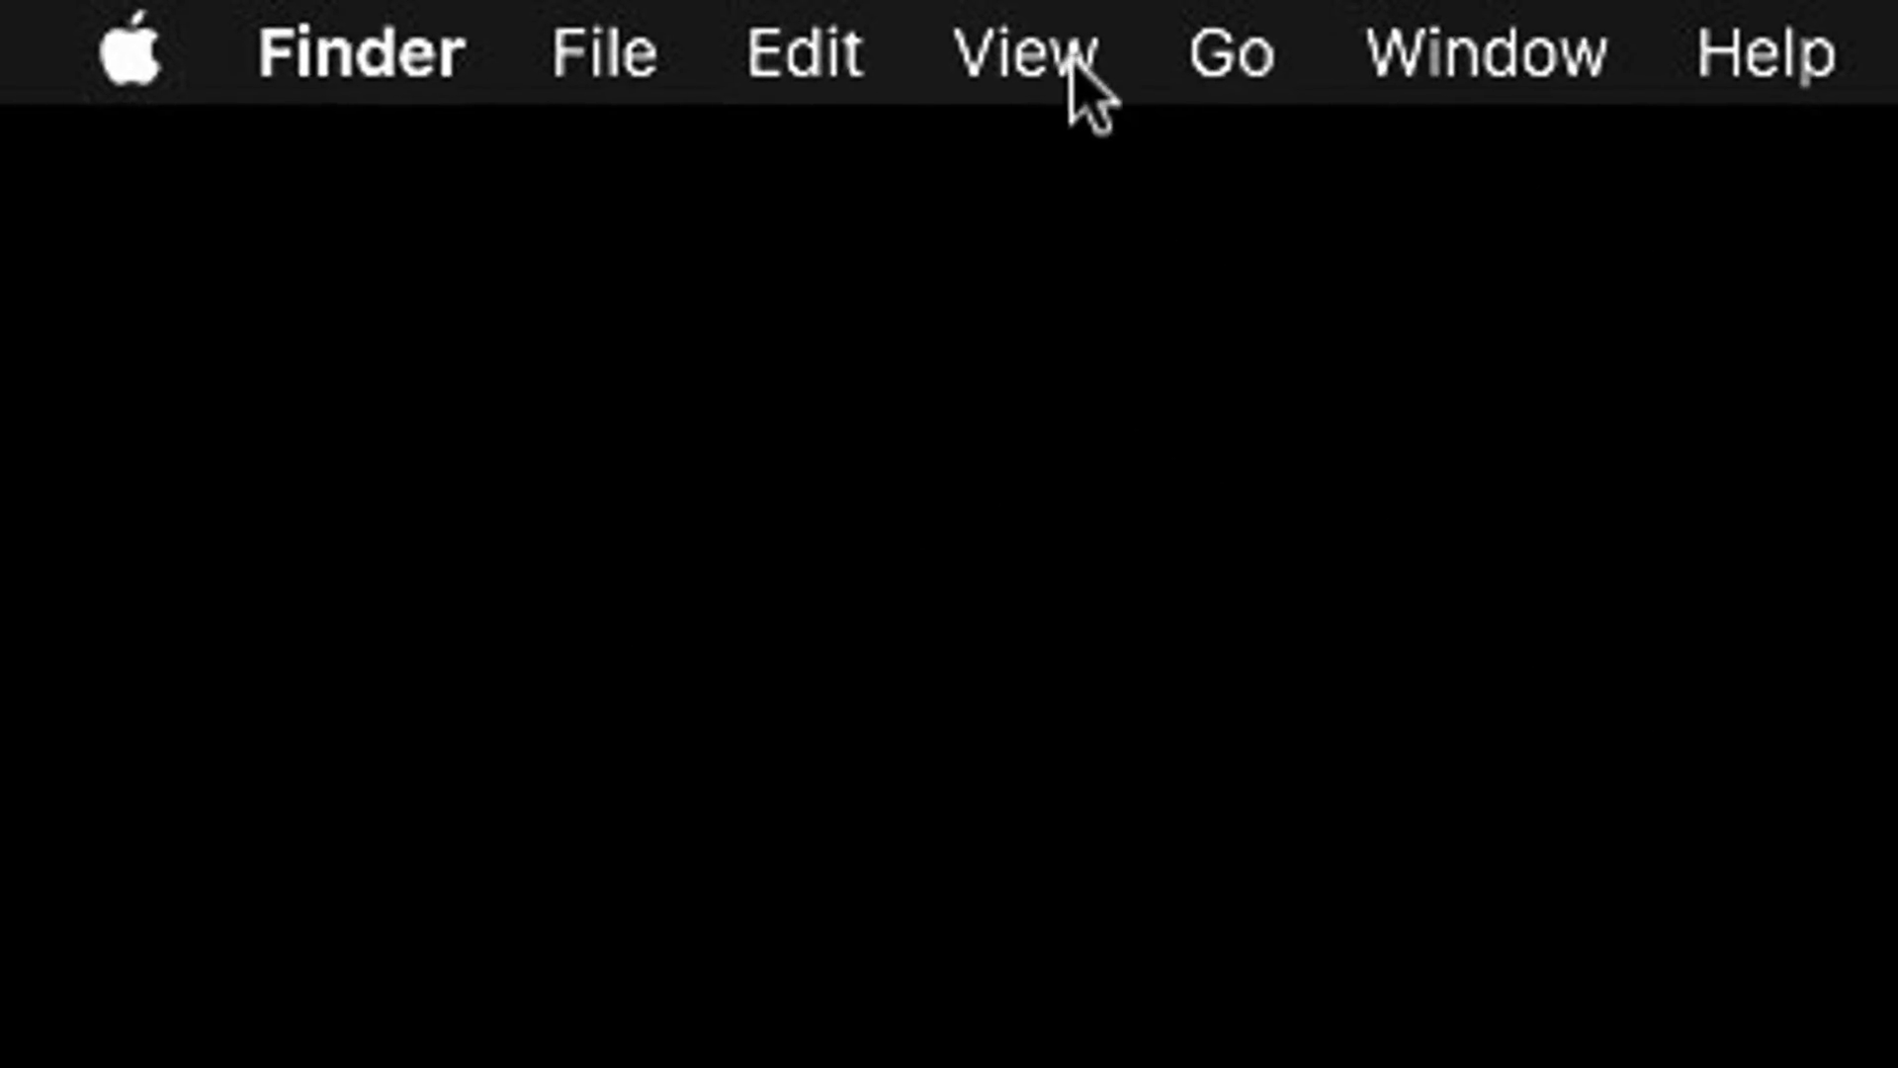
{"action": "left_click", "coordinate": [1023, 45]}
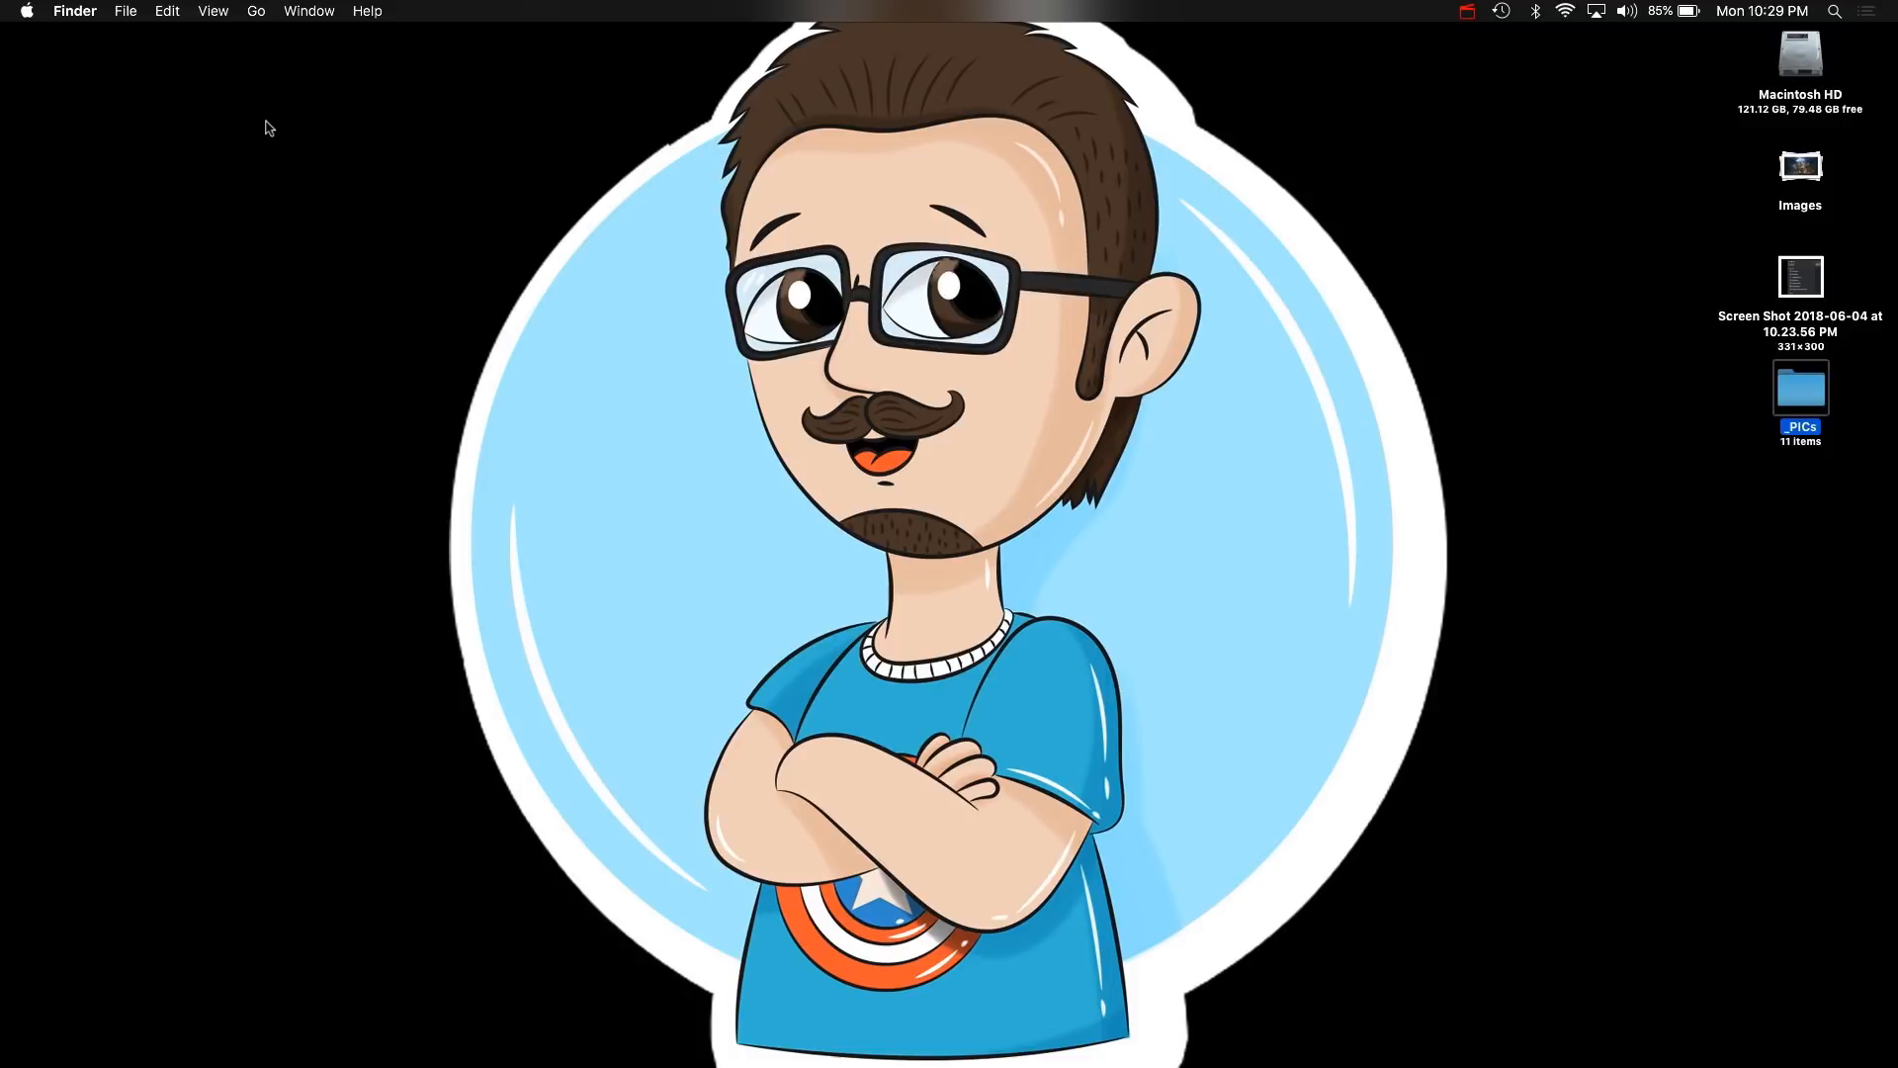
{"action": "mouse_move", "coordinate": [1794, 174]}
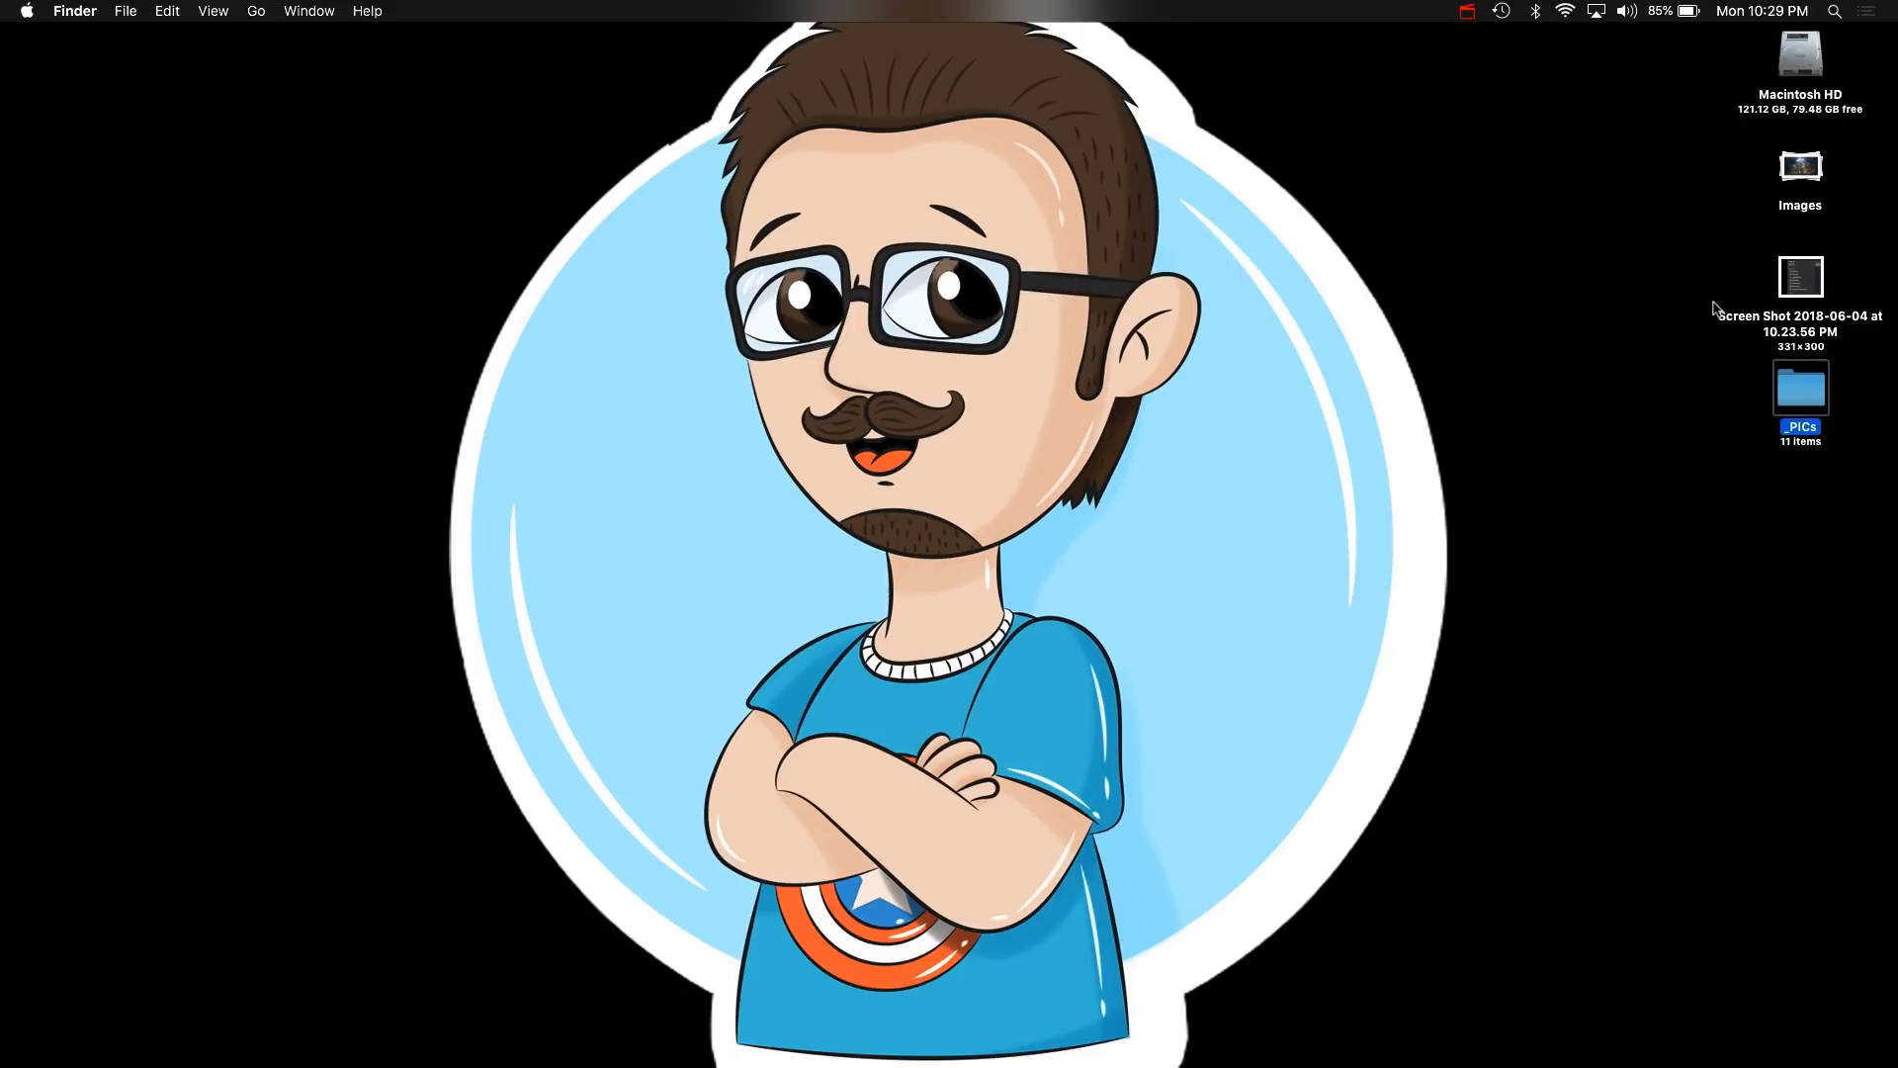
{"action": "mouse_move", "coordinate": [1752, 188]}
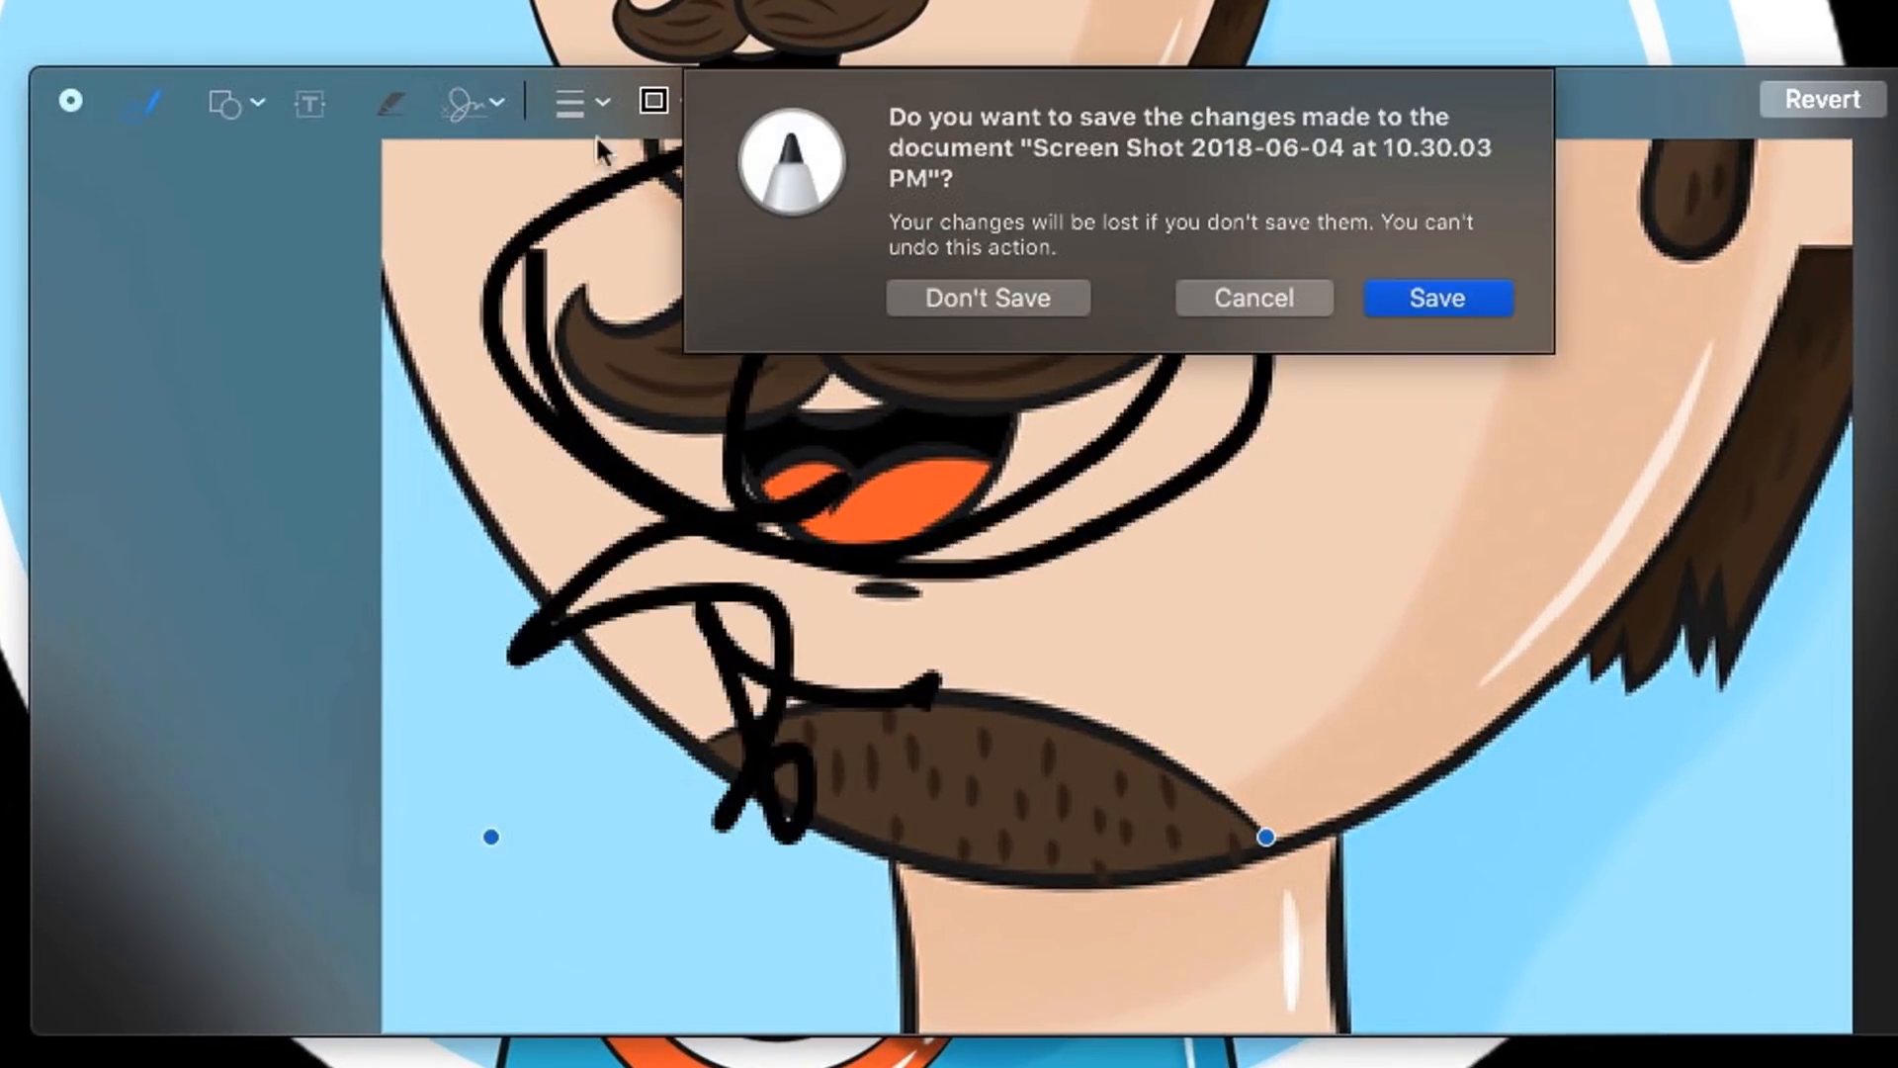
Answer the save-changes prompt for the scribbled screenshot.
{"action": "left_click", "coordinate": [988, 298]}
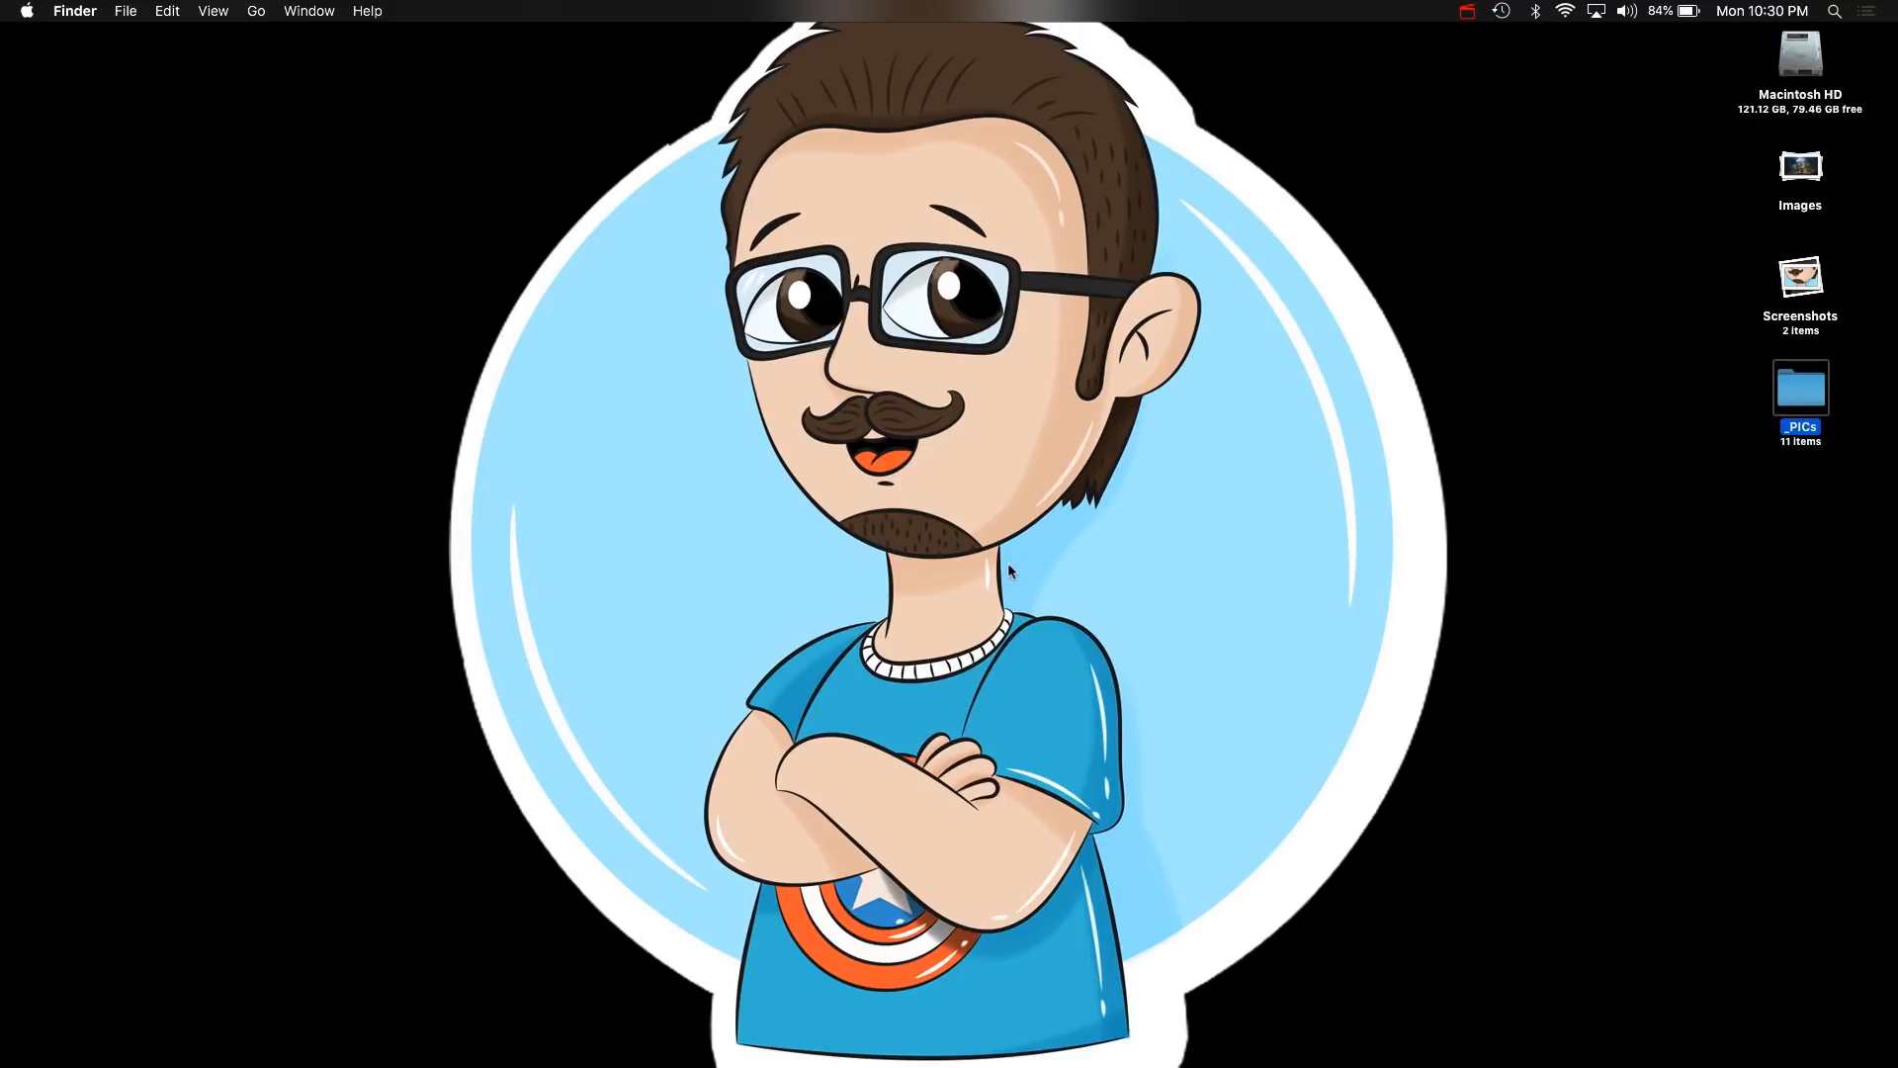
{"action": "mouse_move", "coordinate": [972, 580]}
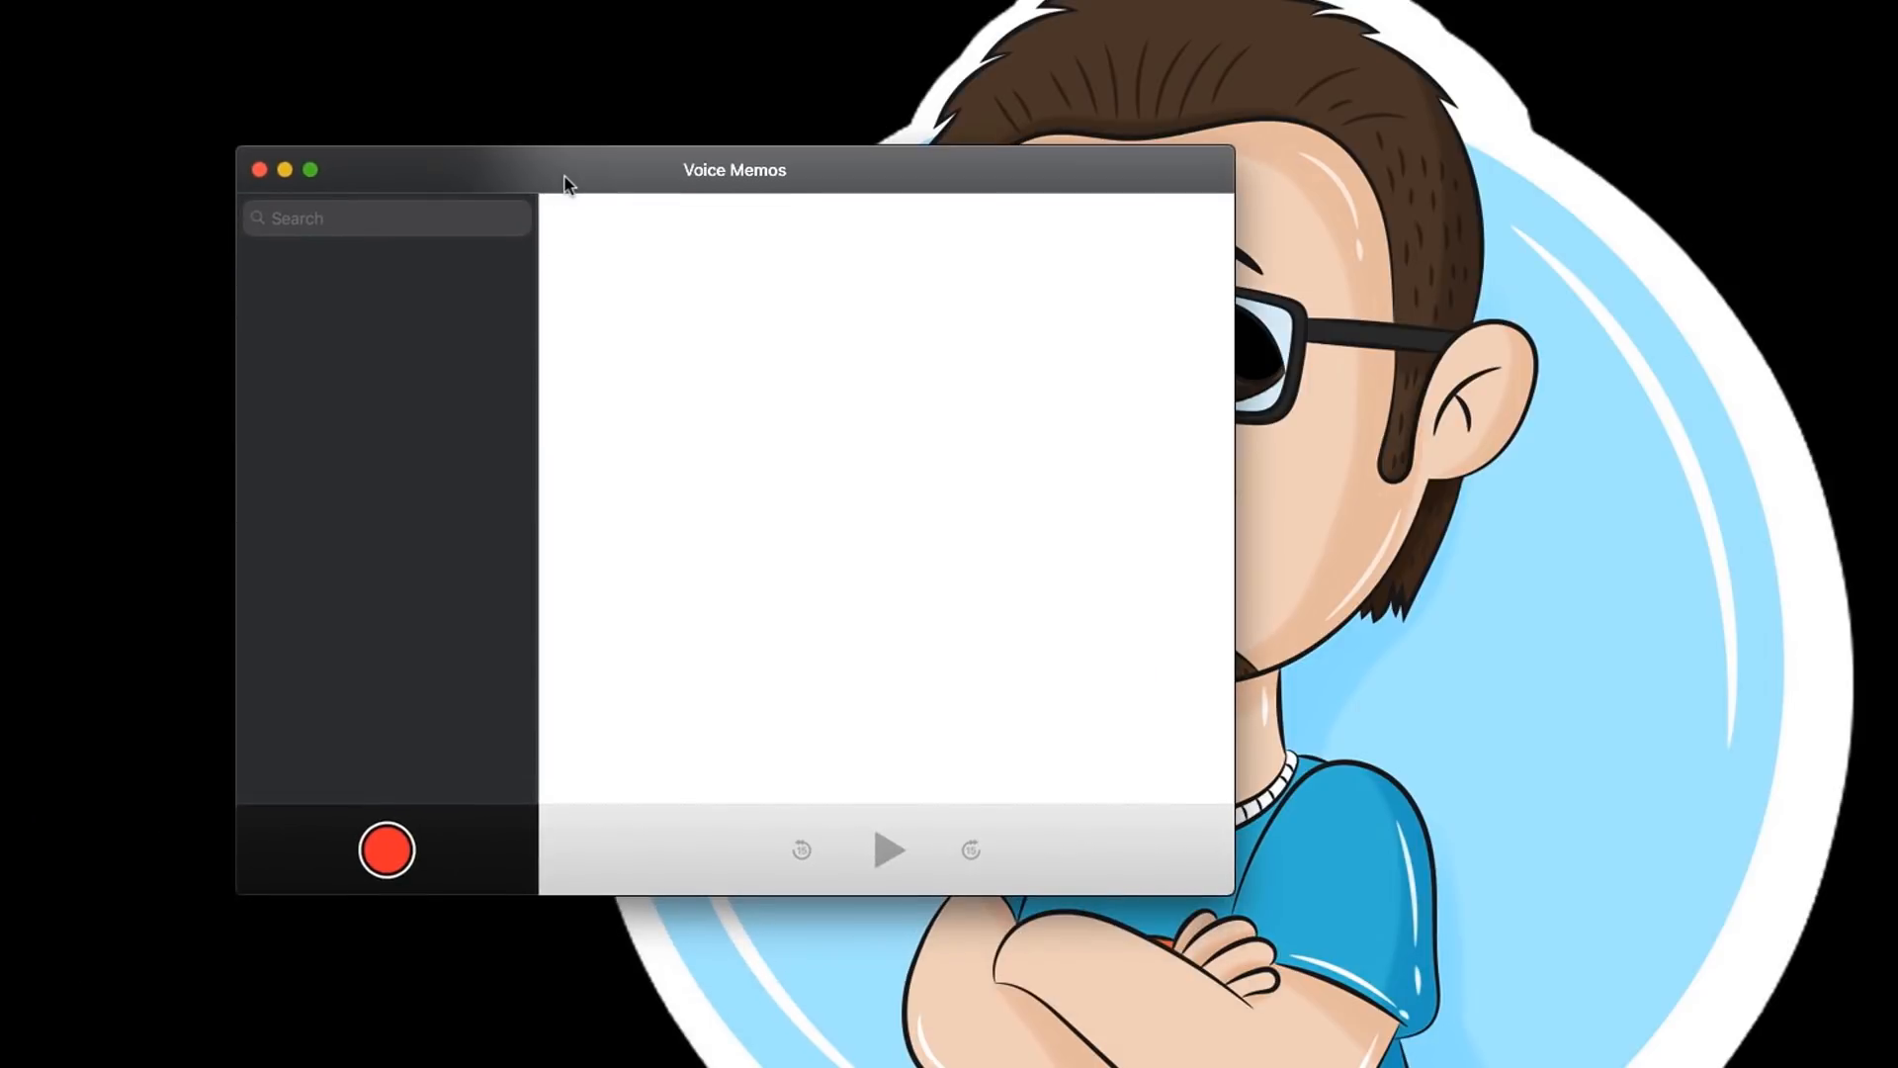
Record a 4.57-second voice memo, pause it, and play it back.
{"action": "left_click", "coordinate": [382, 852]}
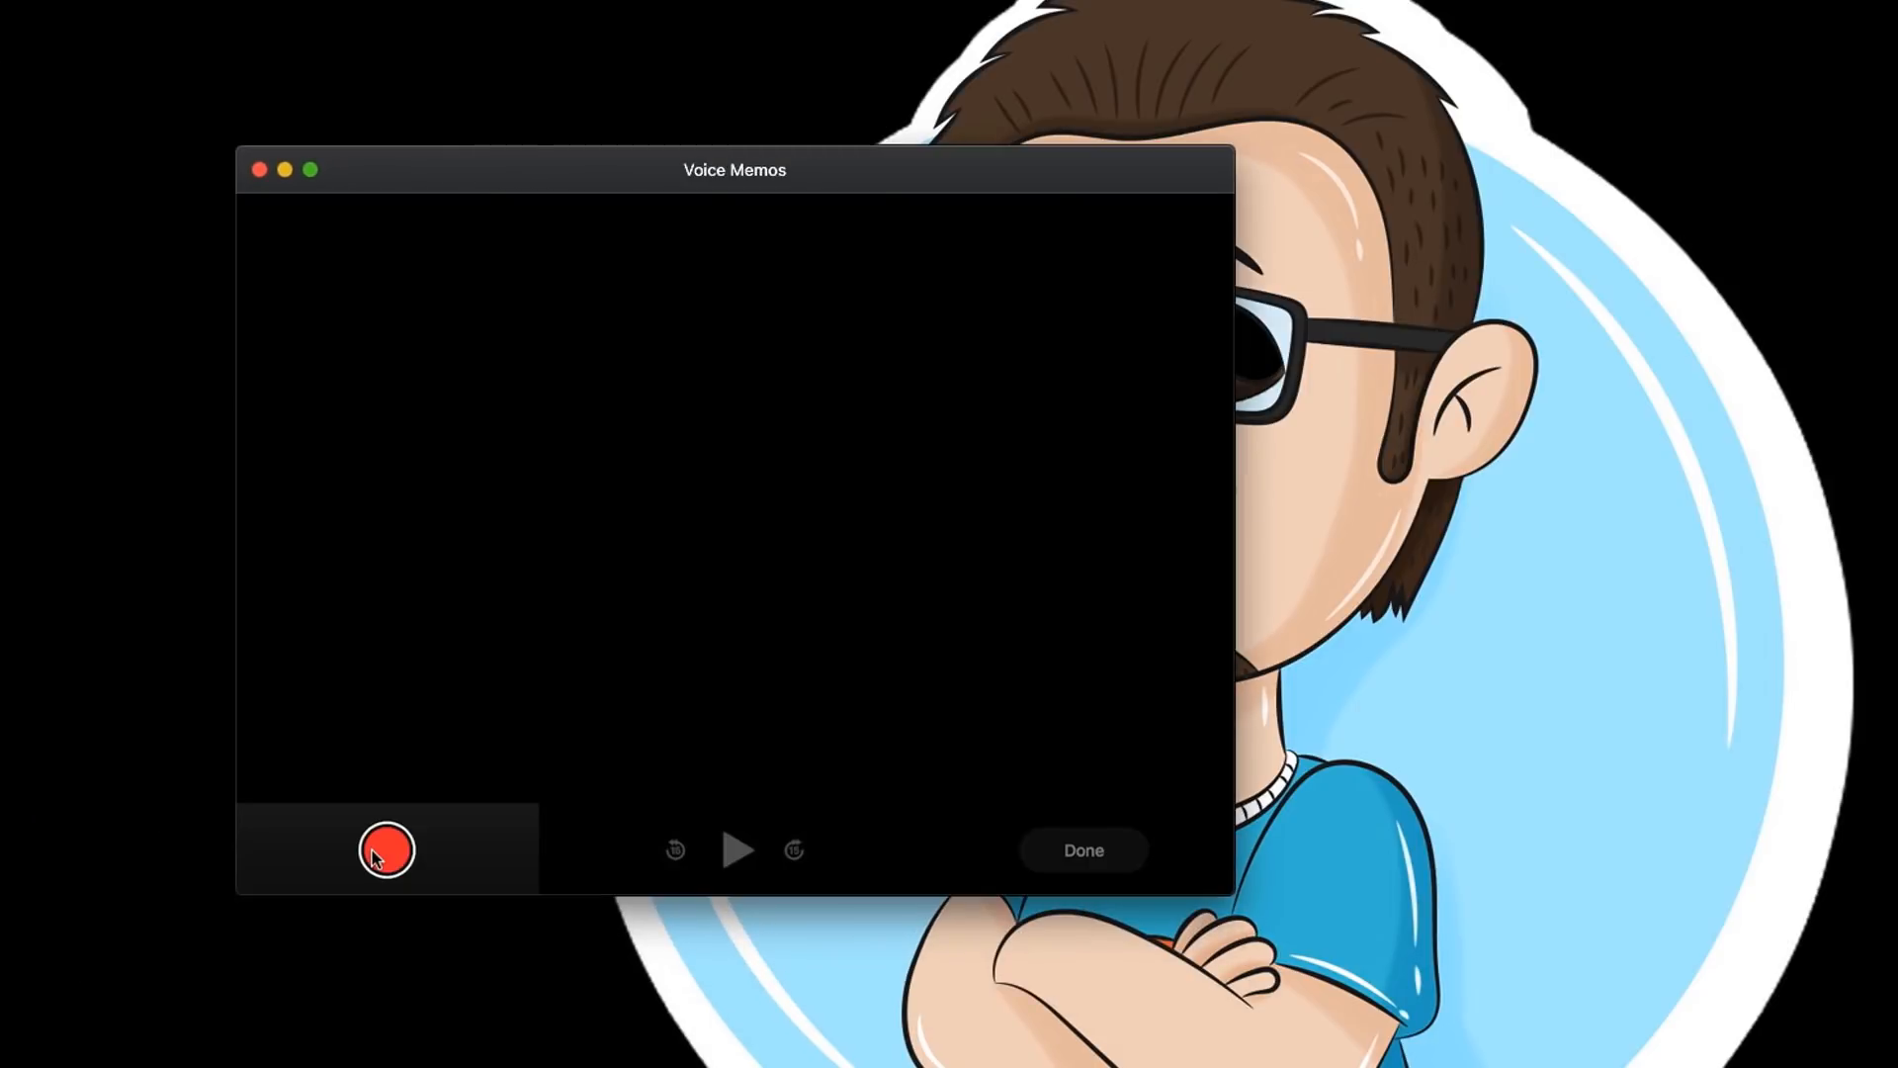
{"action": "left_click", "coordinate": [384, 849]}
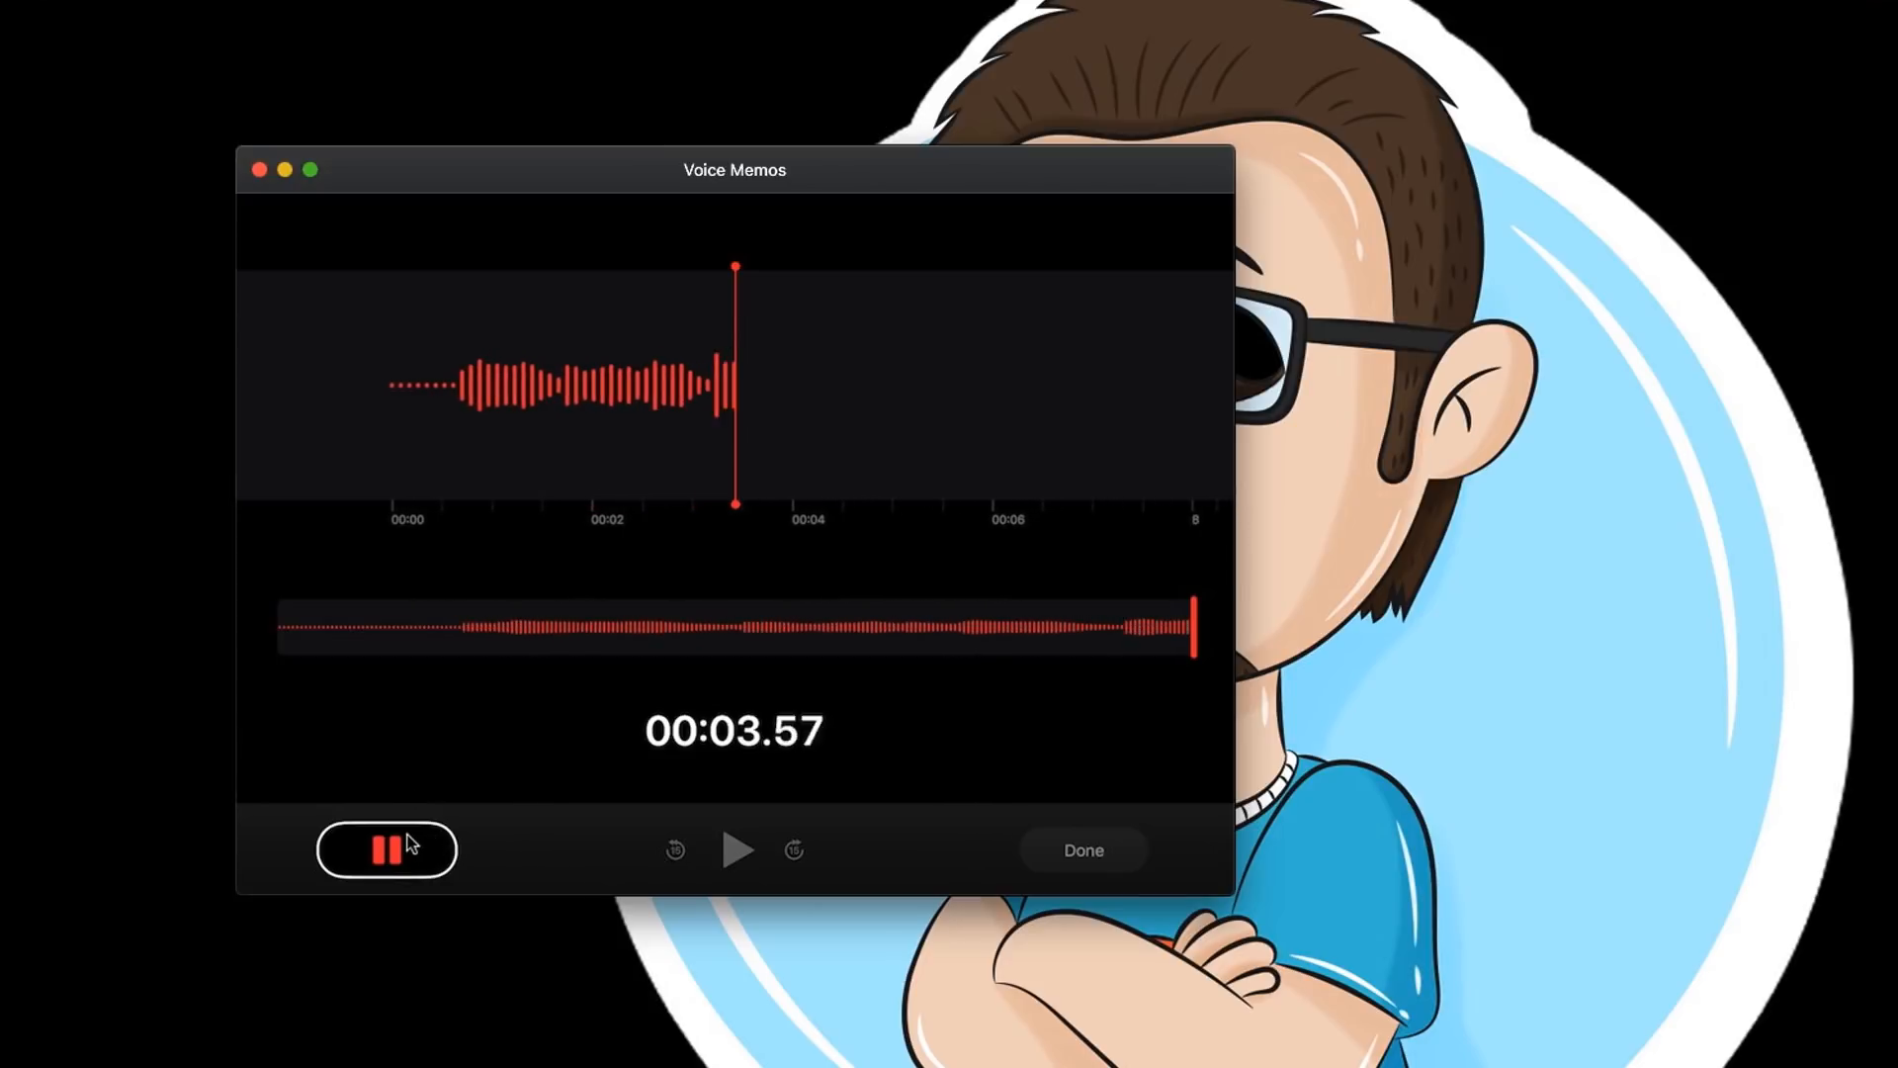
{"action": "left_click", "coordinate": [386, 849]}
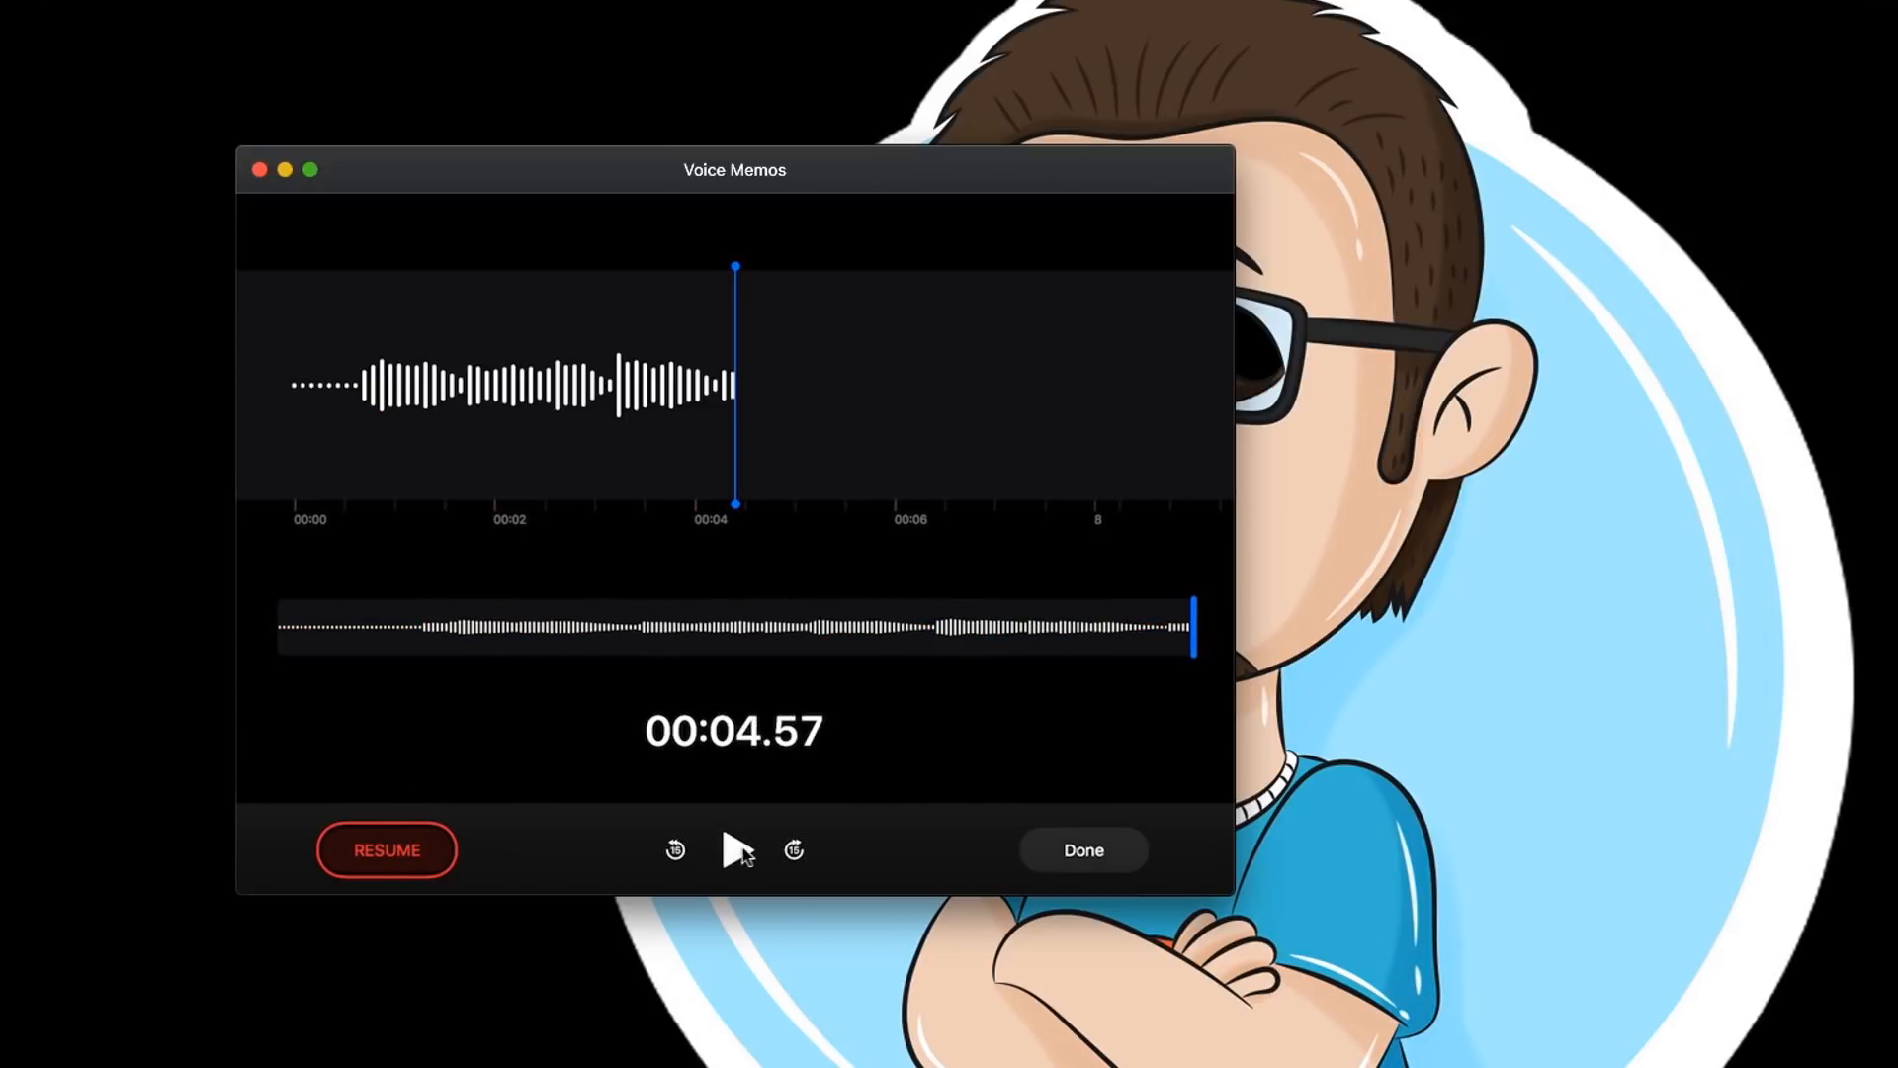
{"action": "left_click", "coordinate": [735, 850]}
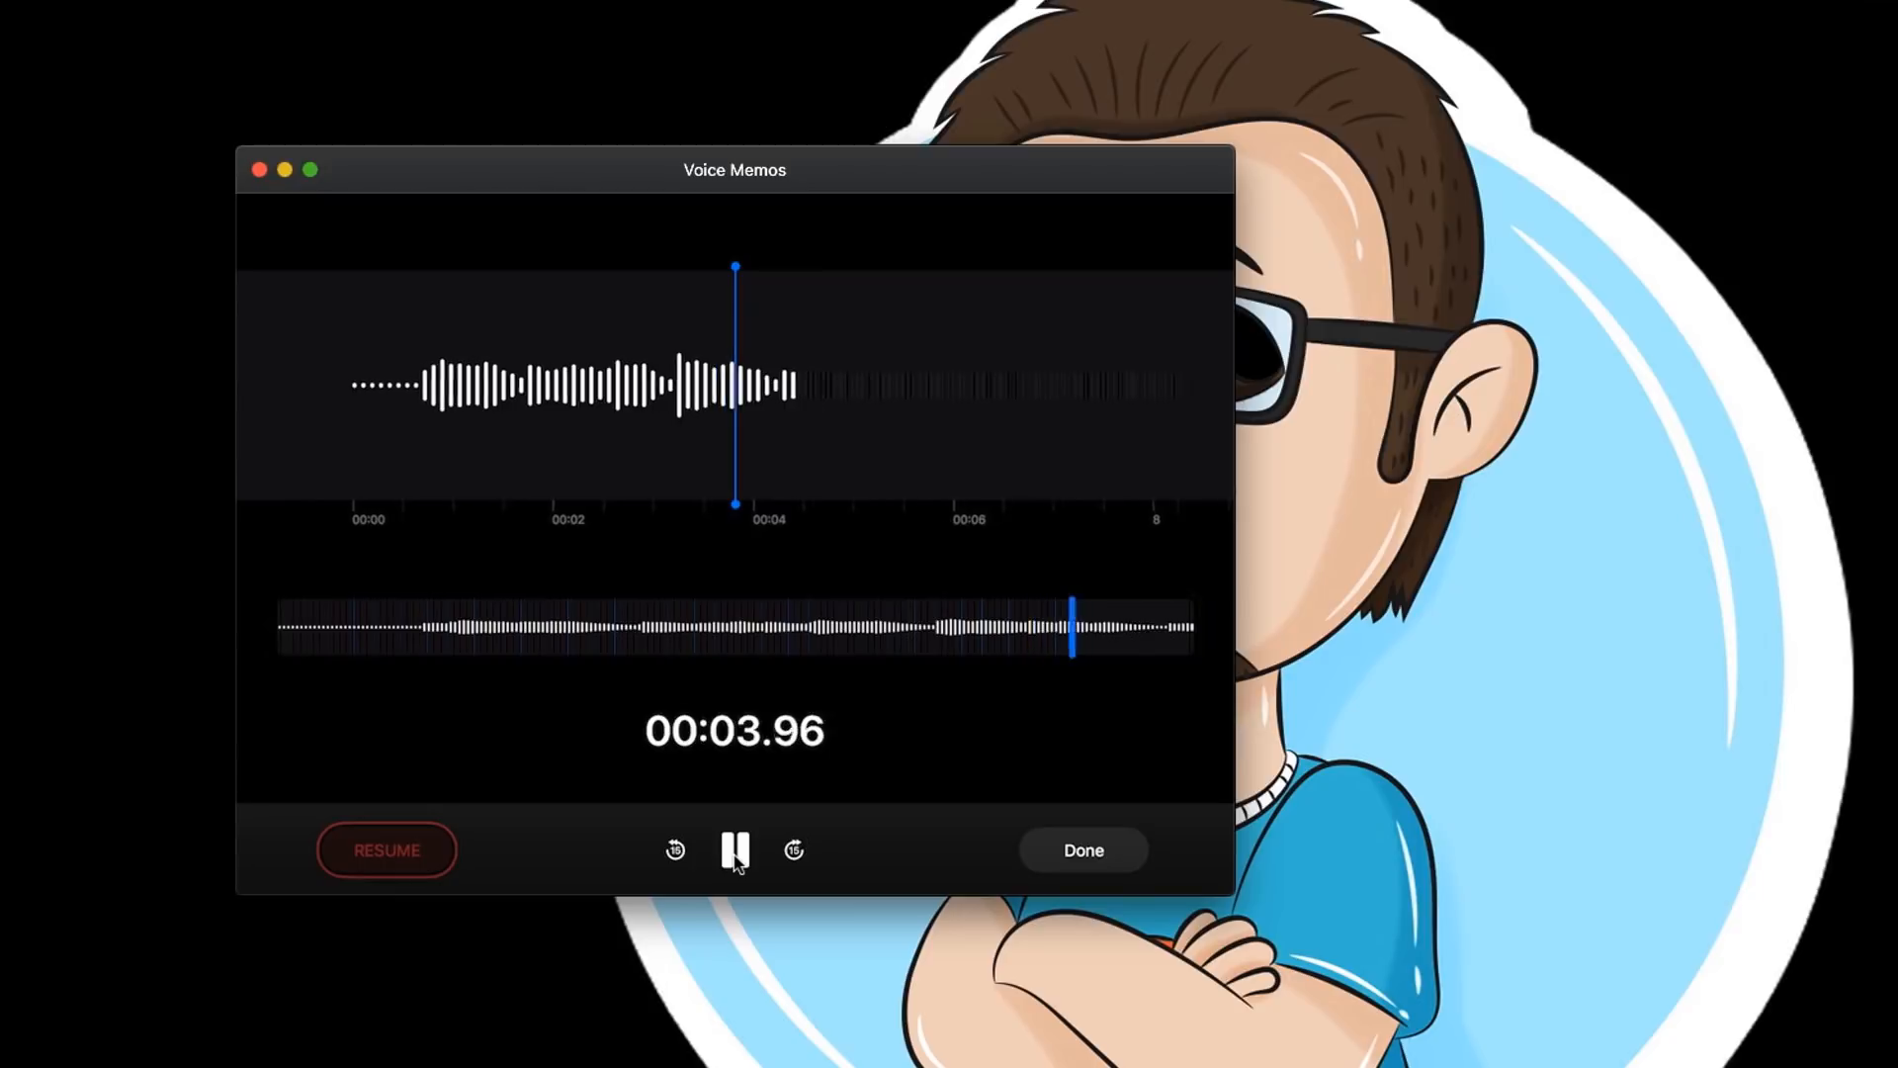
{"action": "left_click", "coordinate": [734, 851]}
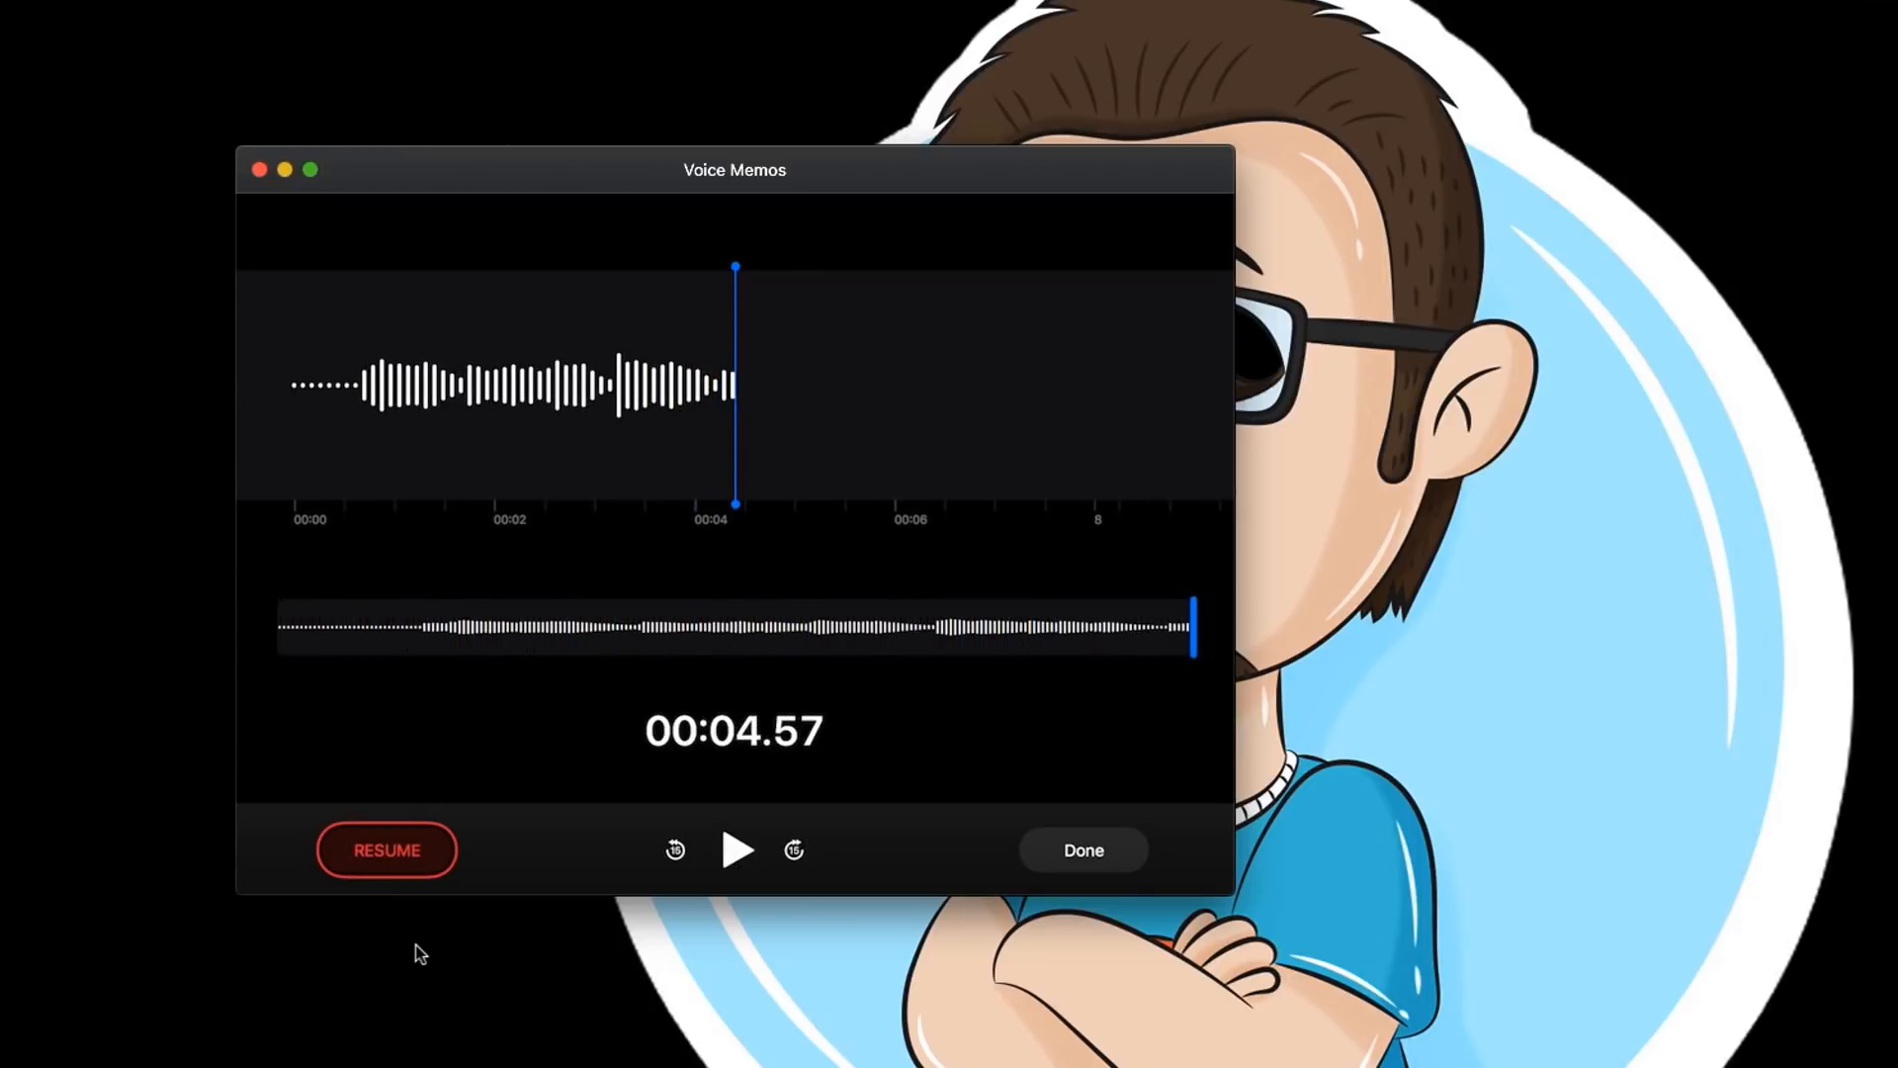
{"action": "mouse_move", "coordinate": [8, 997]}
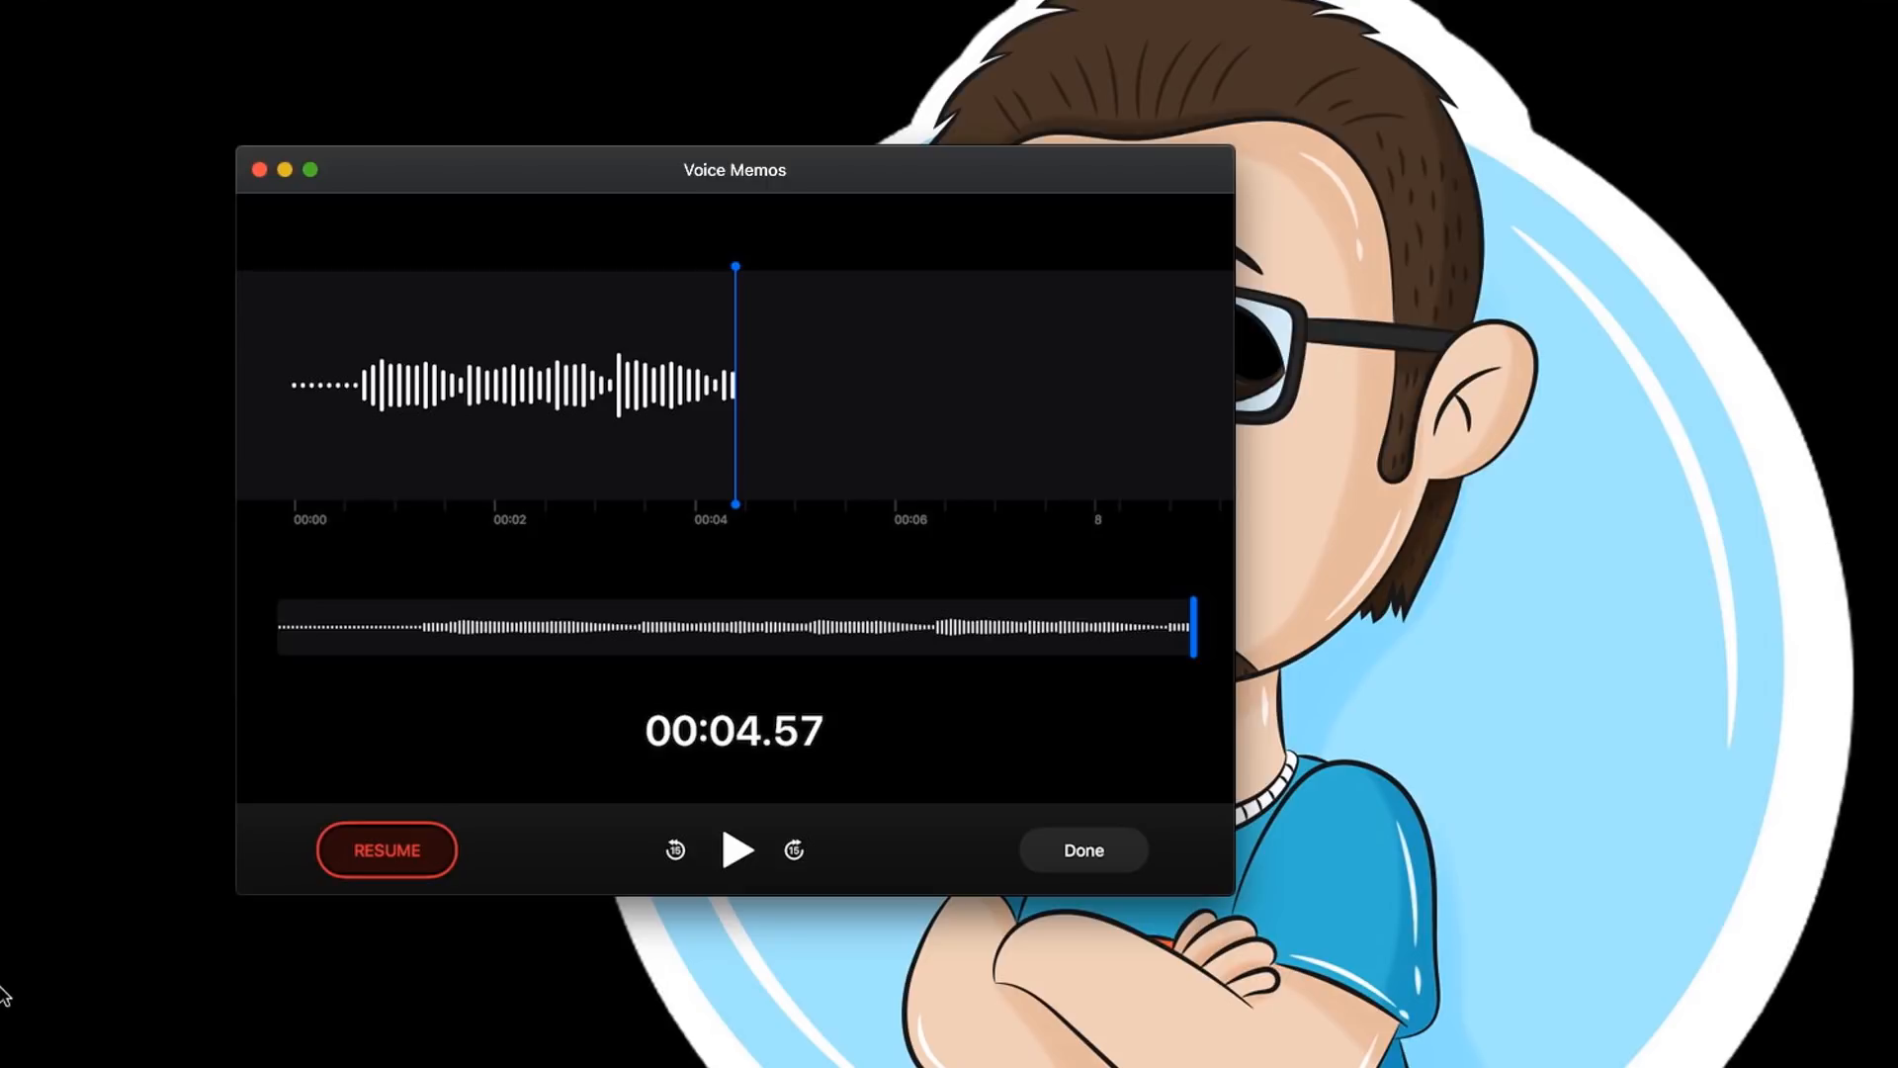
{"action": "mouse_move", "coordinate": [39, 1003]}
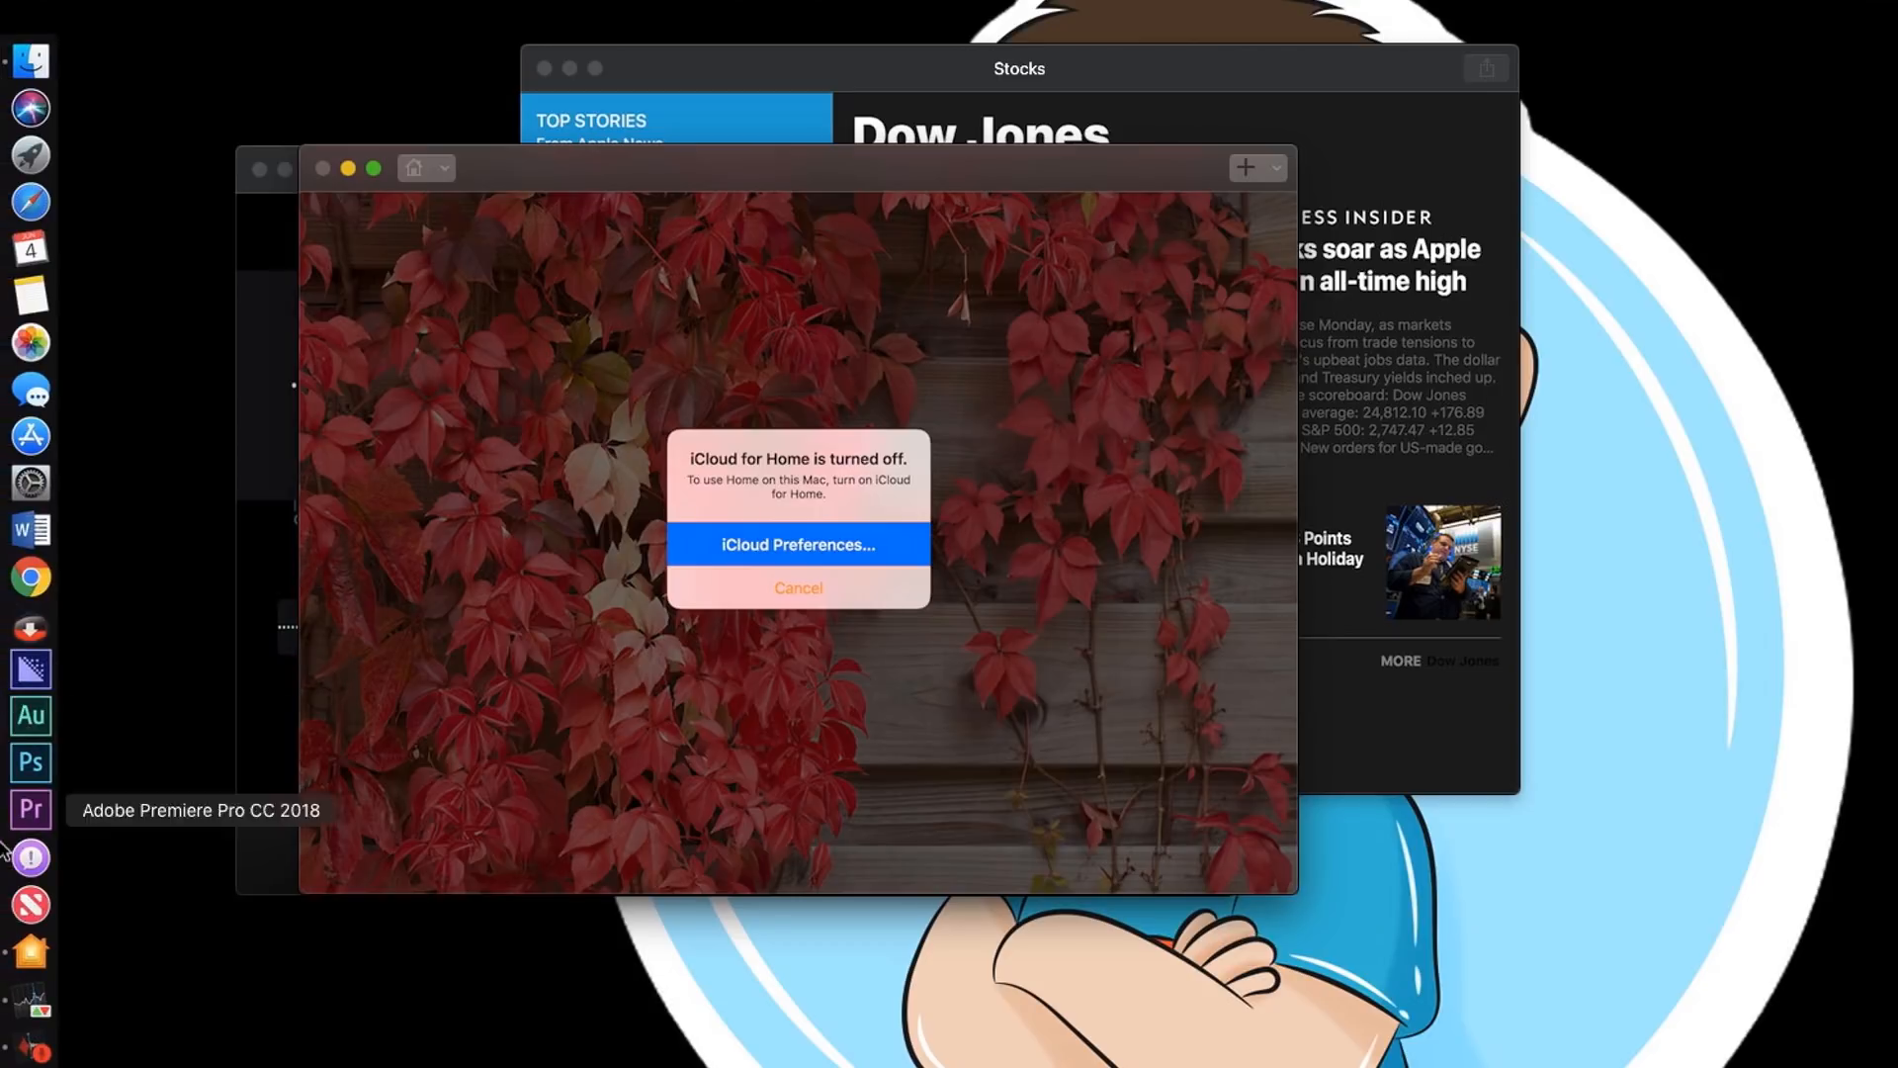
{"action": "mouse_move", "coordinate": [199, 826]}
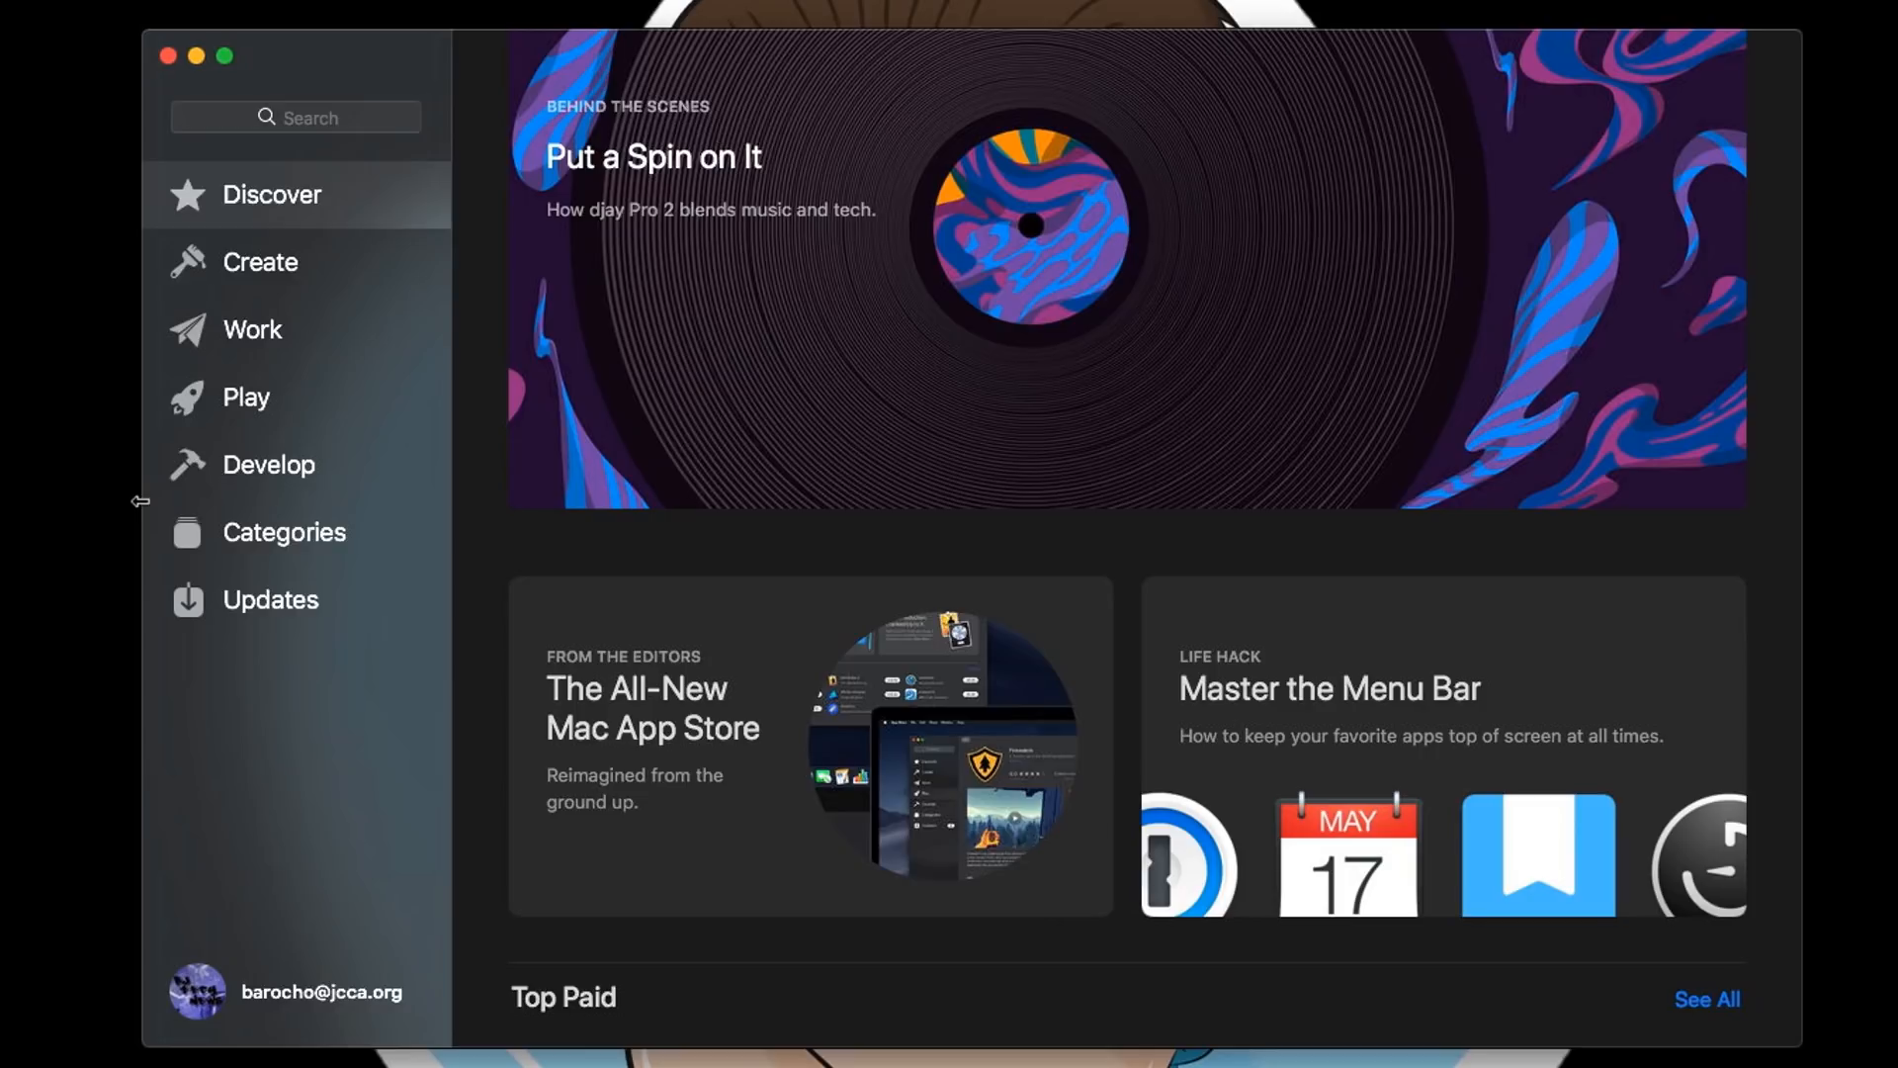
Select Categories in the App Store sidebar to list app categories.
{"action": "left_click", "coordinate": [285, 532]}
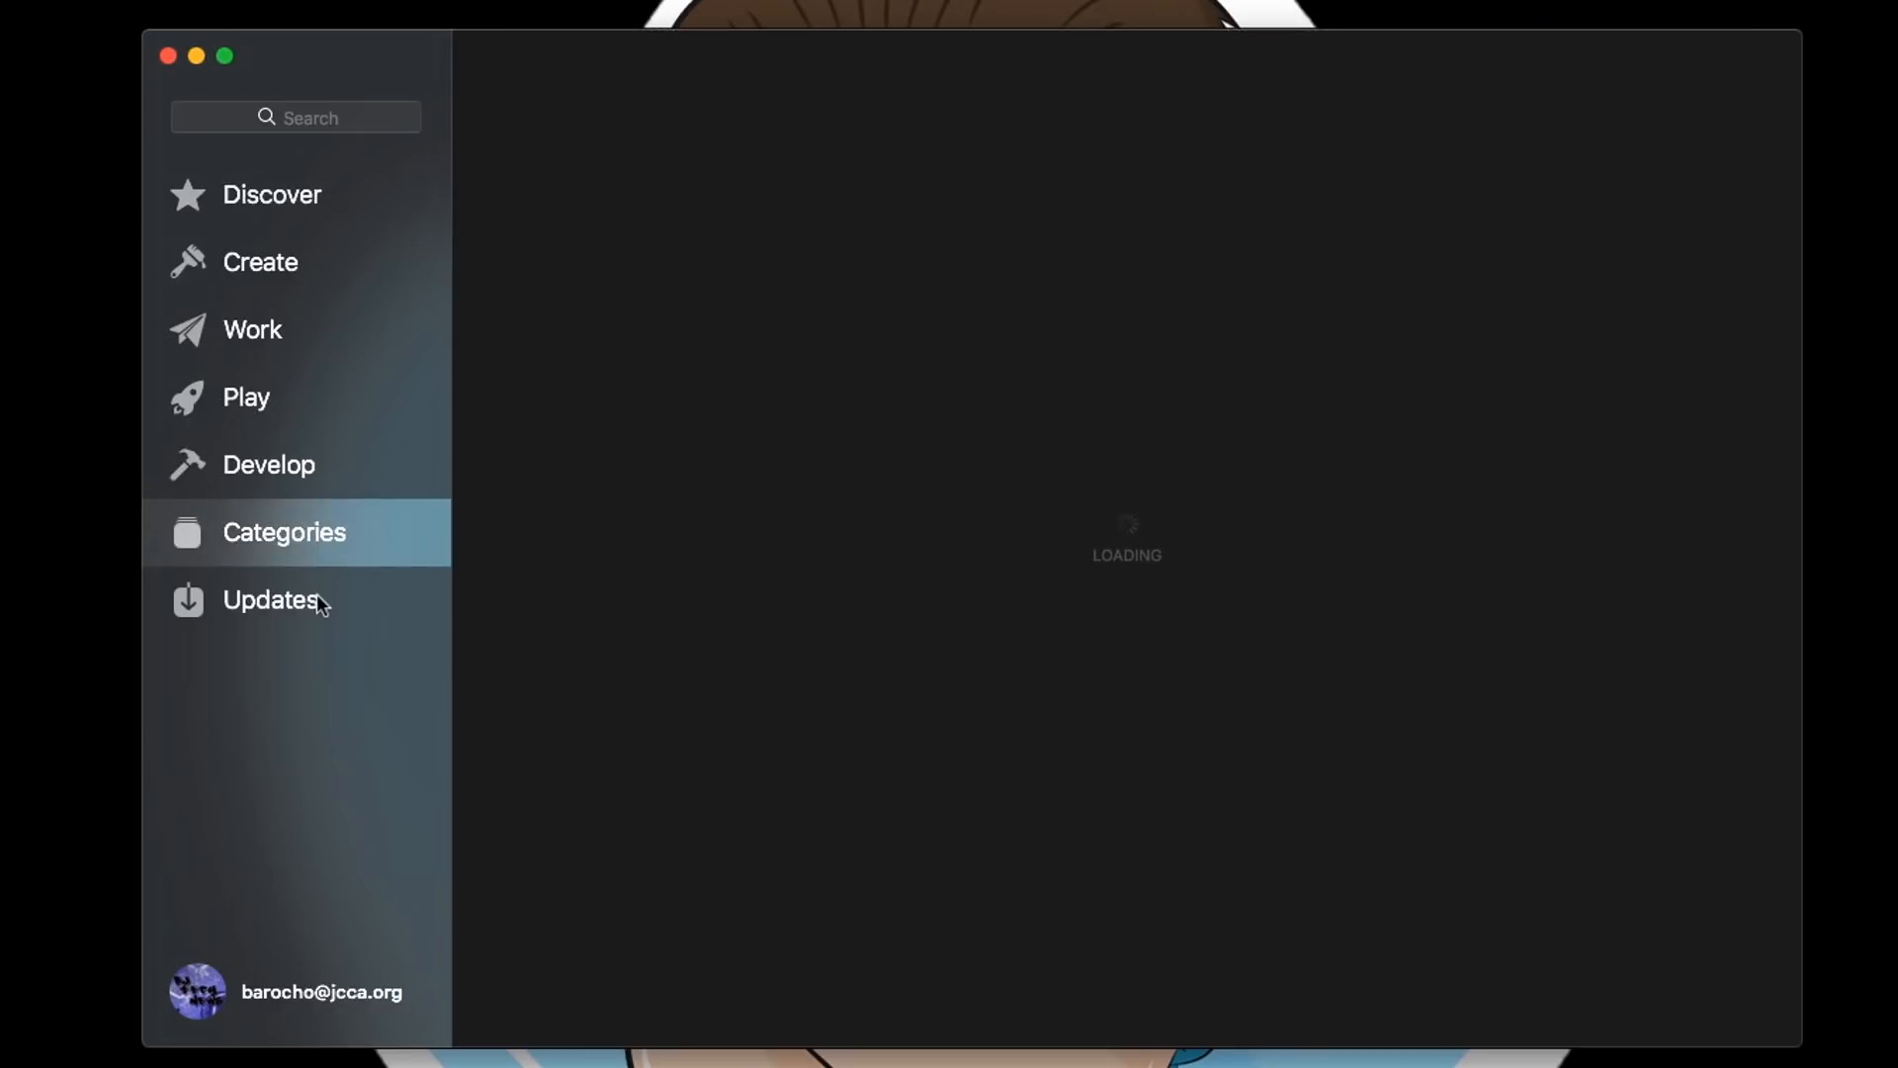
{"action": "left_click", "coordinate": [284, 532]}
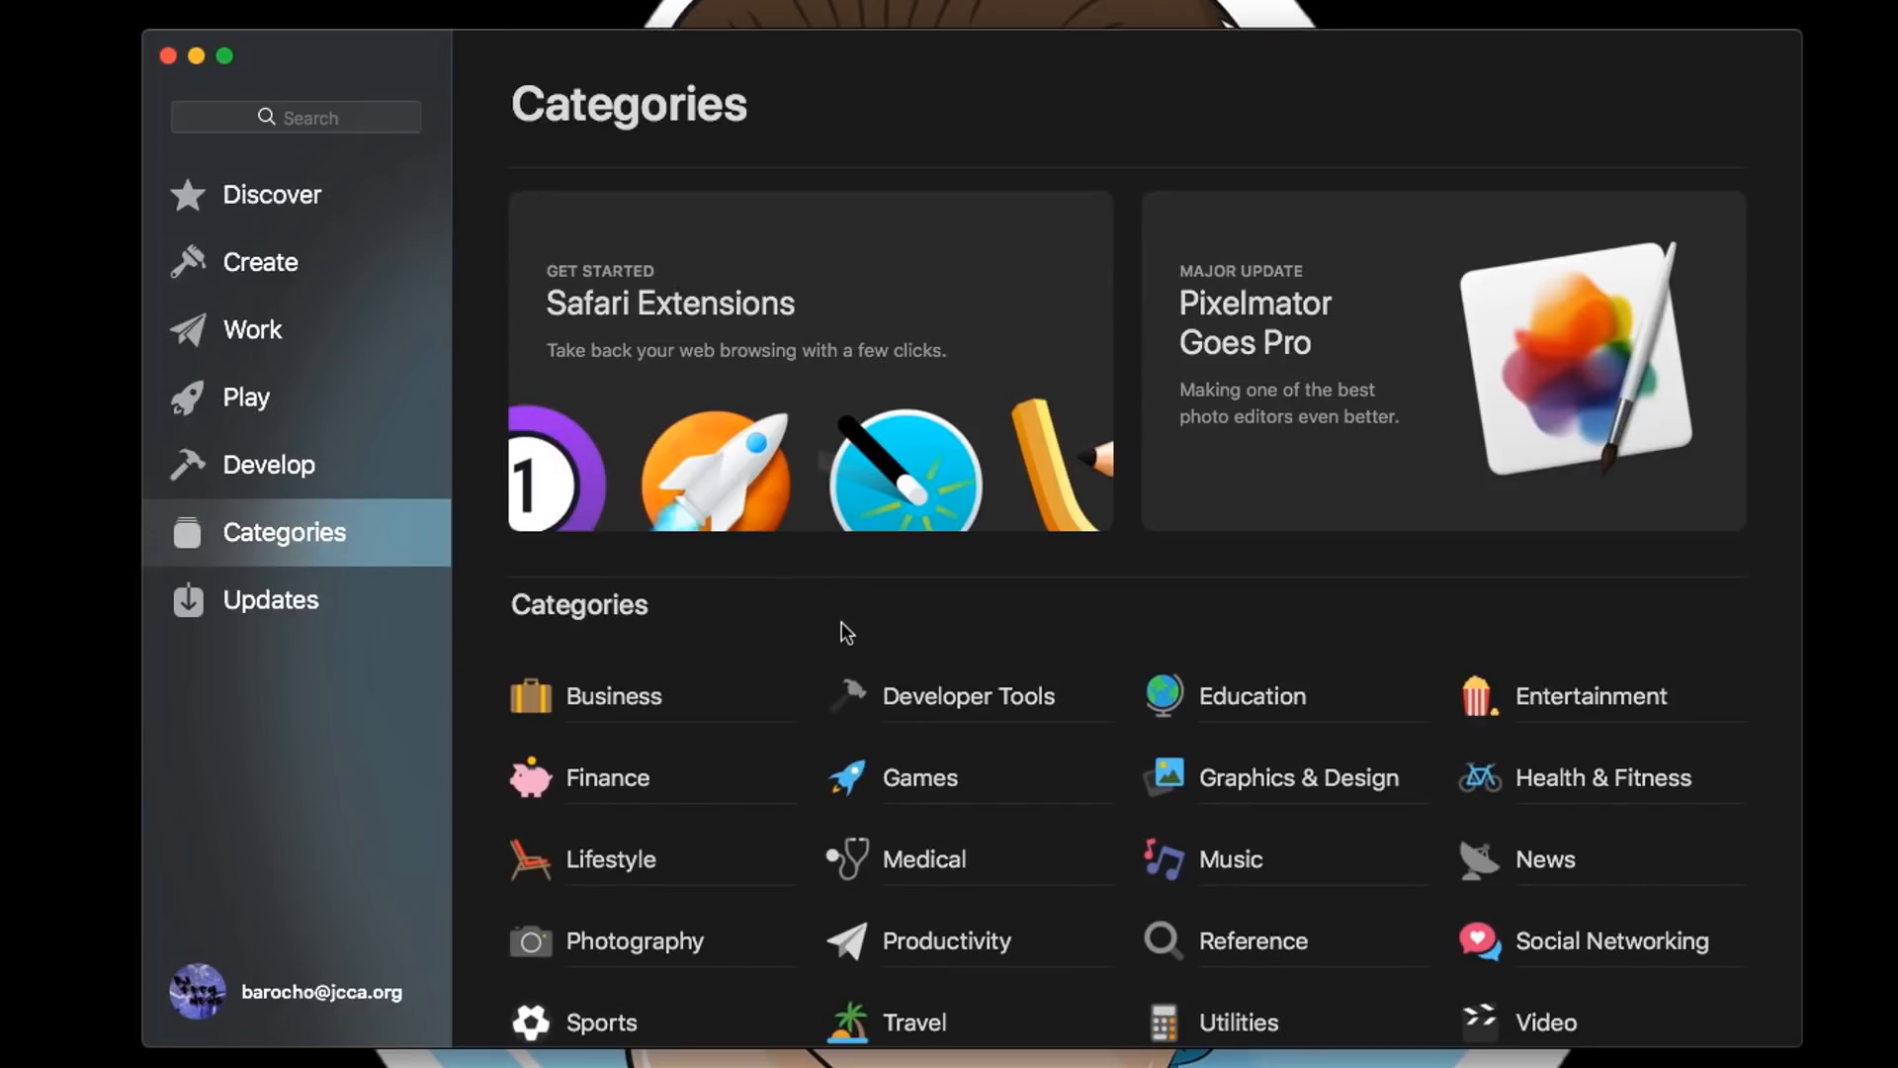
{"action": "mouse_move", "coordinate": [264, 76]}
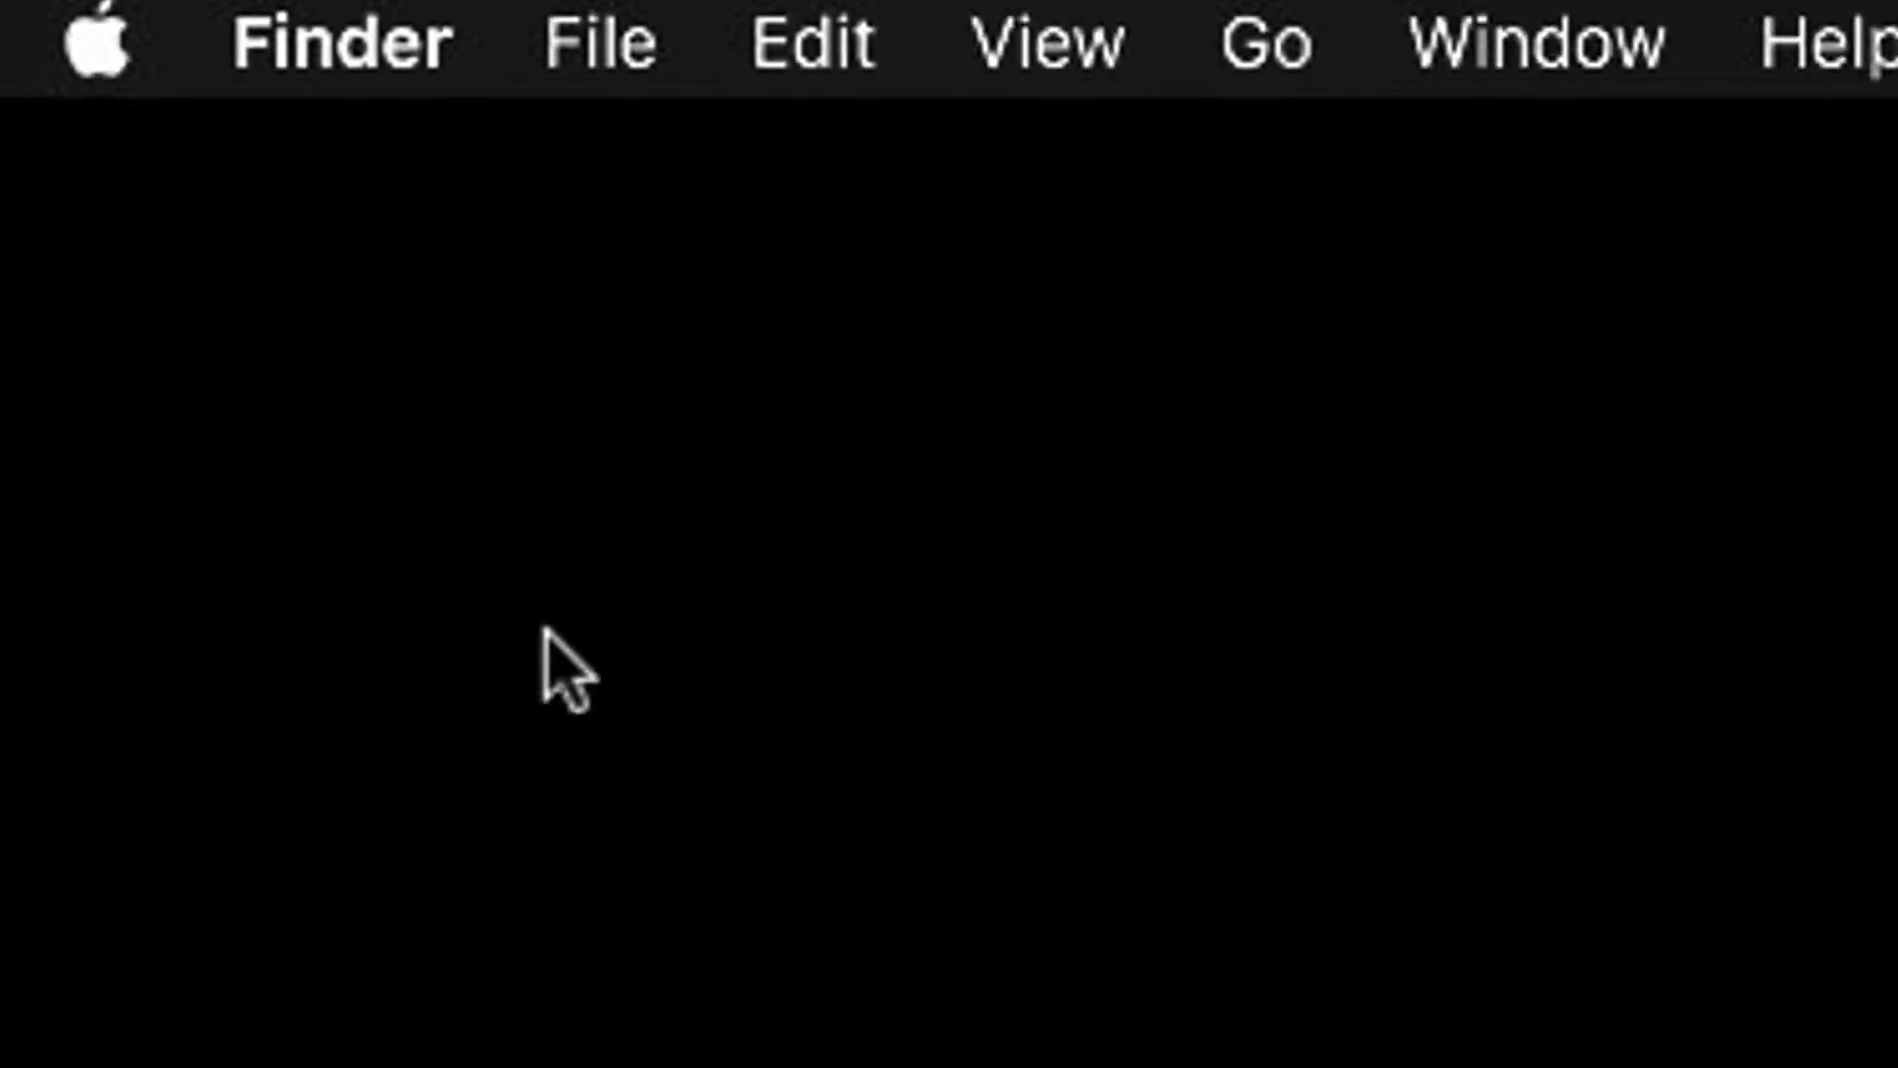
{"action": "mouse_move", "coordinate": [326, 369]}
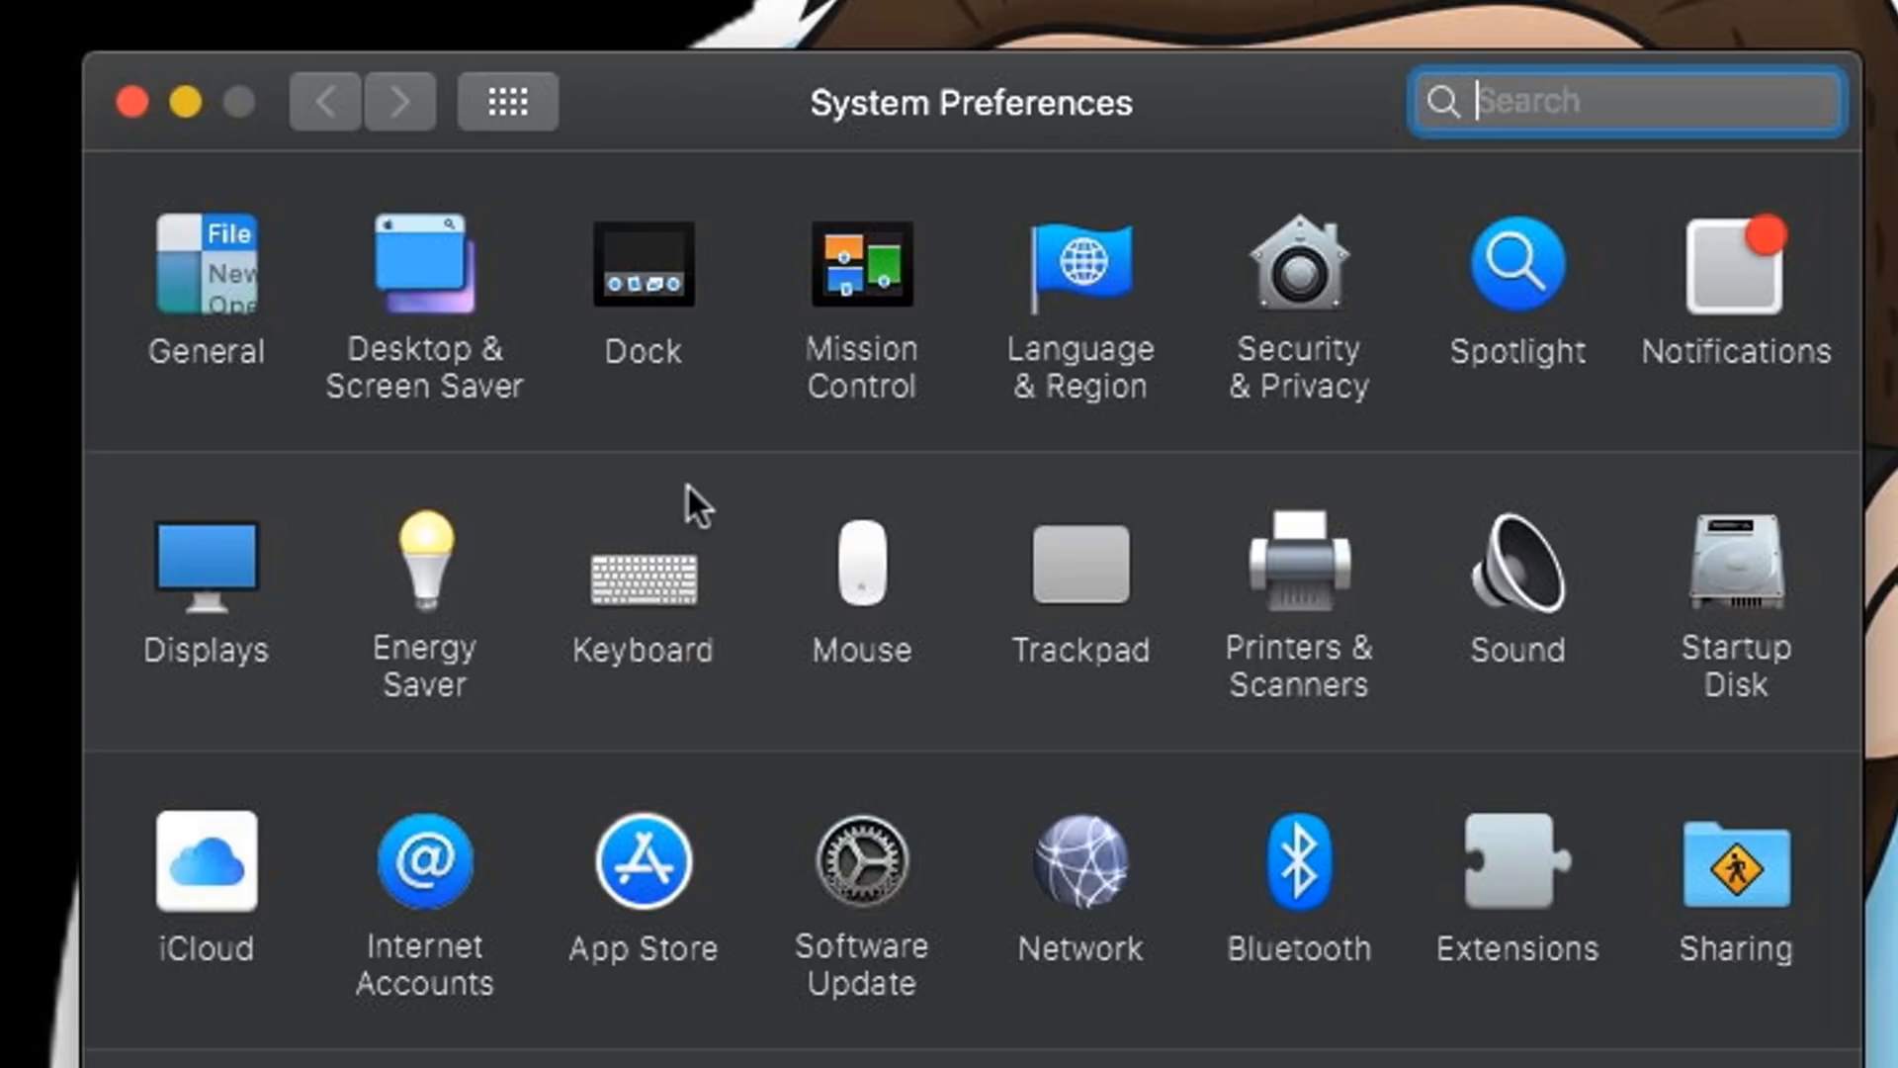
{"action": "mouse_move", "coordinate": [450, 292]}
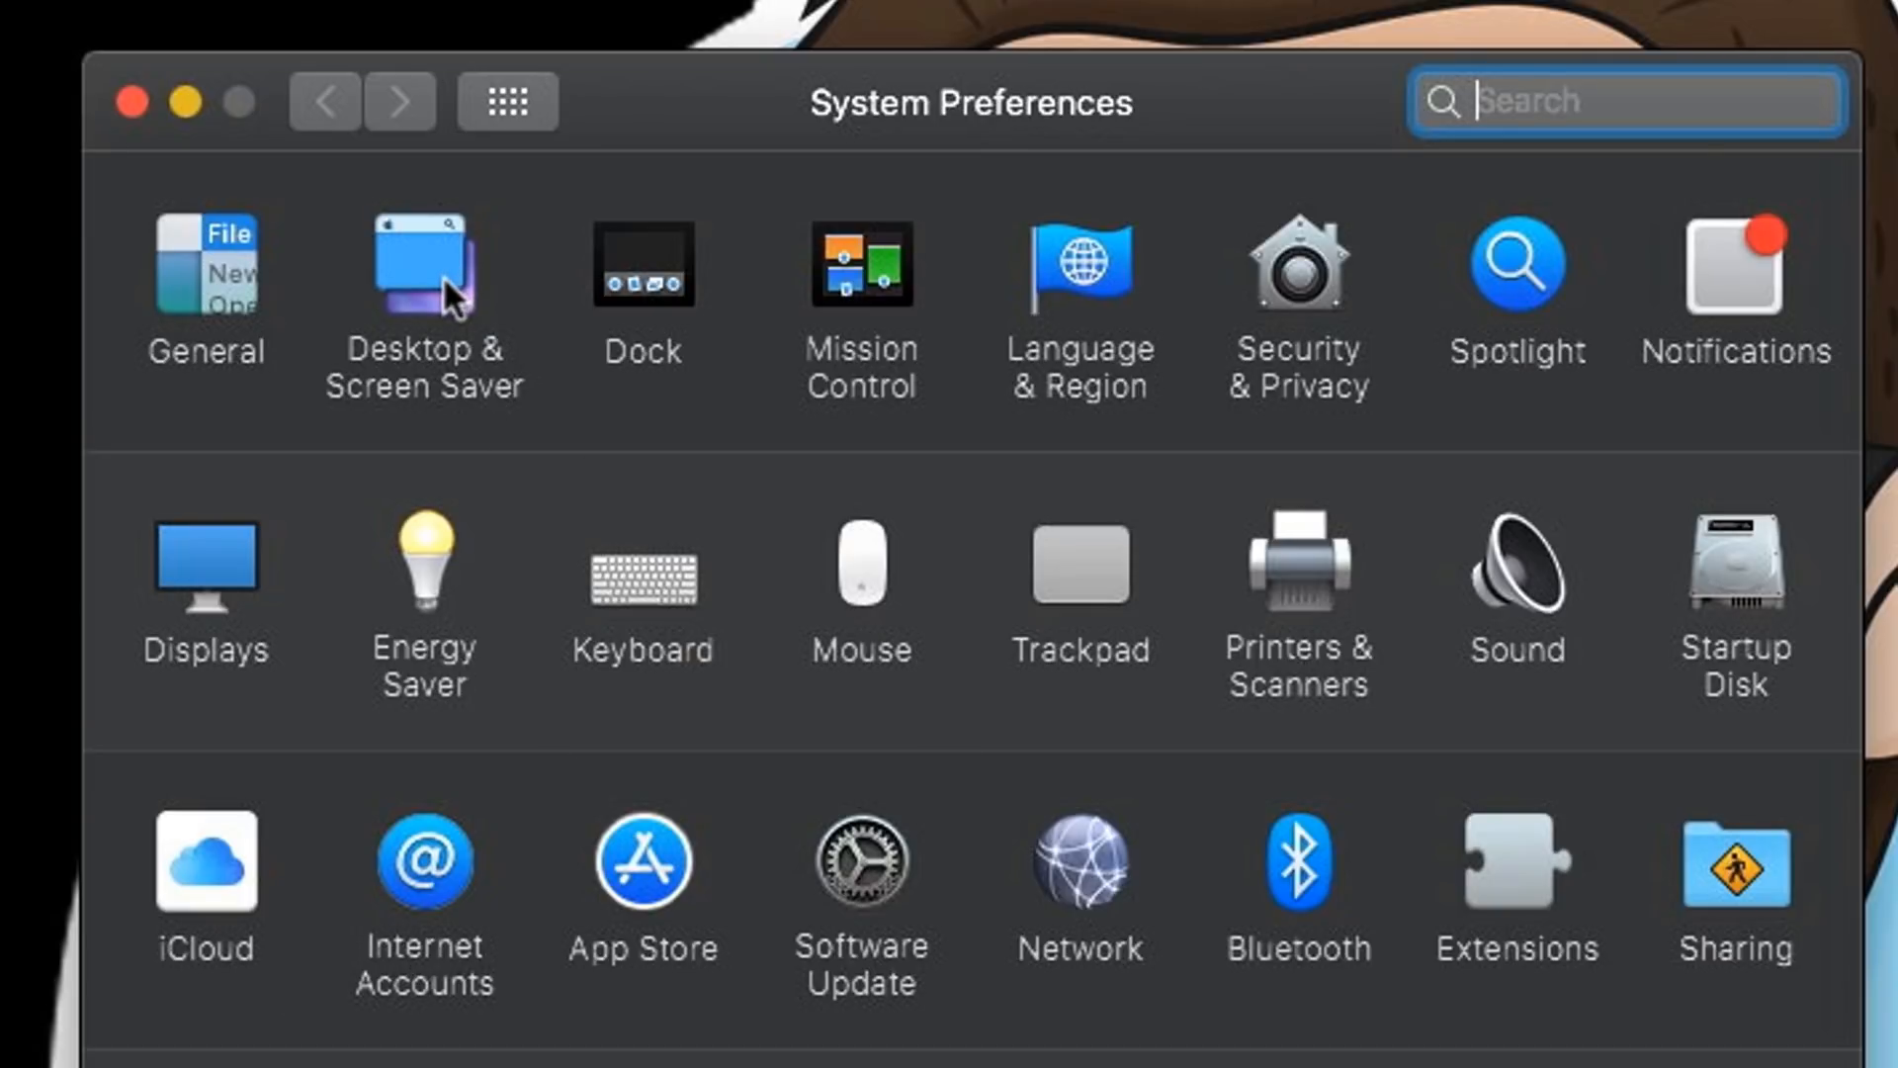
In Desktop & Screen Saver, pick Apple's Mojave (Dynamic) wallpaper.
{"action": "left_click", "coordinate": [419, 262]}
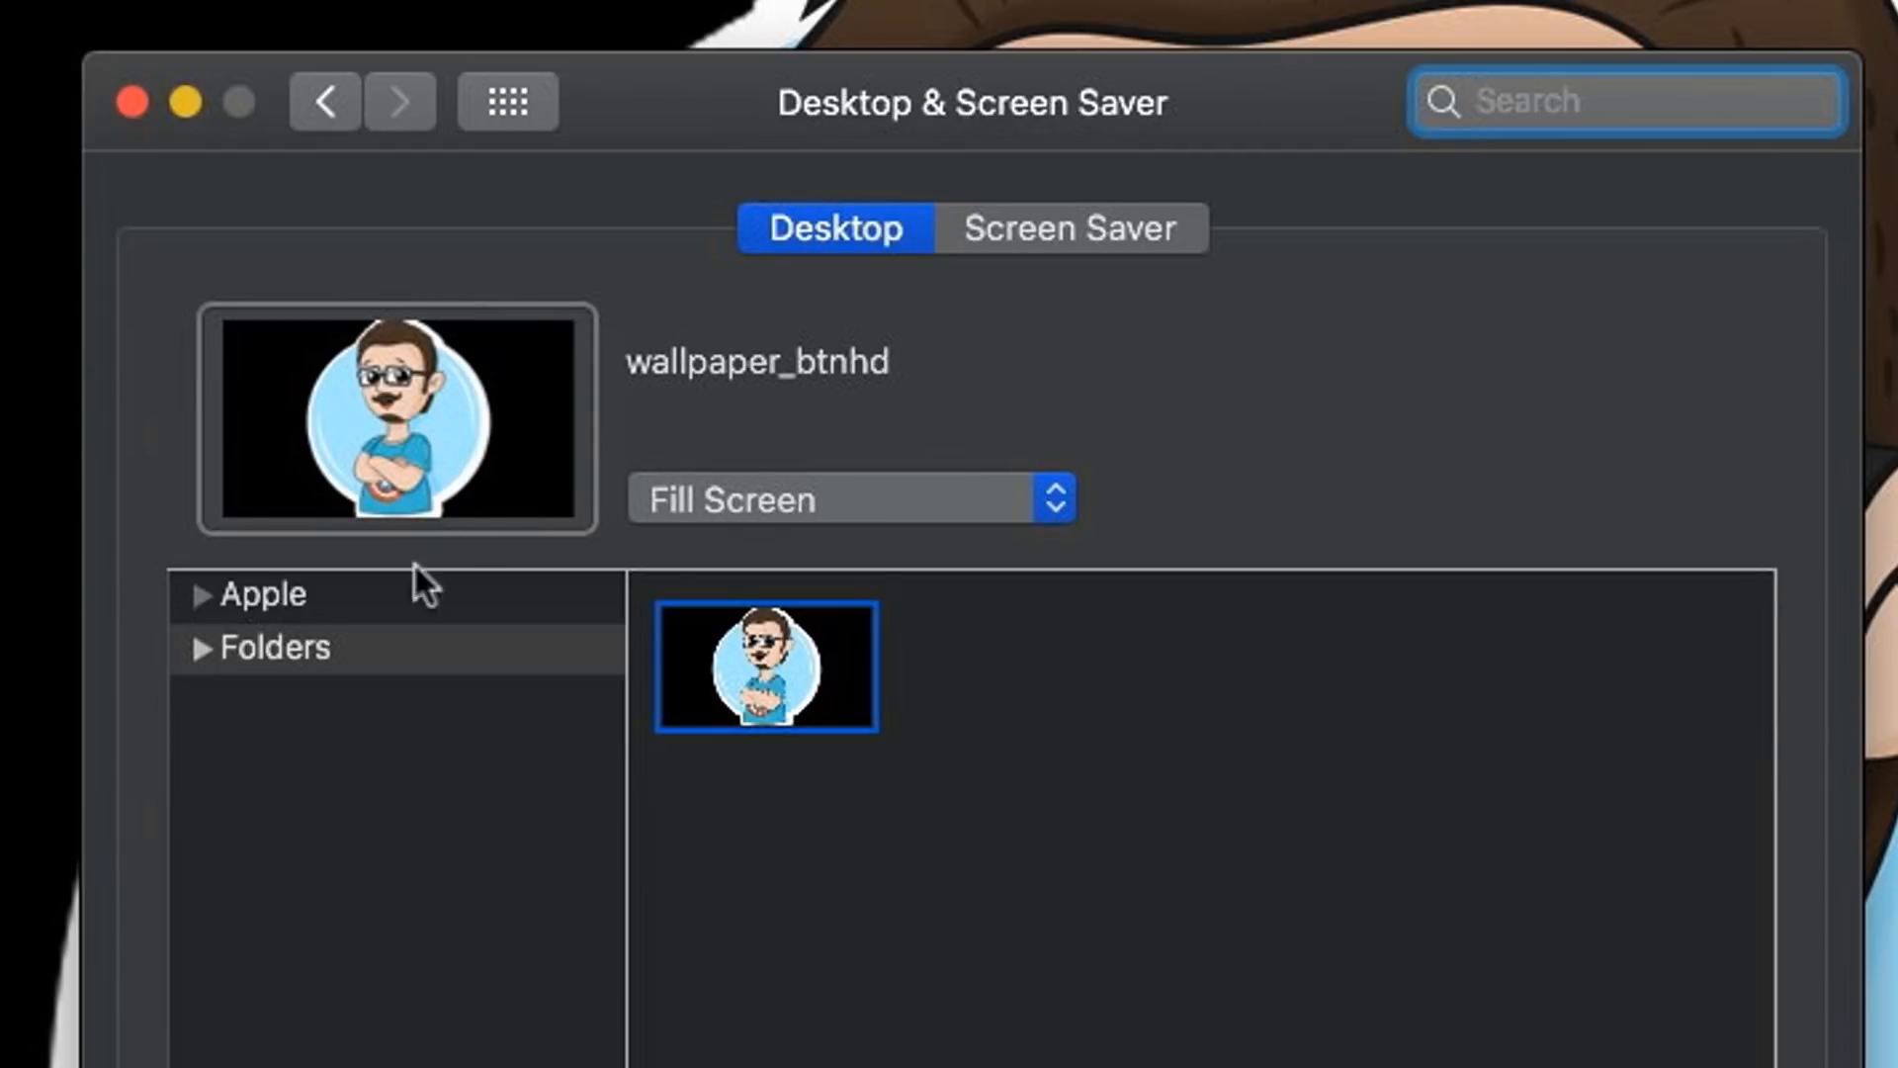
{"action": "left_click", "coordinate": [259, 595]}
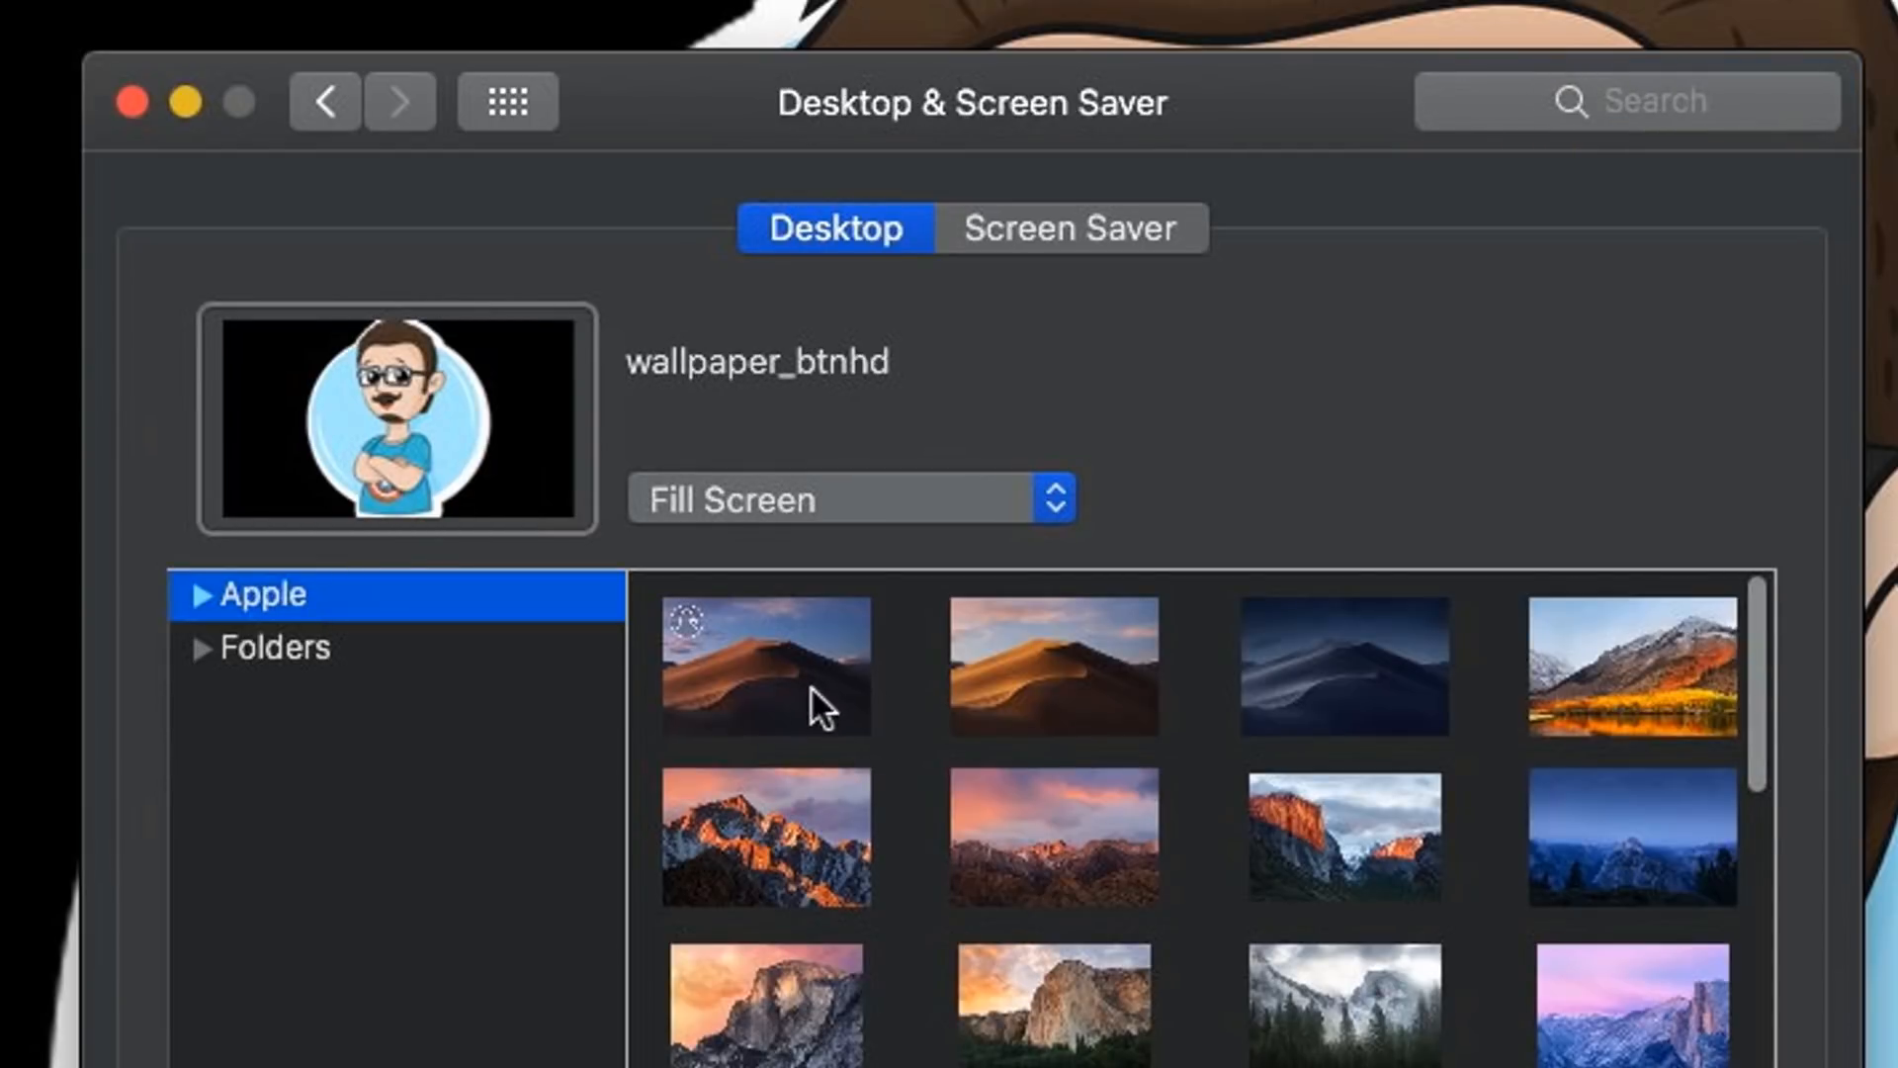
{"action": "left_click", "coordinate": [767, 673]}
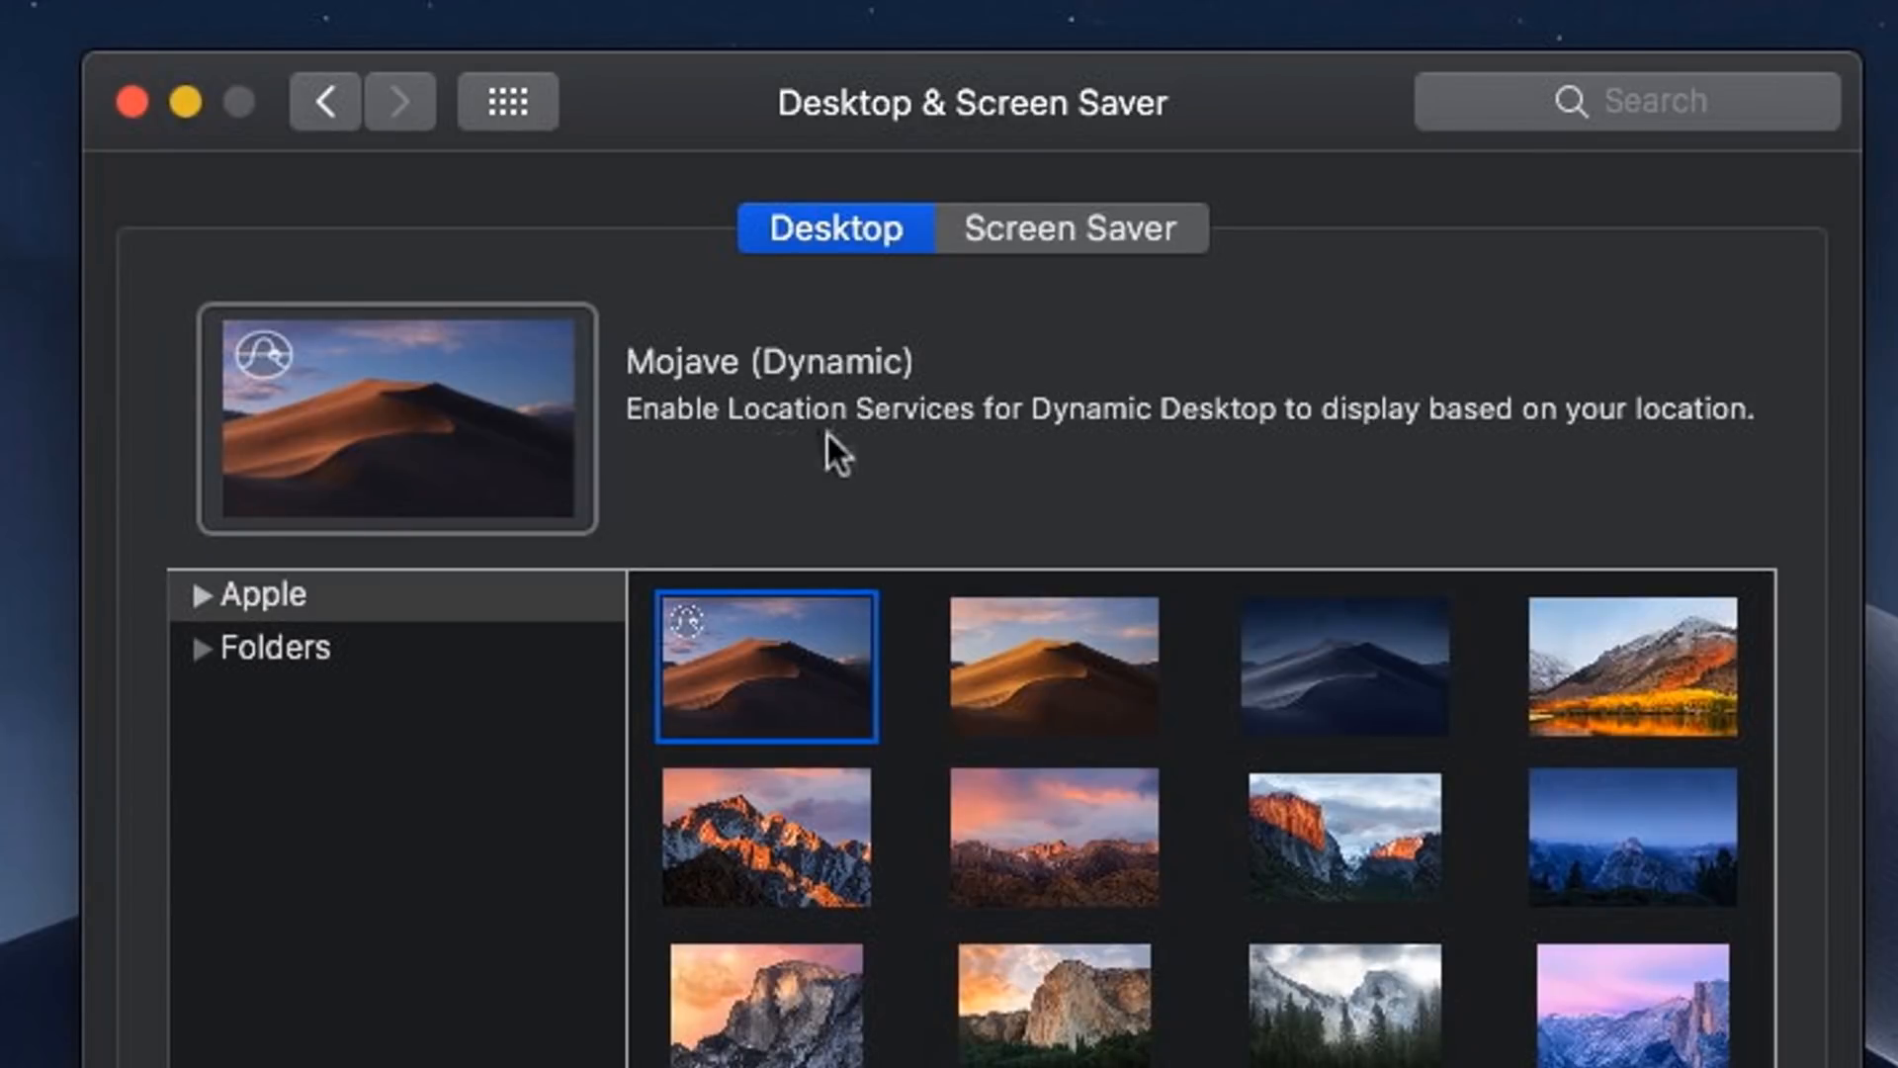
{"action": "mouse_move", "coordinate": [1031, 454]}
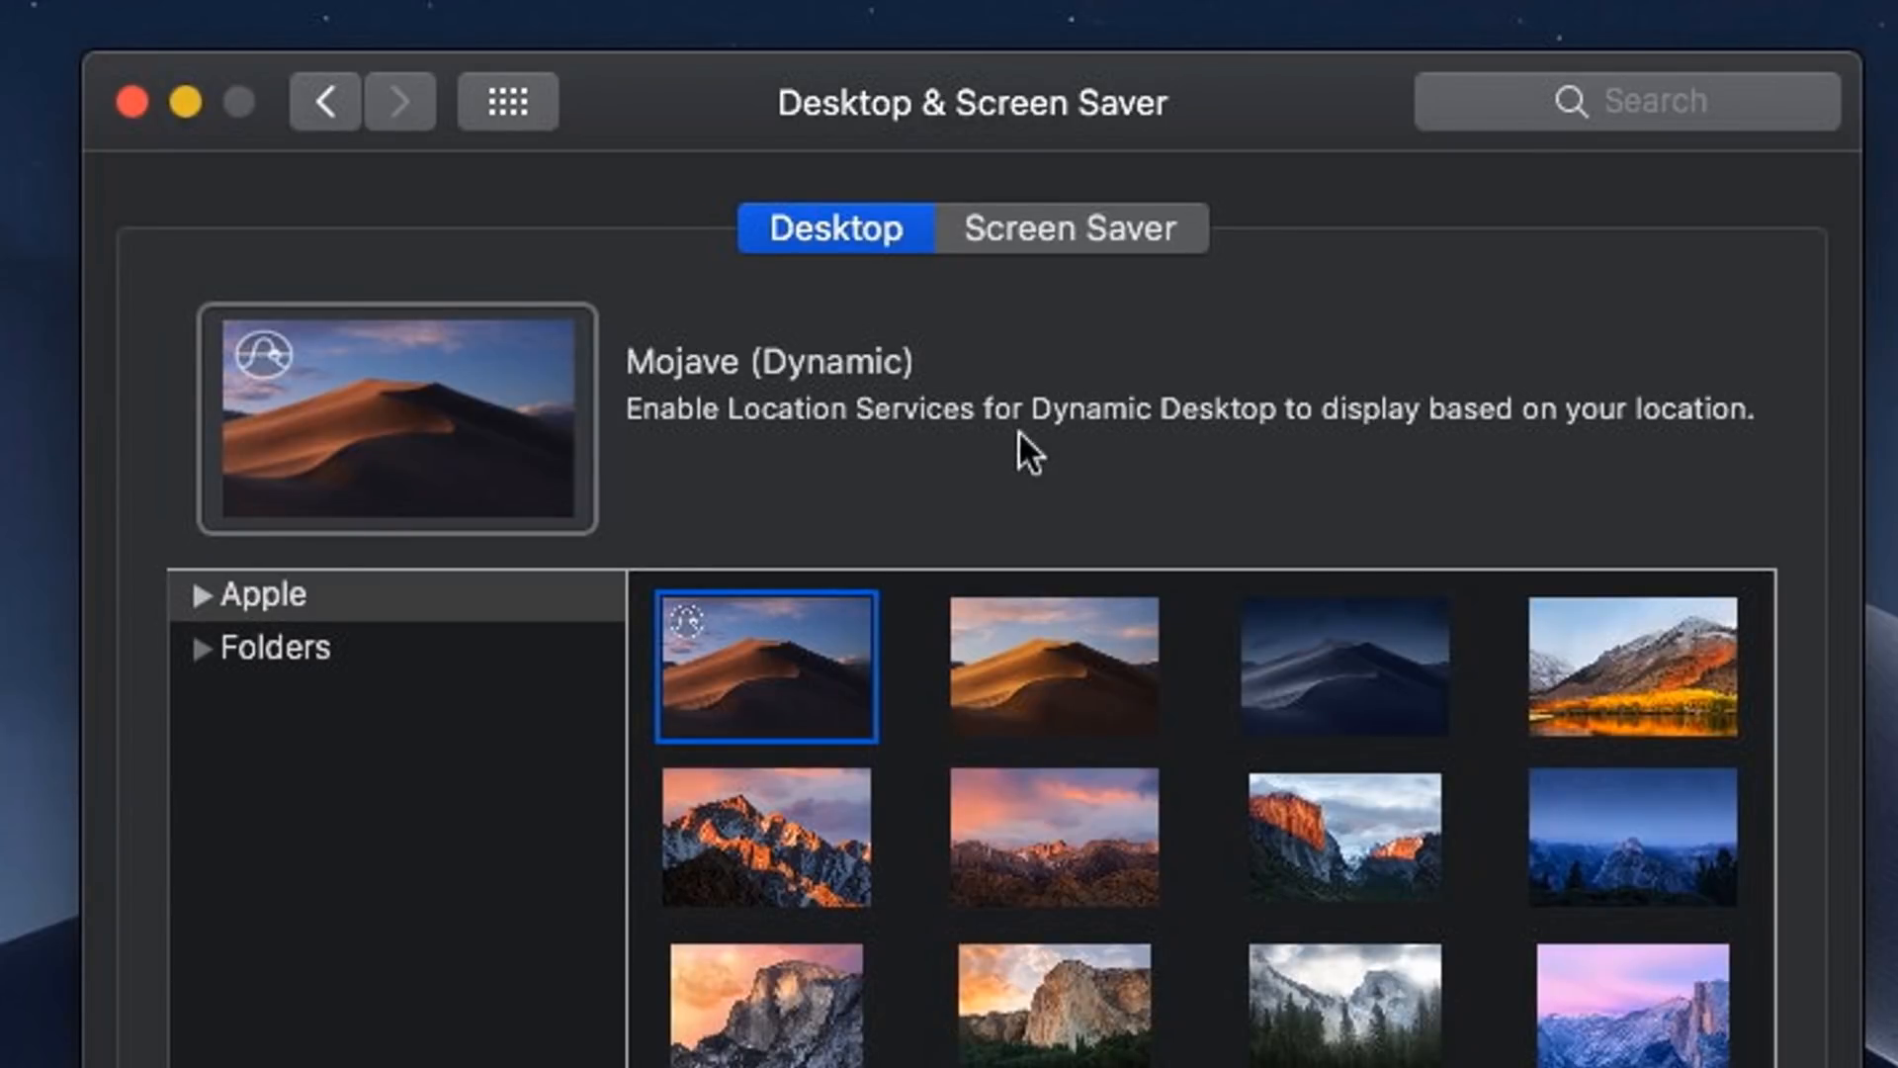
{"action": "mouse_move", "coordinate": [1461, 469]}
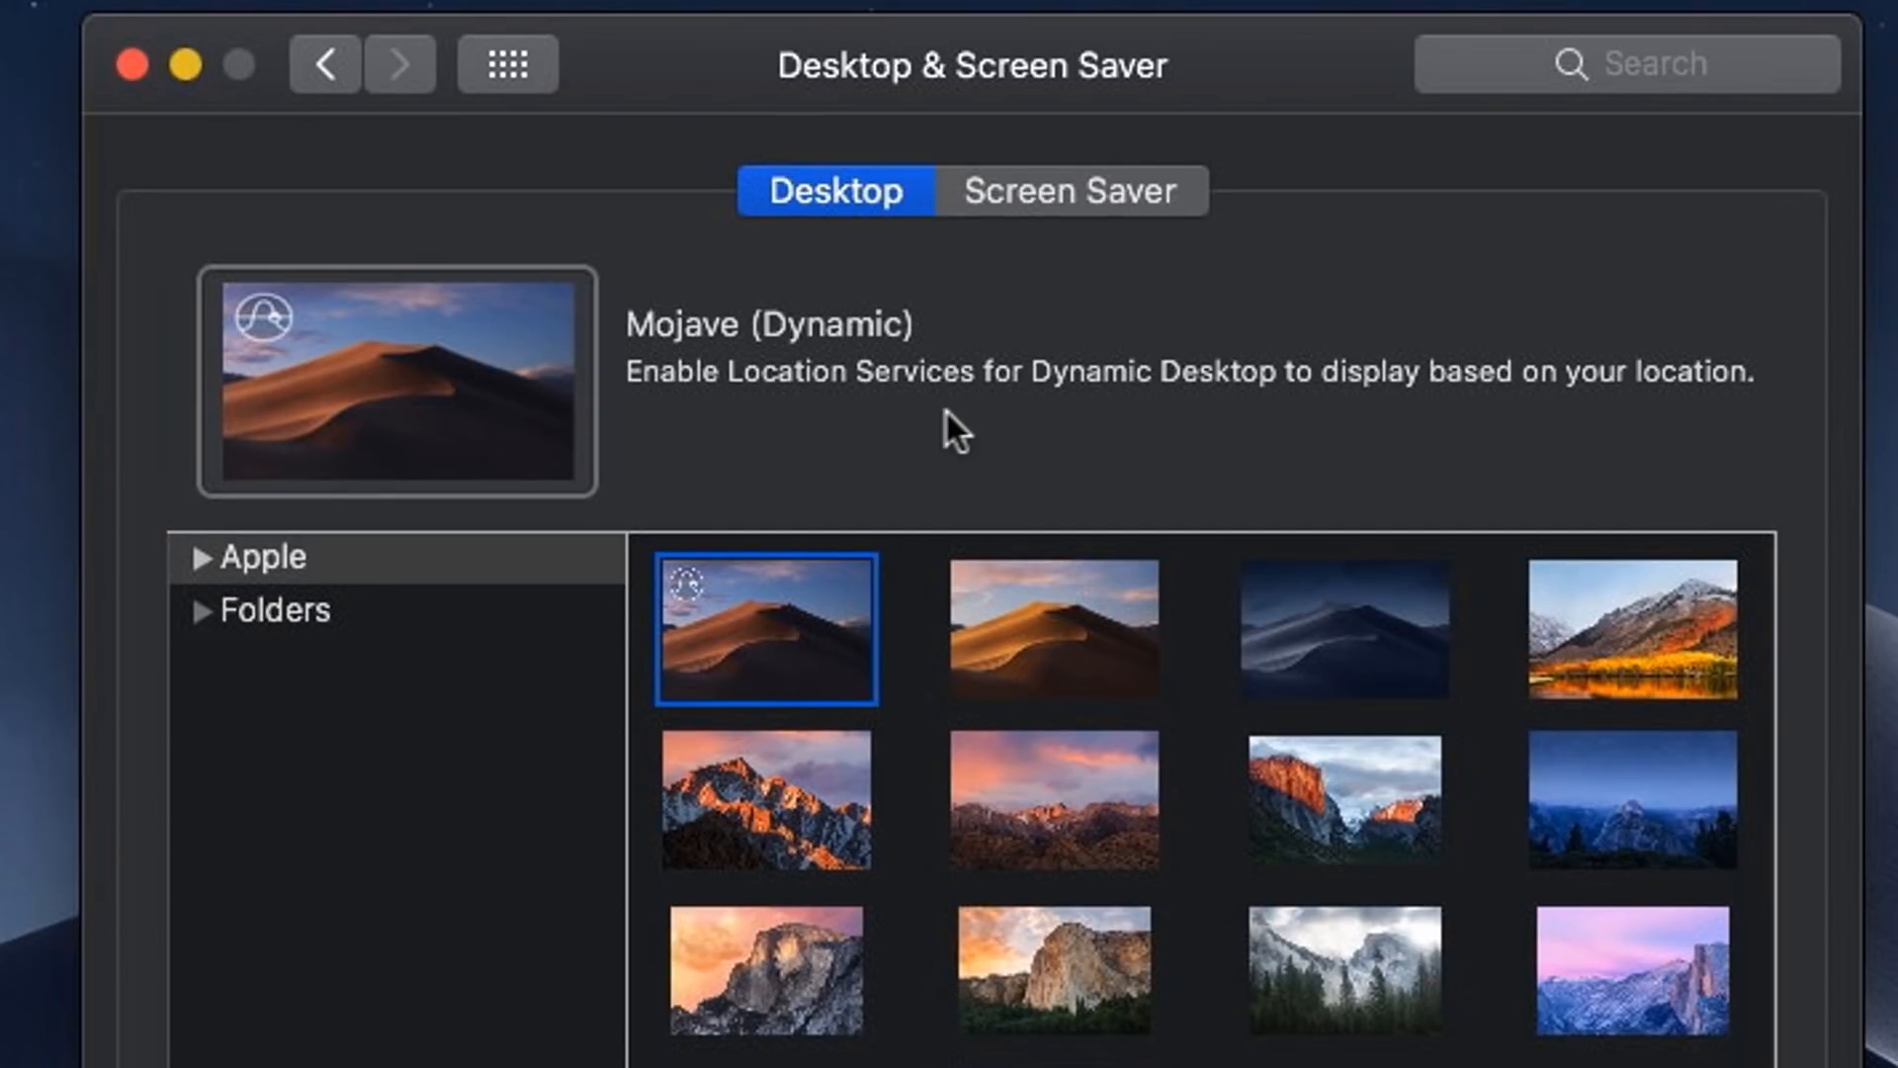
{"action": "mouse_move", "coordinate": [1032, 414]}
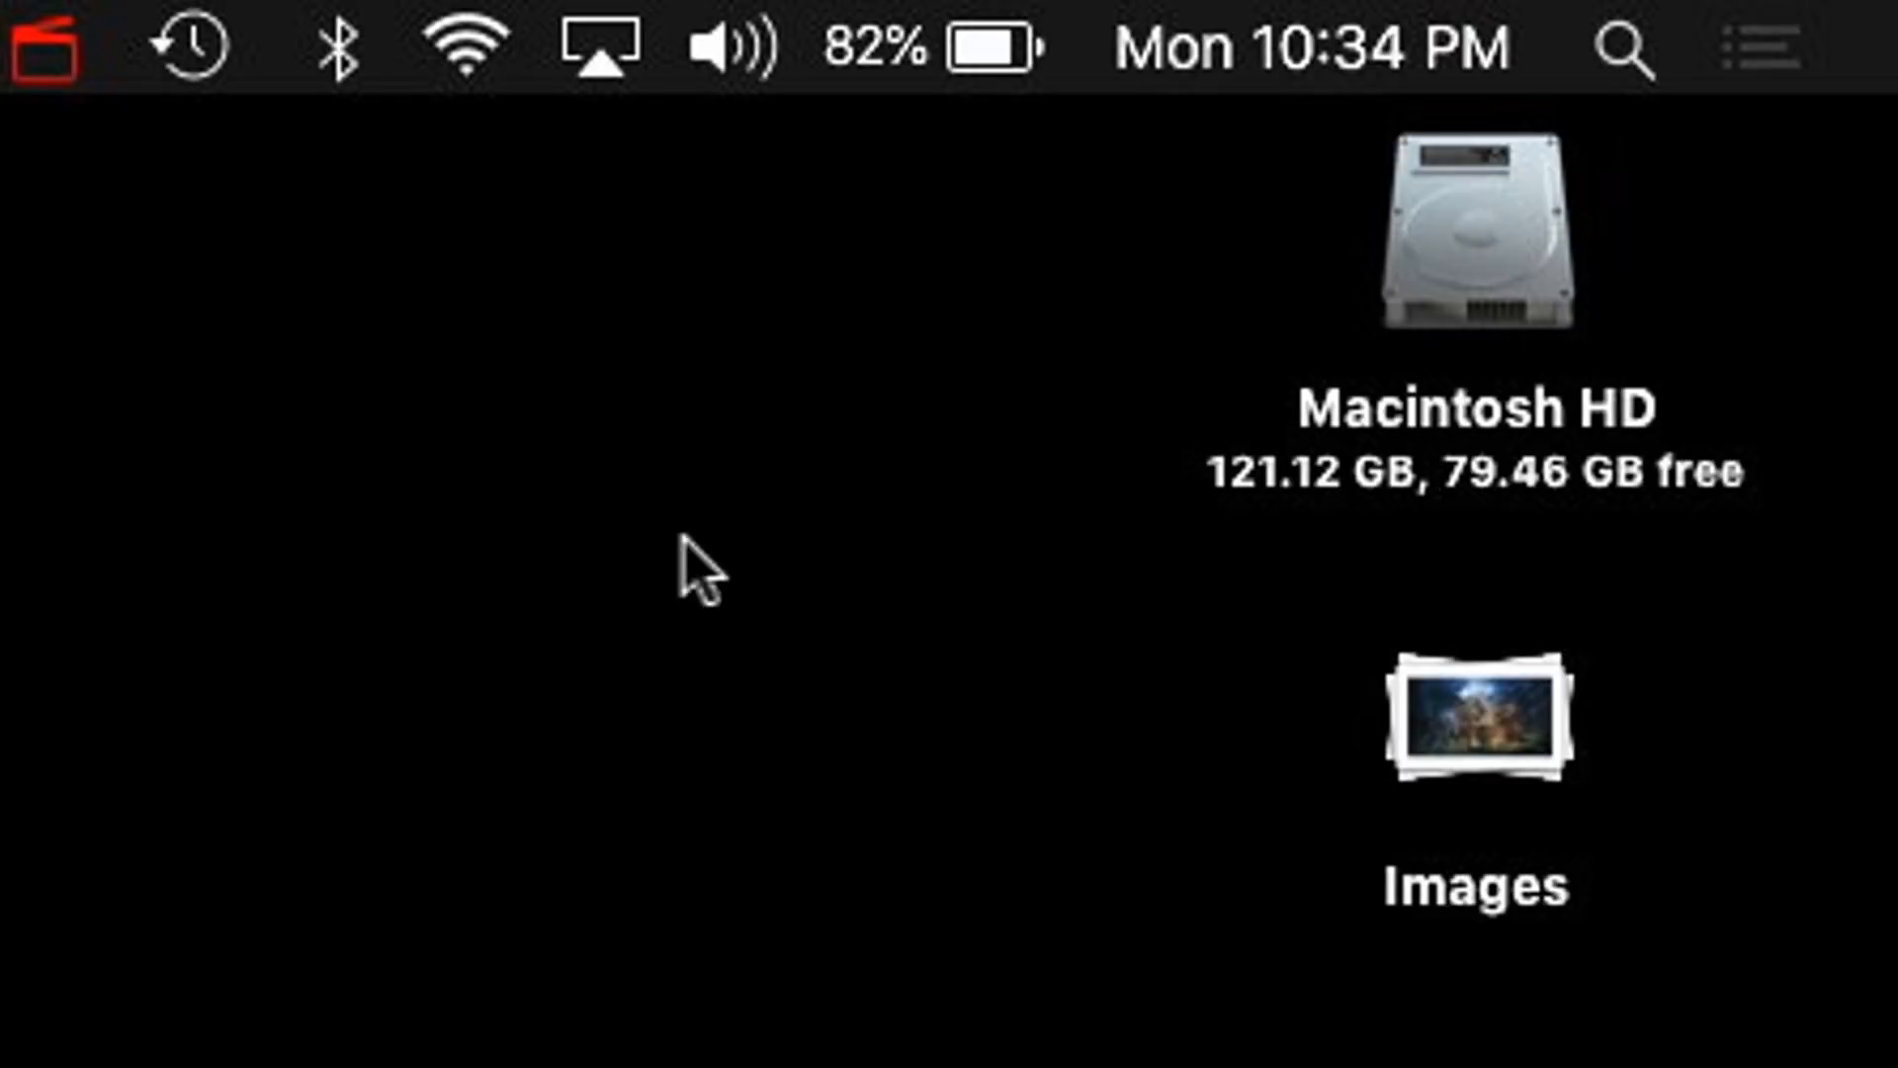
{"action": "mouse_move", "coordinate": [894, 341]}
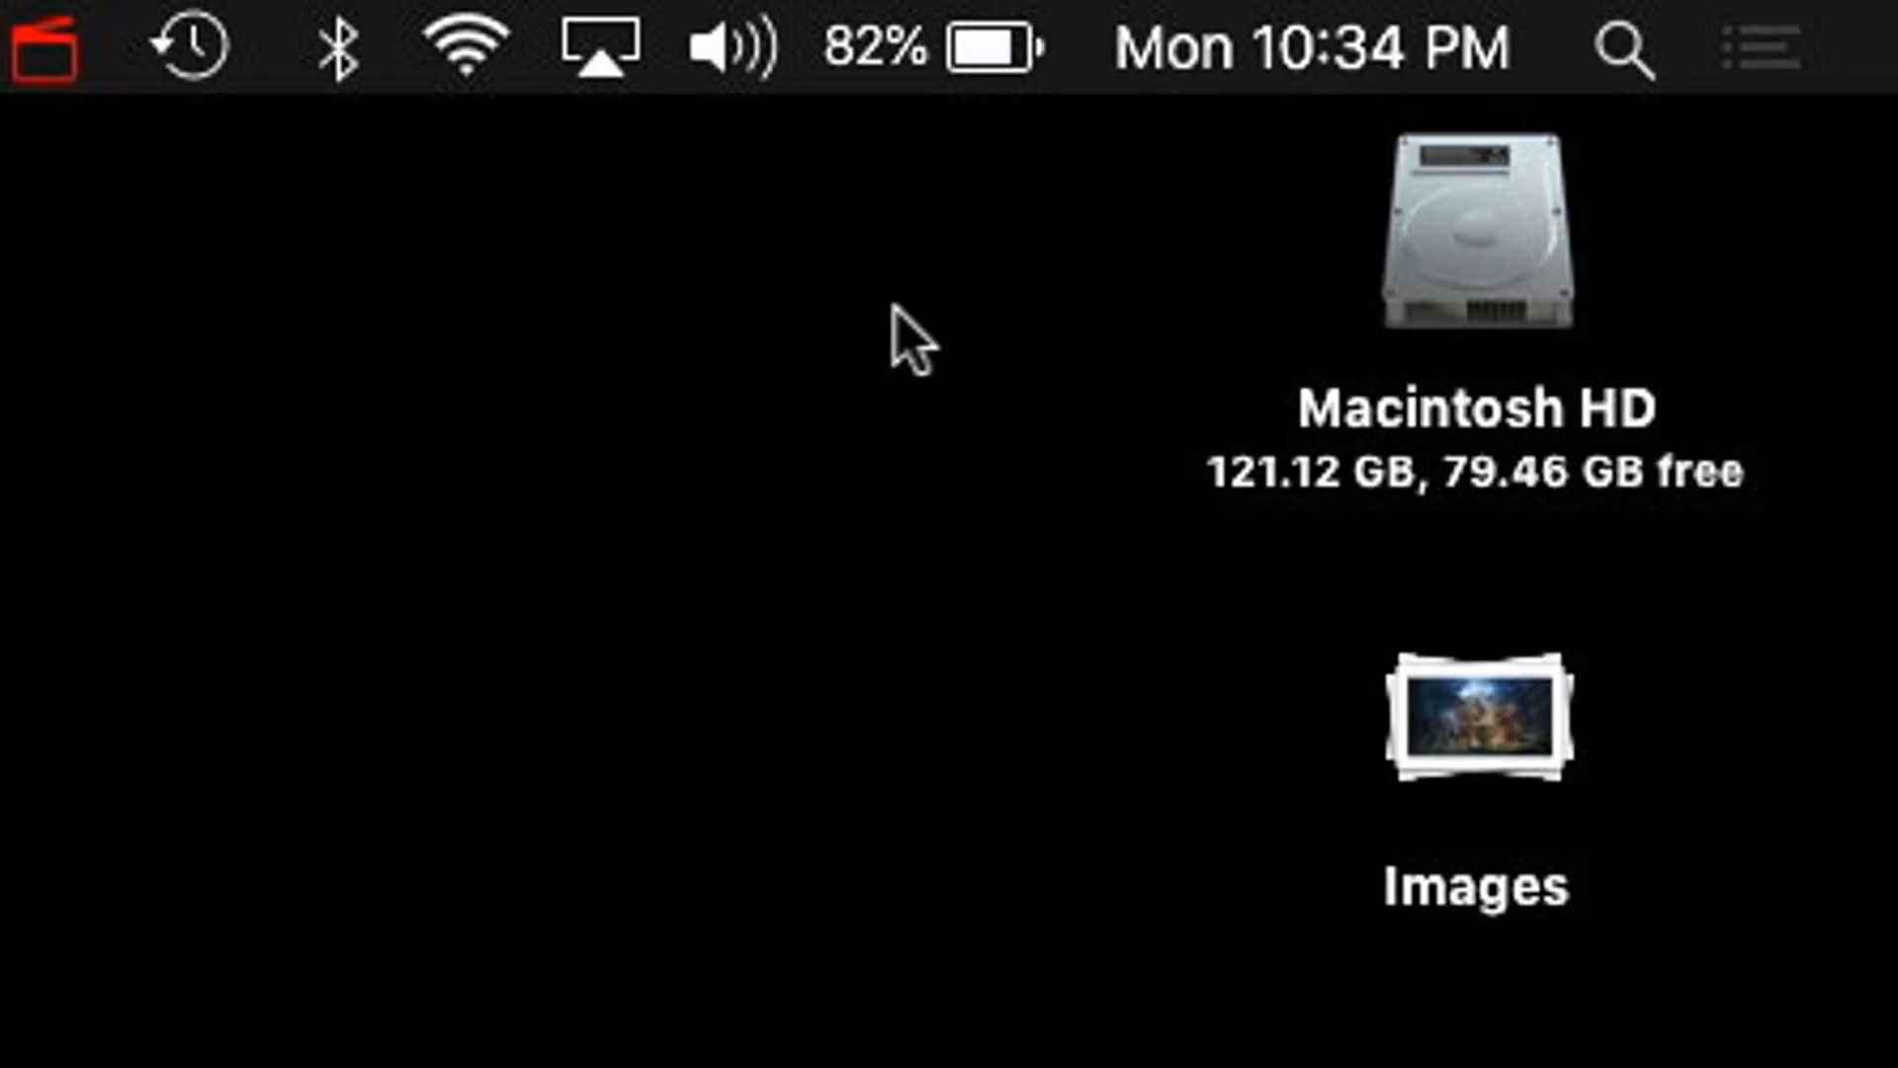
{"action": "mouse_move", "coordinate": [892, 94]}
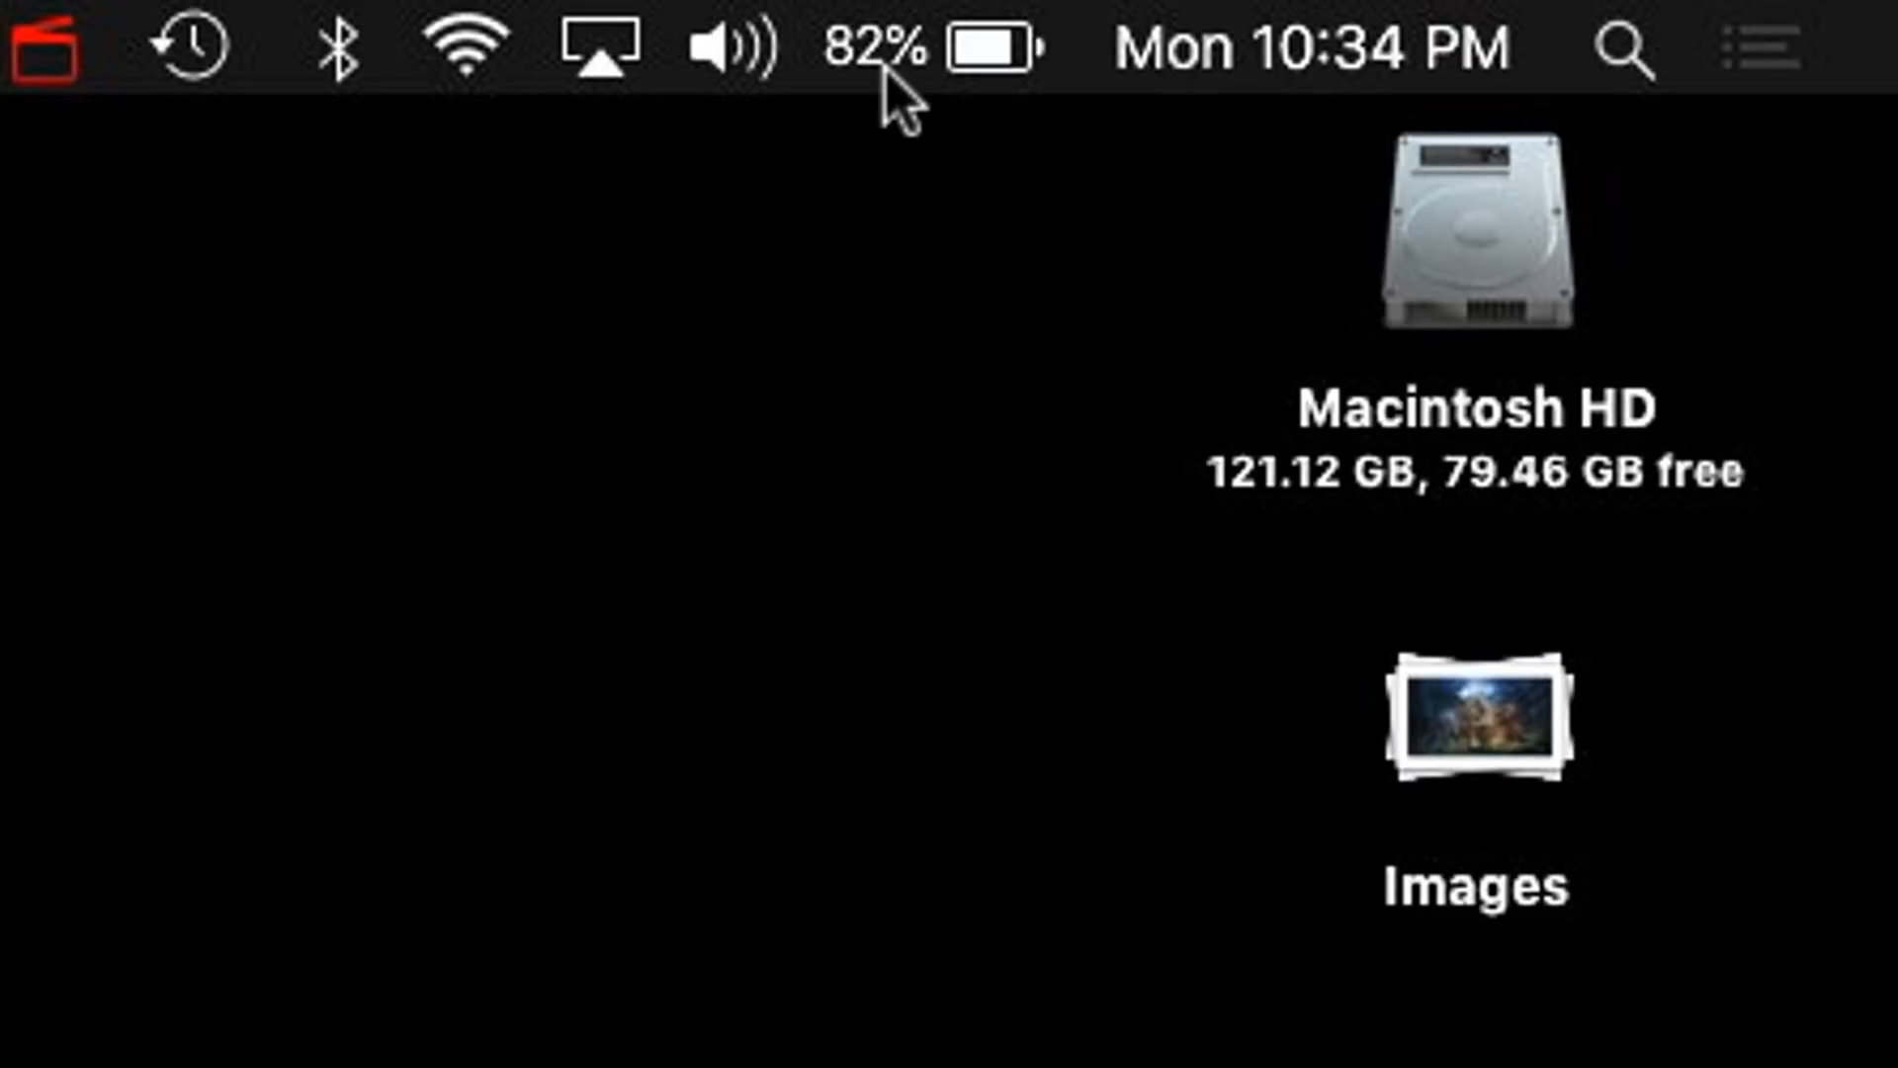
{"action": "mouse_move", "coordinate": [907, 148]}
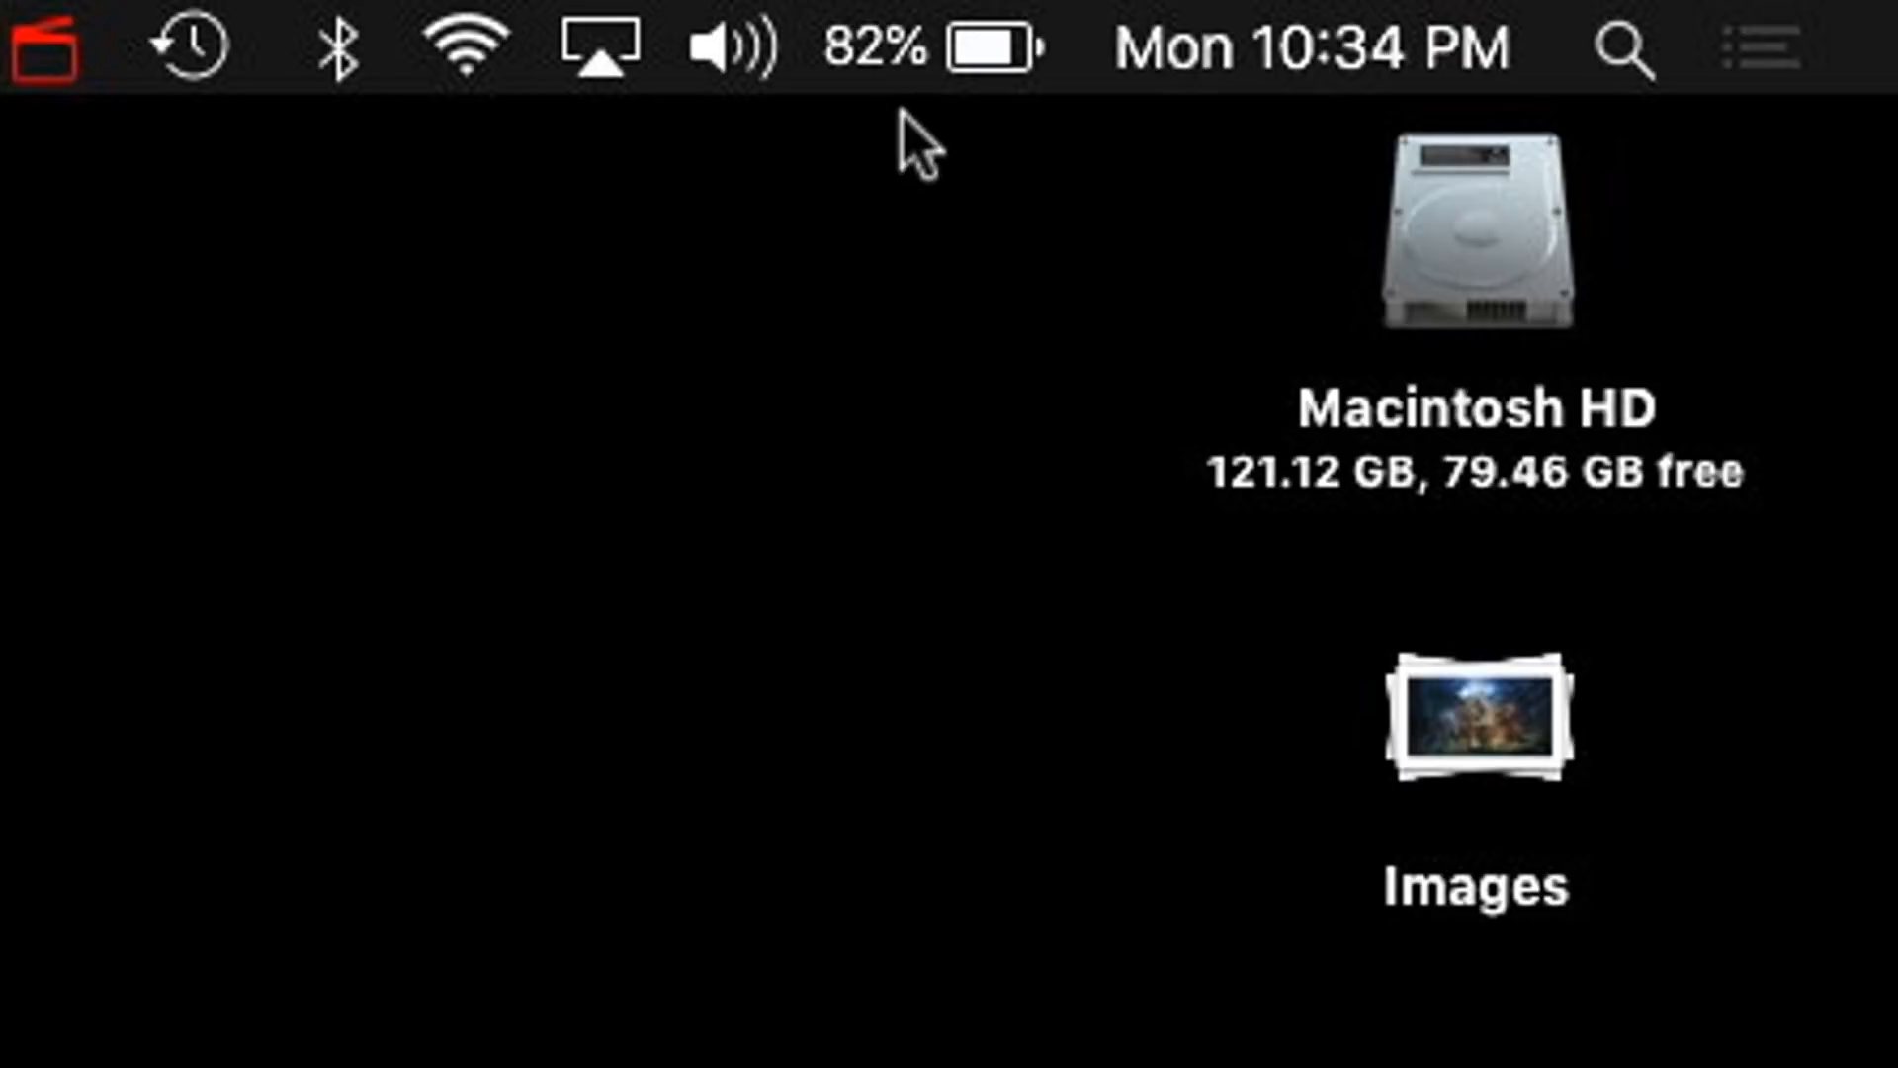
{"action": "mouse_move", "coordinate": [718, 480]}
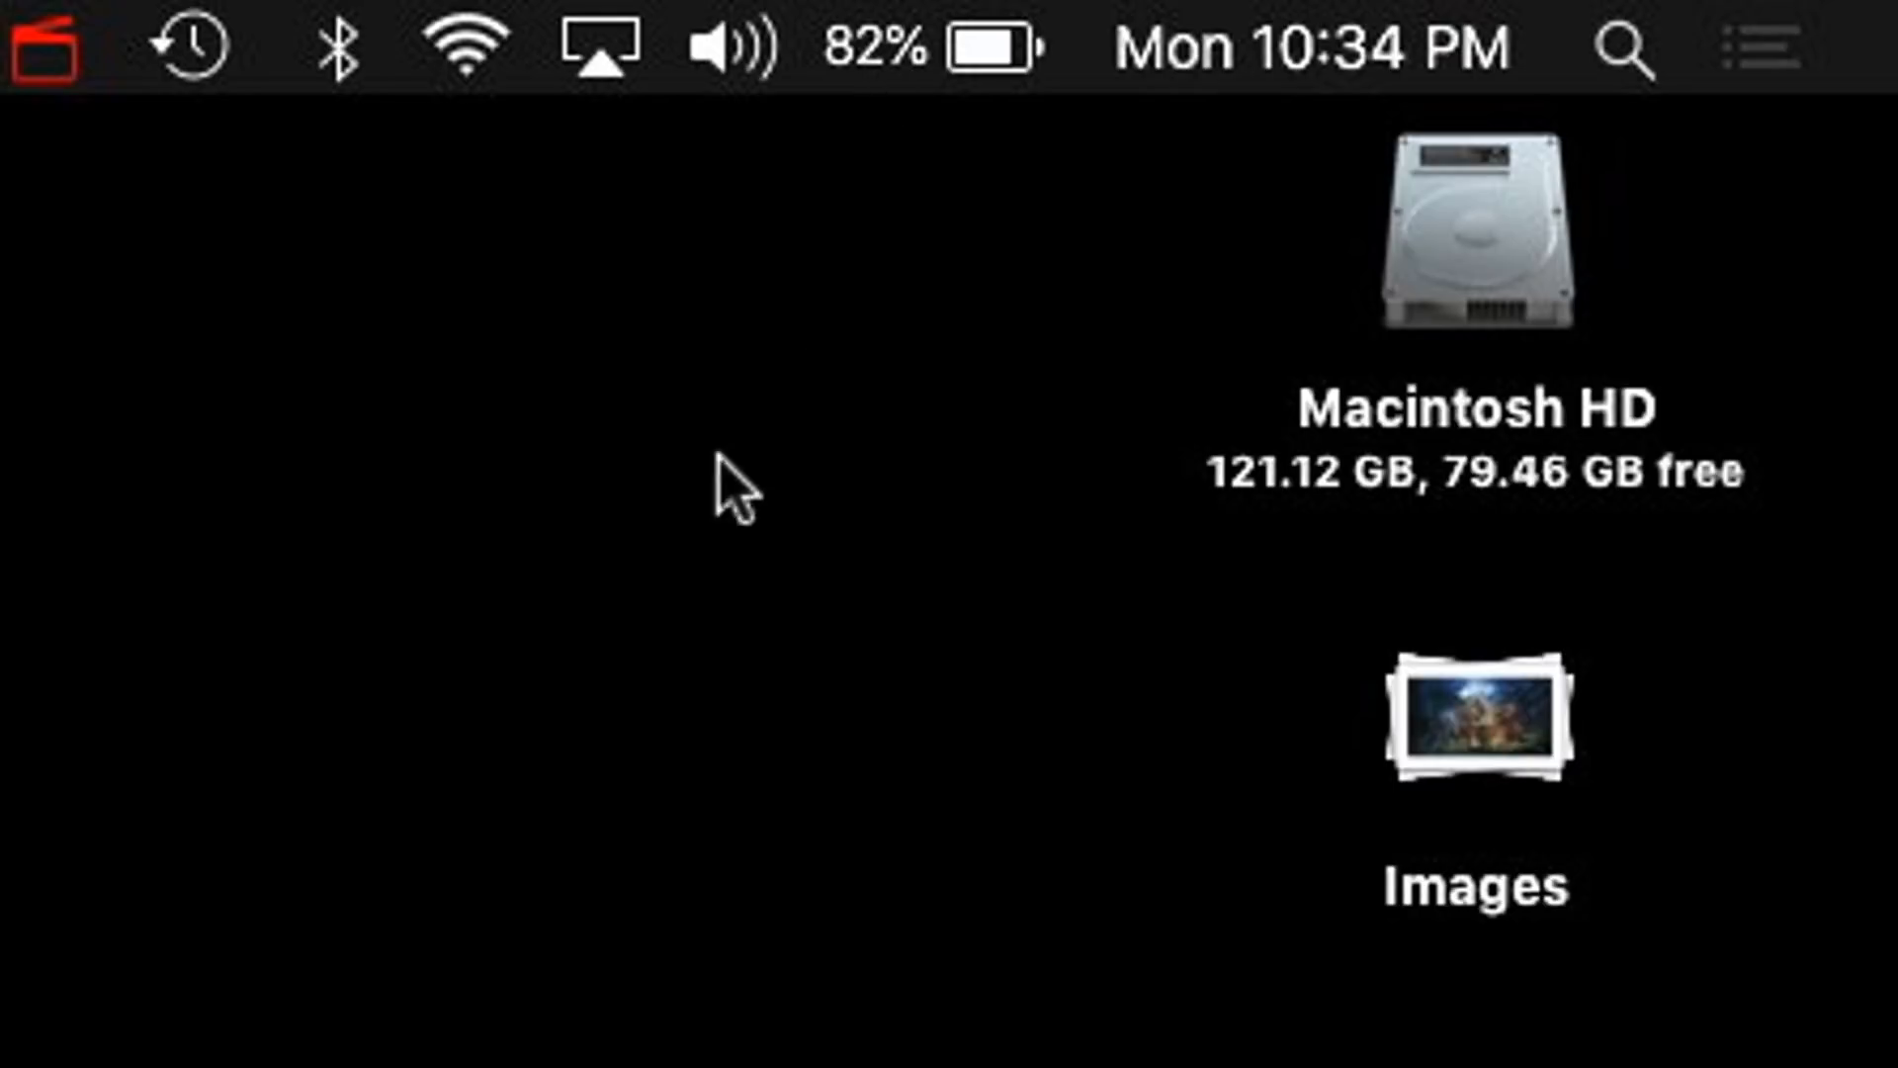
{"action": "mouse_move", "coordinate": [579, 606]}
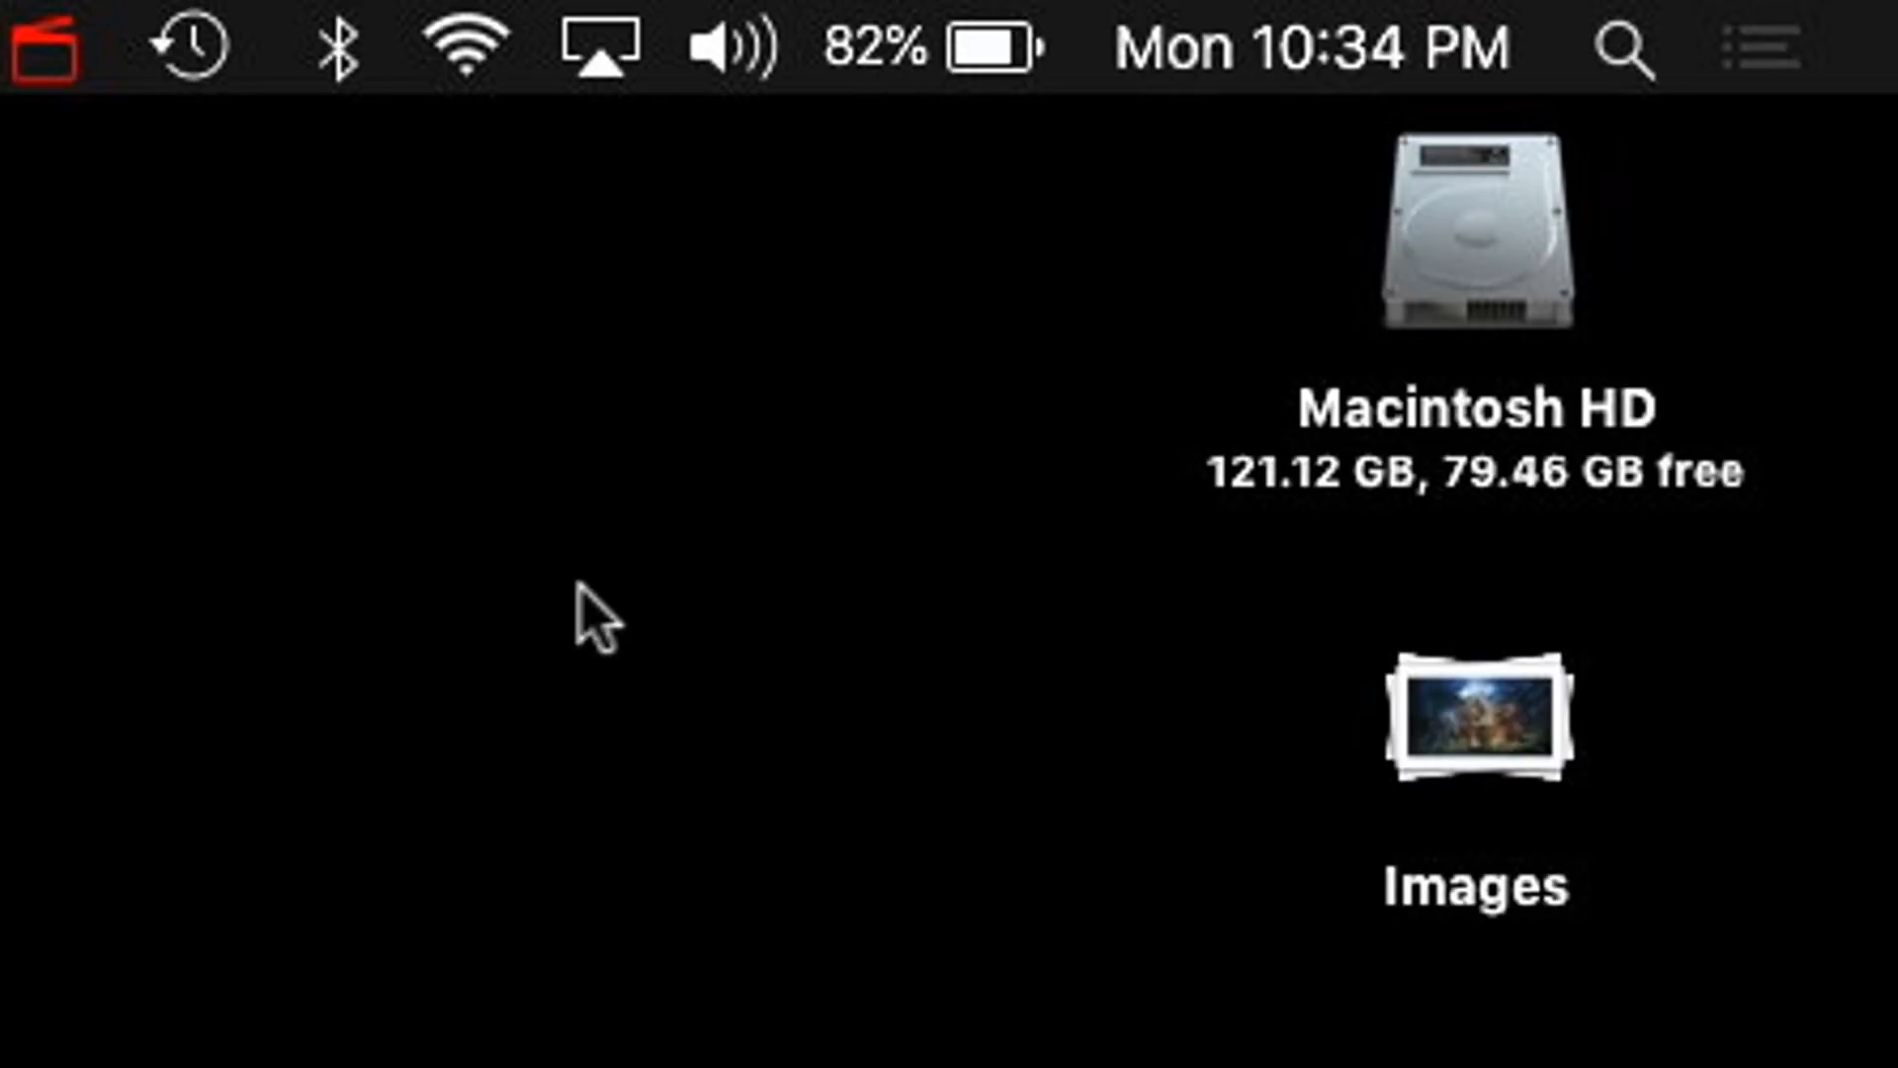